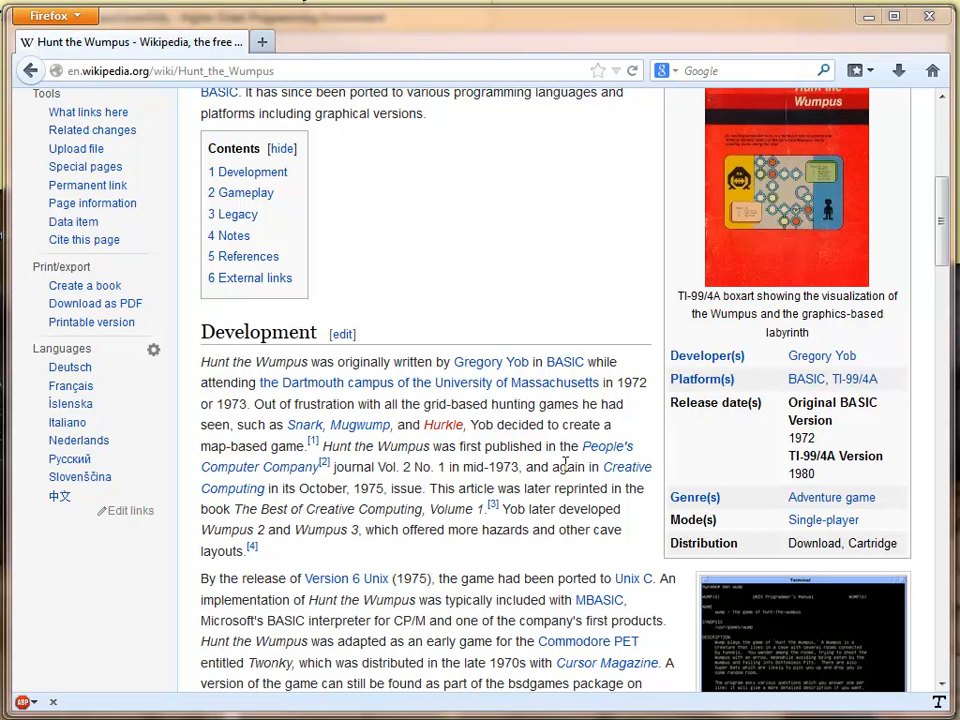
- Scroll through the caves-only cave network and the HuntTheWumpus receptor projects in Solution Explorer
{"action": "scroll", "scroll_direction": "up", "scroll_amount": 3}
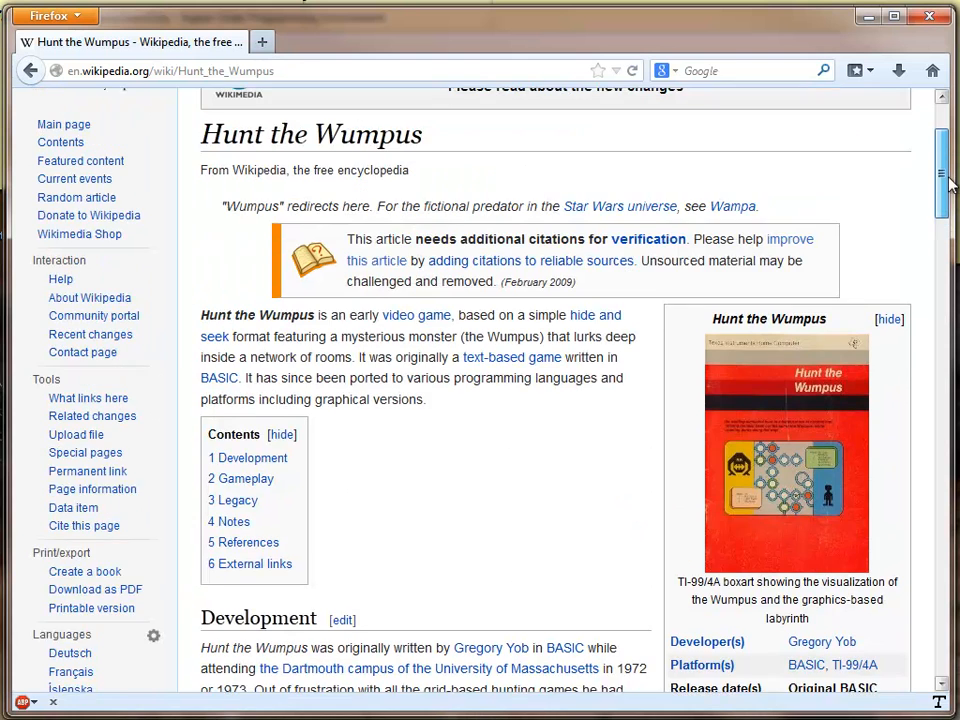
{"action": "scroll", "scroll_direction": "up", "scroll_amount": 3}
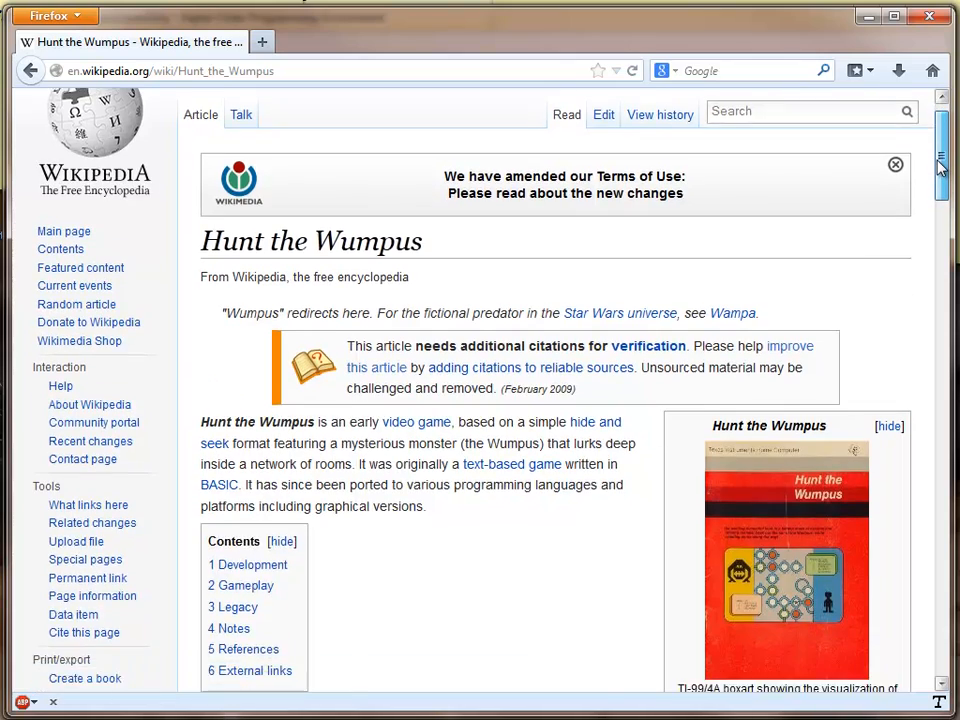
{"action": "scroll", "scroll_direction": "down", "scroll_amount": 3}
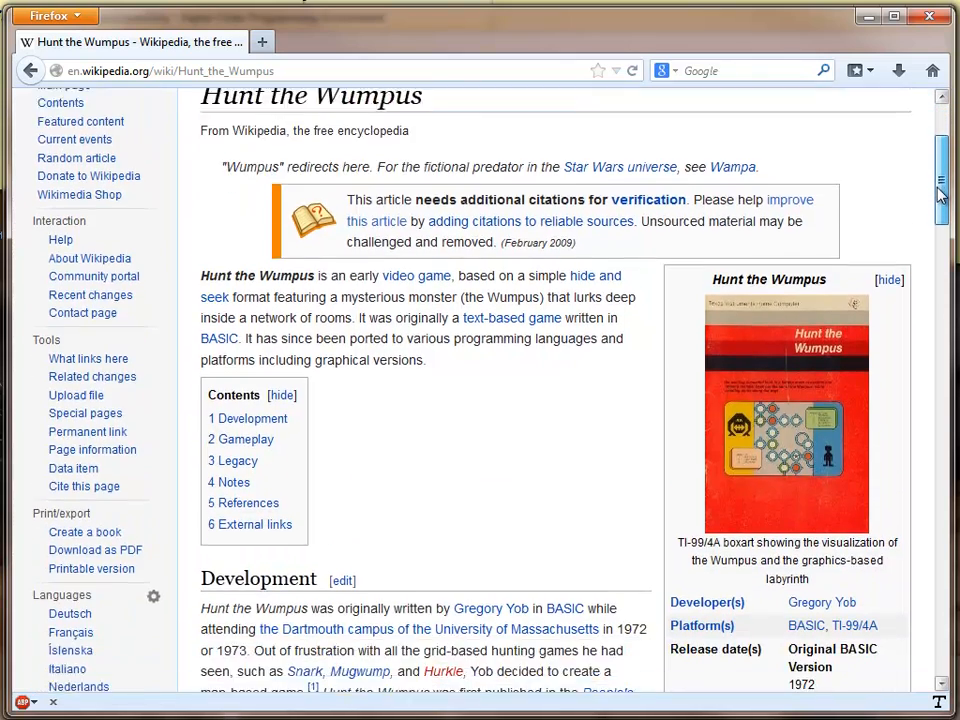
{"action": "scroll", "scroll_direction": "down", "scroll_amount": 3}
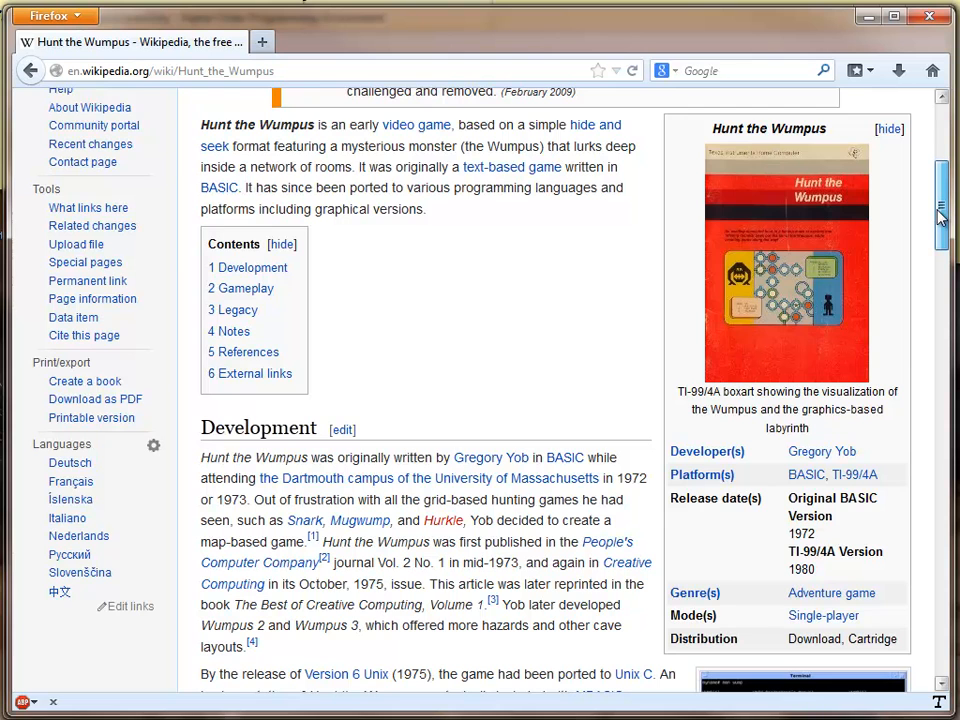
{"action": "scroll", "scroll_direction": "down", "scroll_amount": 3}
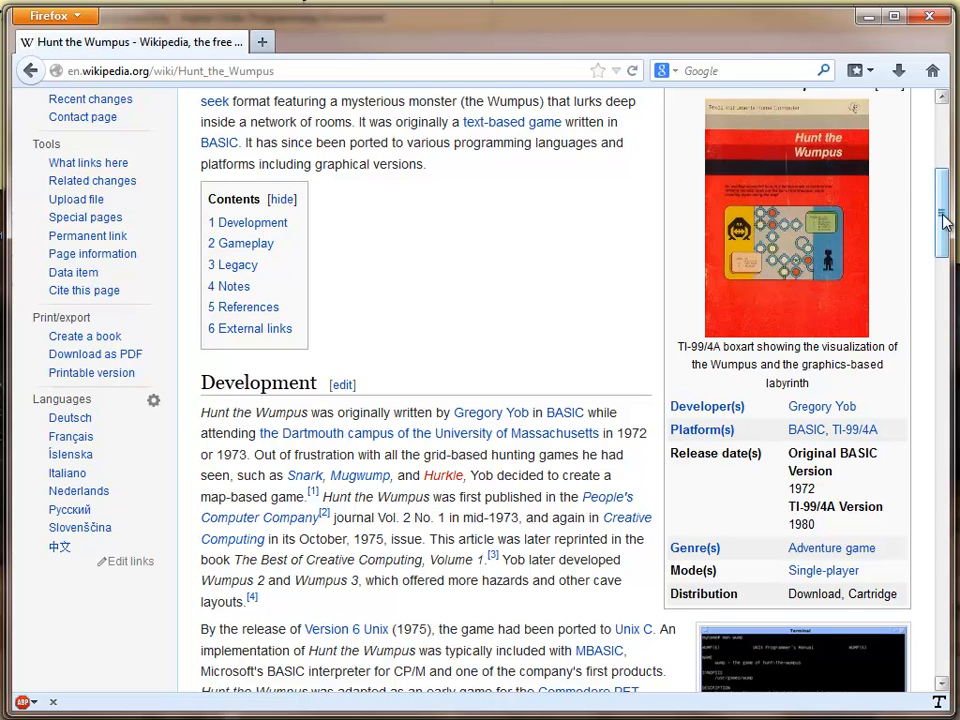
{"action": "mouse_move", "coordinate": [940, 218]}
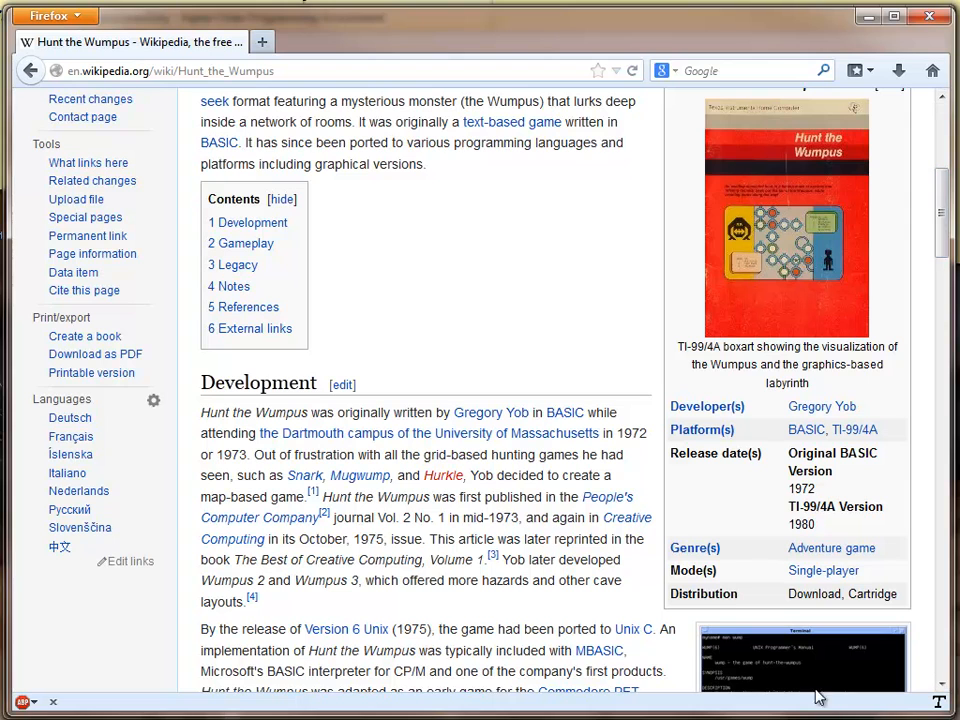
{"action": "mouse_move", "coordinate": [506, 392]}
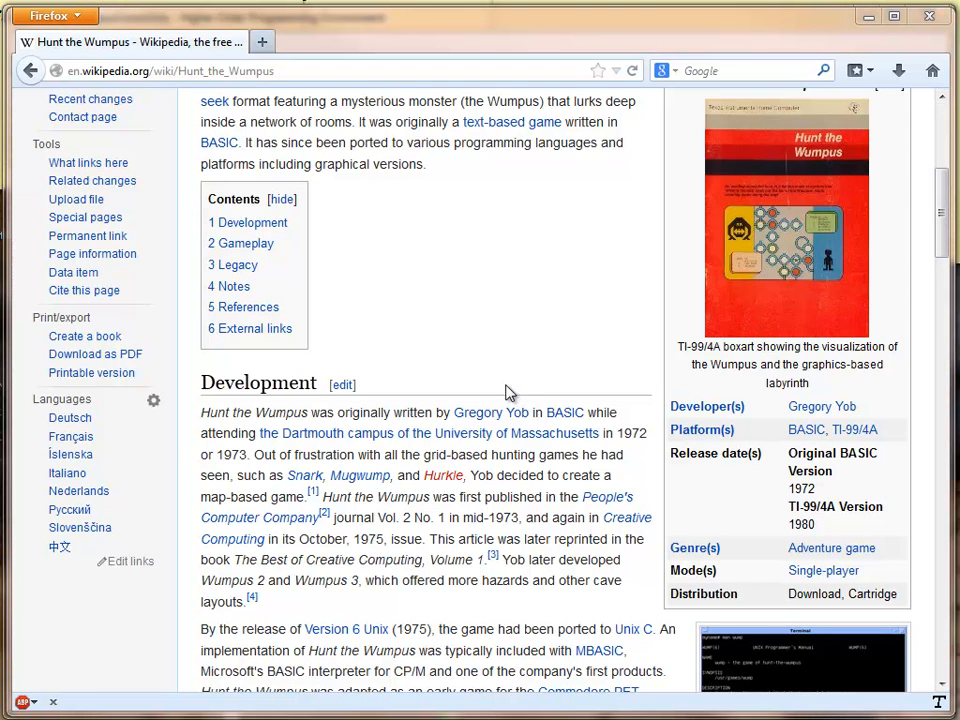
{"action": "mouse_move", "coordinate": [508, 288]}
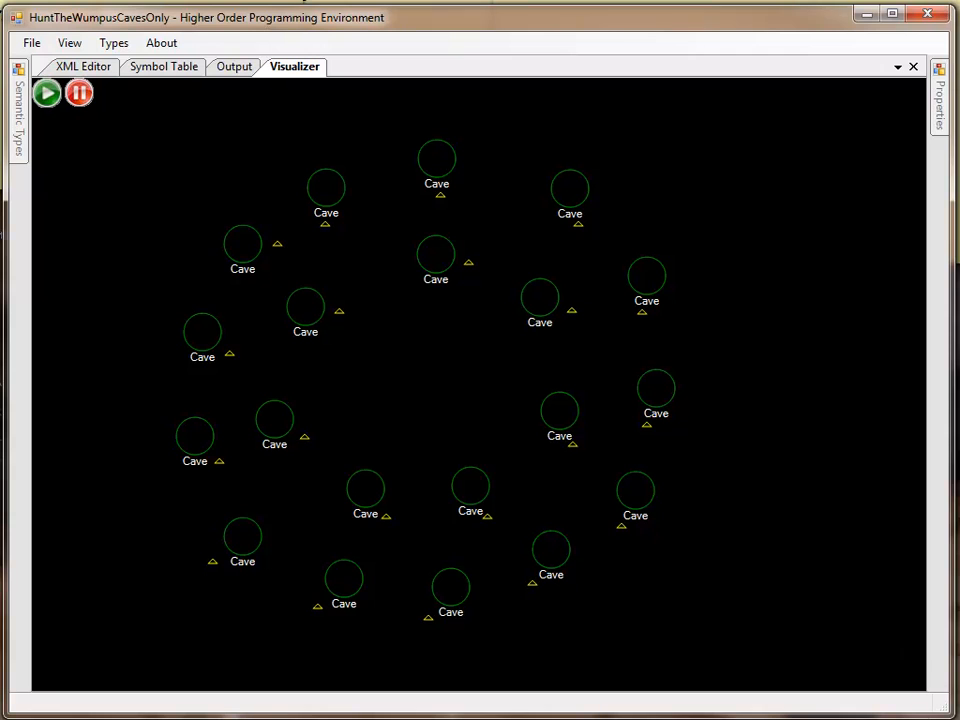
{"action": "mouse_move", "coordinate": [756, 568]}
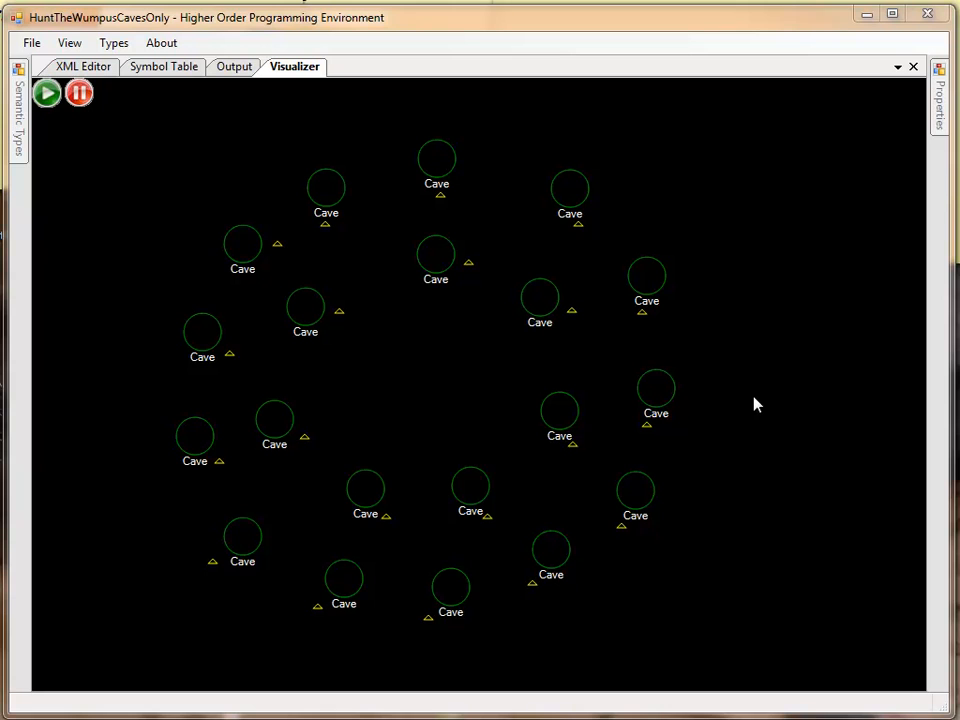
{"action": "mouse_move", "coordinate": [604, 232]}
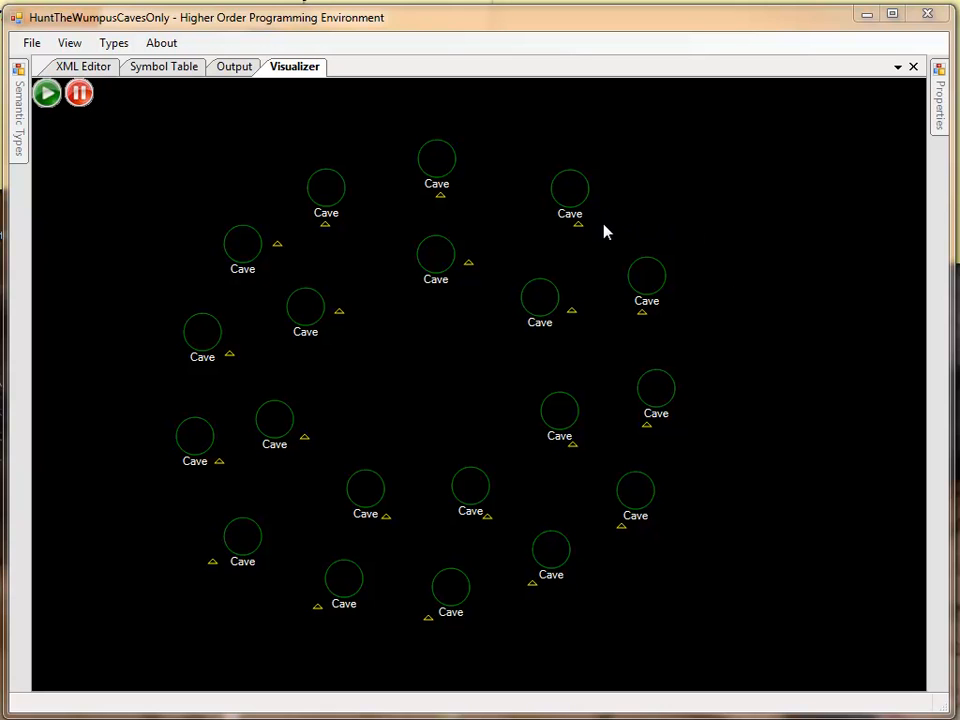
{"action": "mouse_move", "coordinate": [772, 314]}
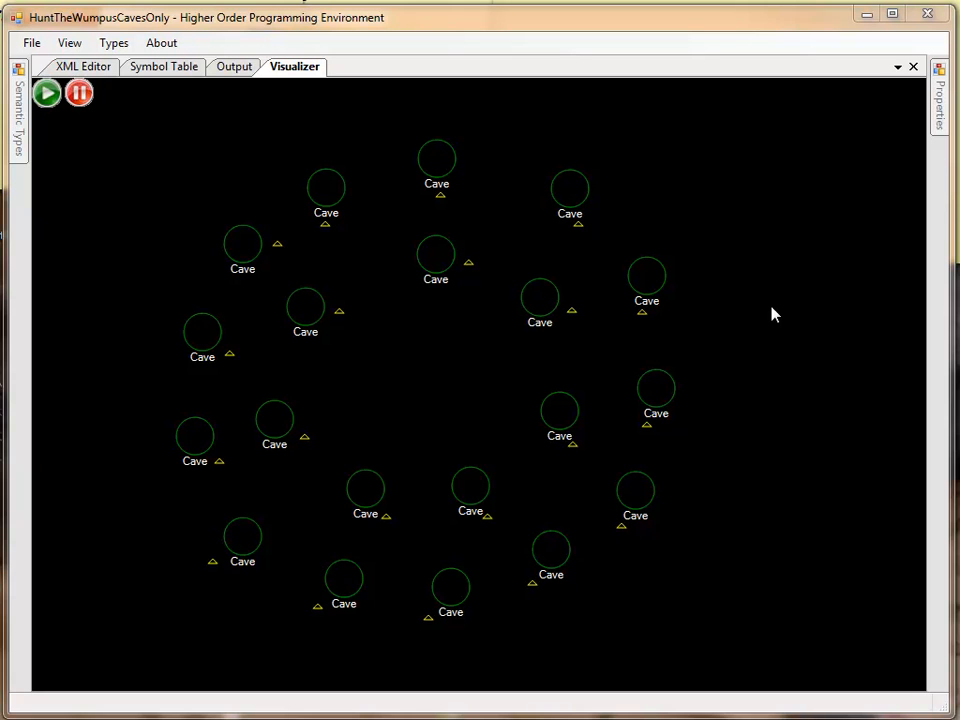
{"action": "mouse_move", "coordinate": [668, 224]}
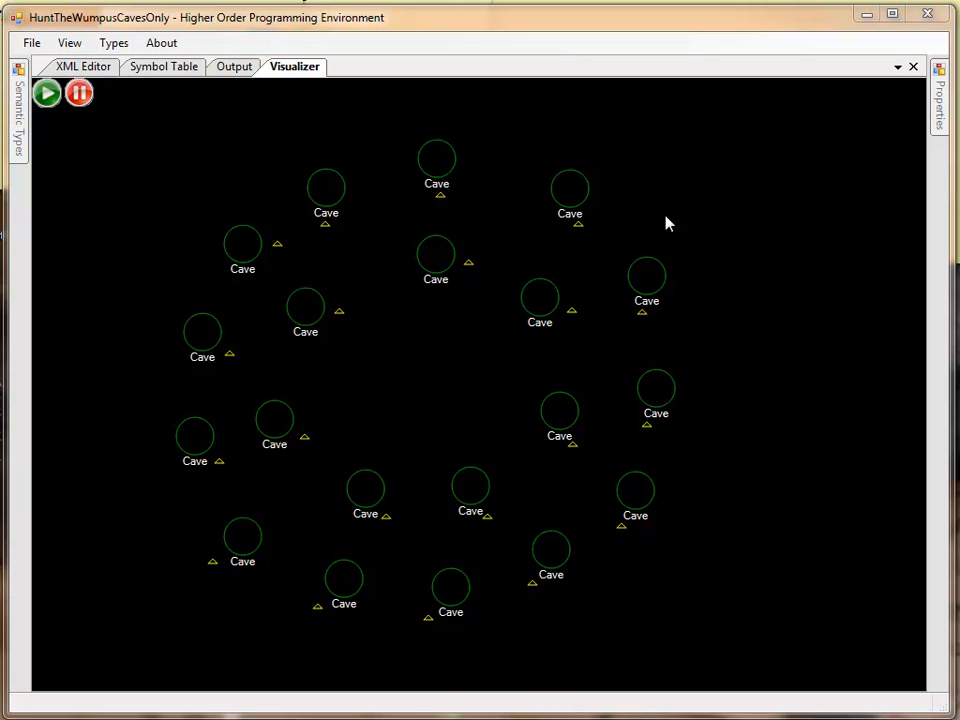
{"action": "mouse_move", "coordinate": [572, 202]}
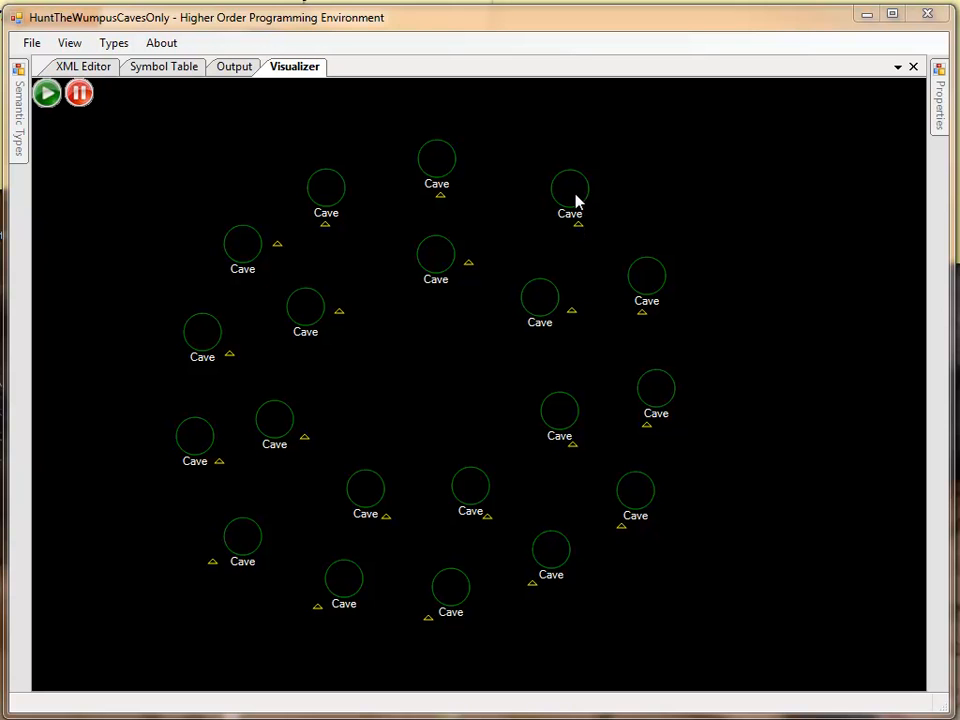
{"action": "mouse_move", "coordinate": [656, 288]}
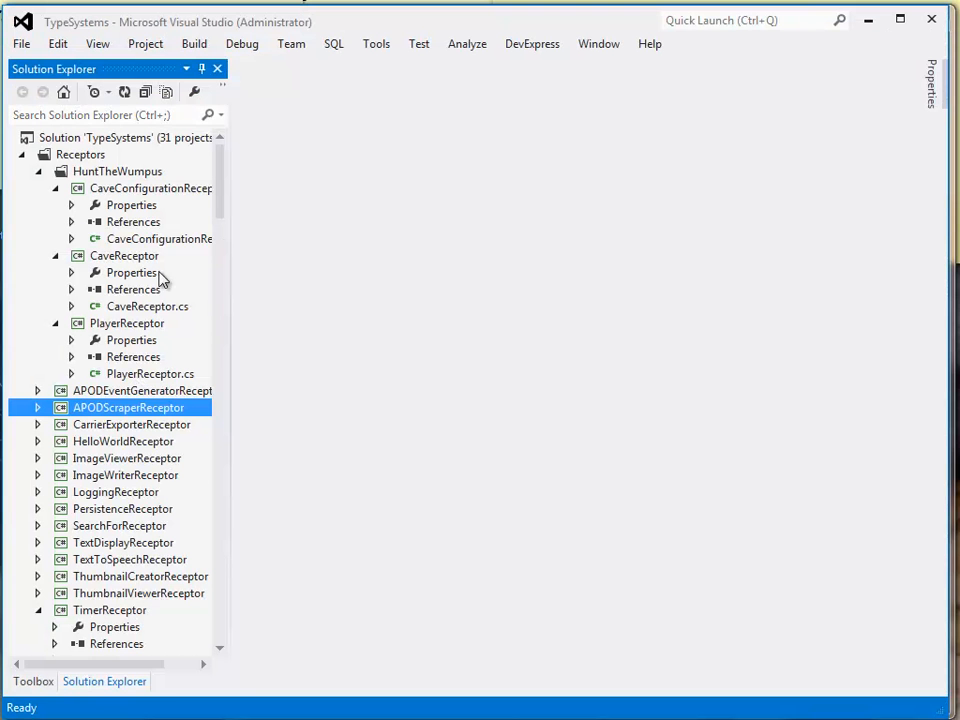
- Open CaveReceptor.cs, review the Initialize method, then return to the HOPE visualizer
{"action": "double_click", "coordinate": [148, 306]}
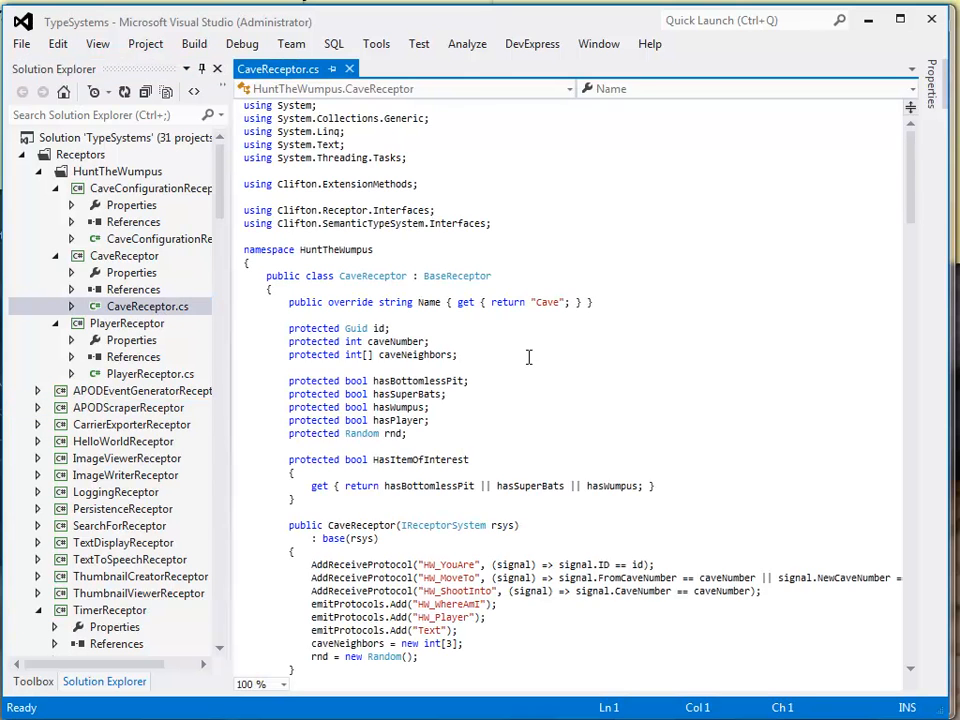
{"action": "scroll", "scroll_direction": "down", "scroll_amount": 3}
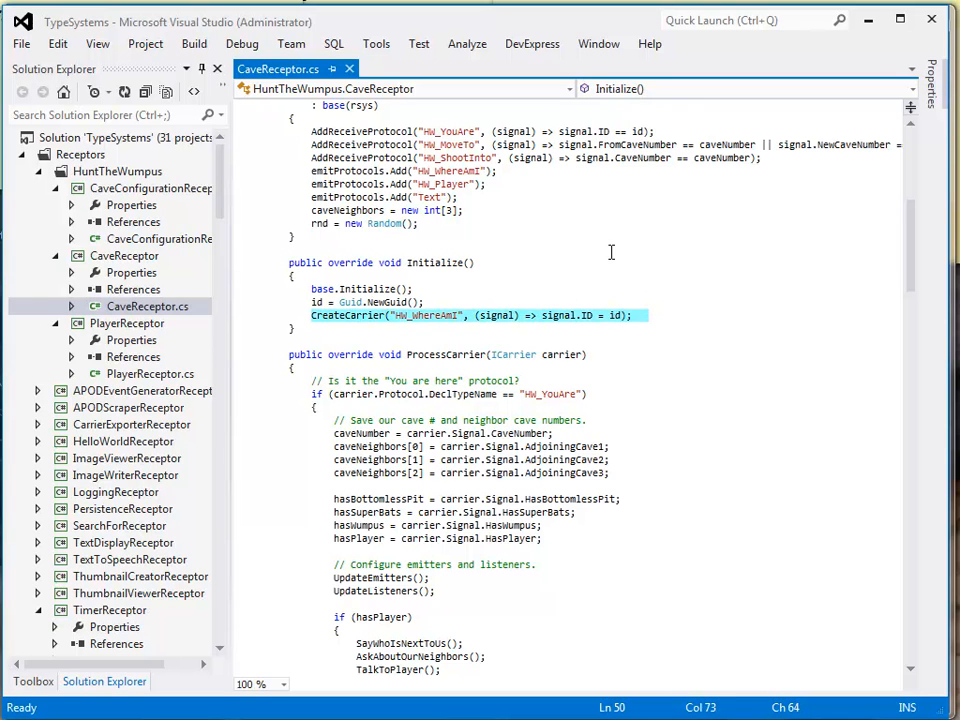
{"action": "left_click", "coordinate": [648, 316]}
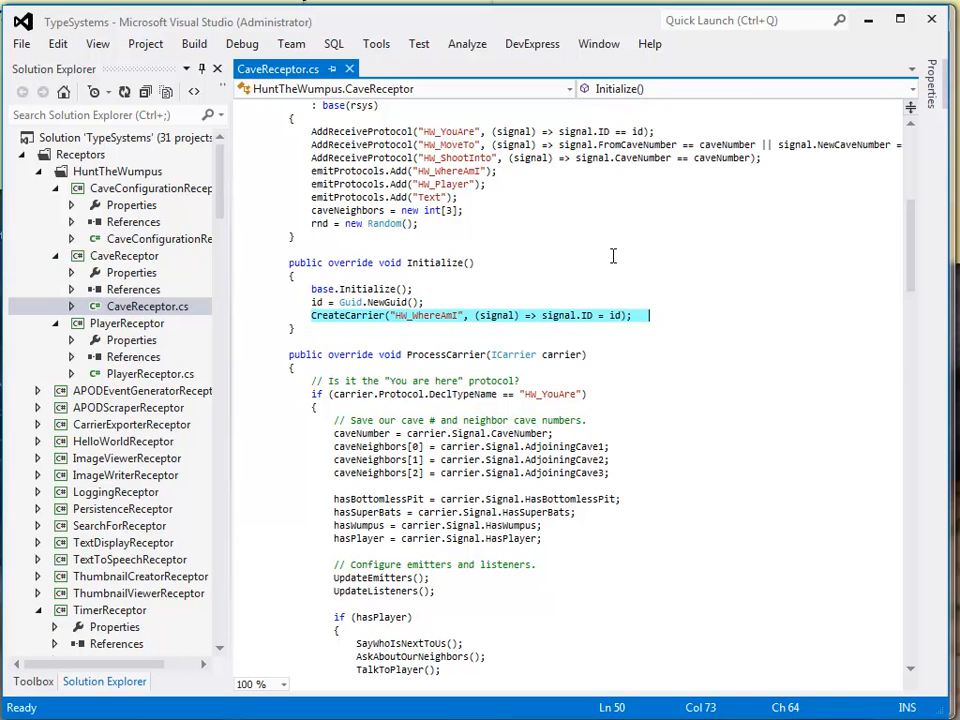
{"action": "mouse_move", "coordinate": [600, 270]}
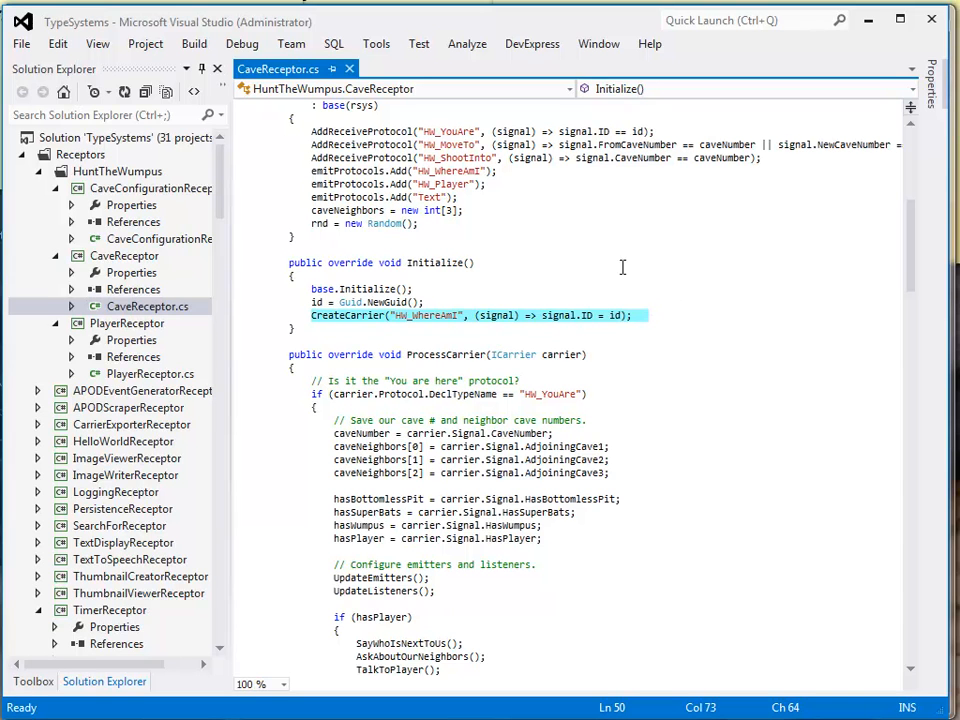
{"action": "mouse_move", "coordinate": [608, 268]}
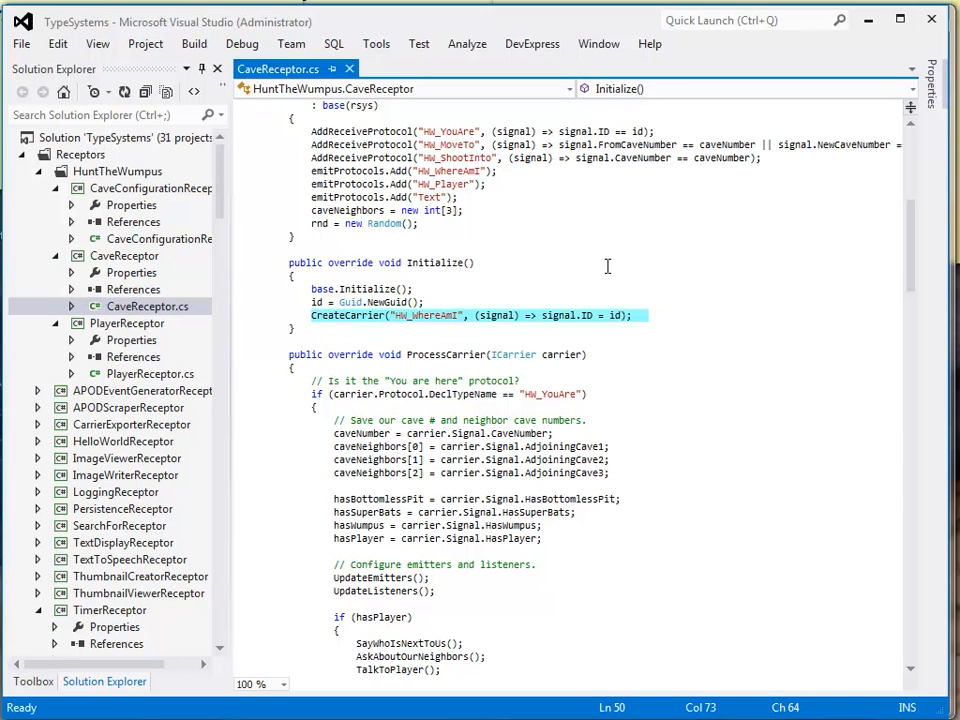
{"action": "mouse_move", "coordinate": [700, 308]}
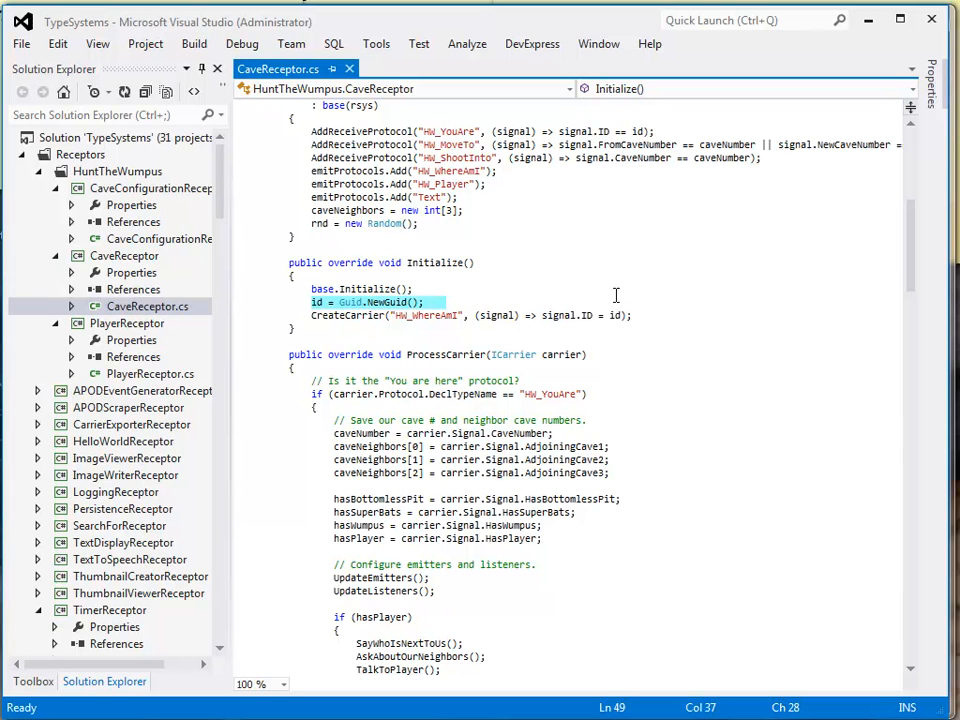
{"action": "left_click", "coordinate": [444, 302]}
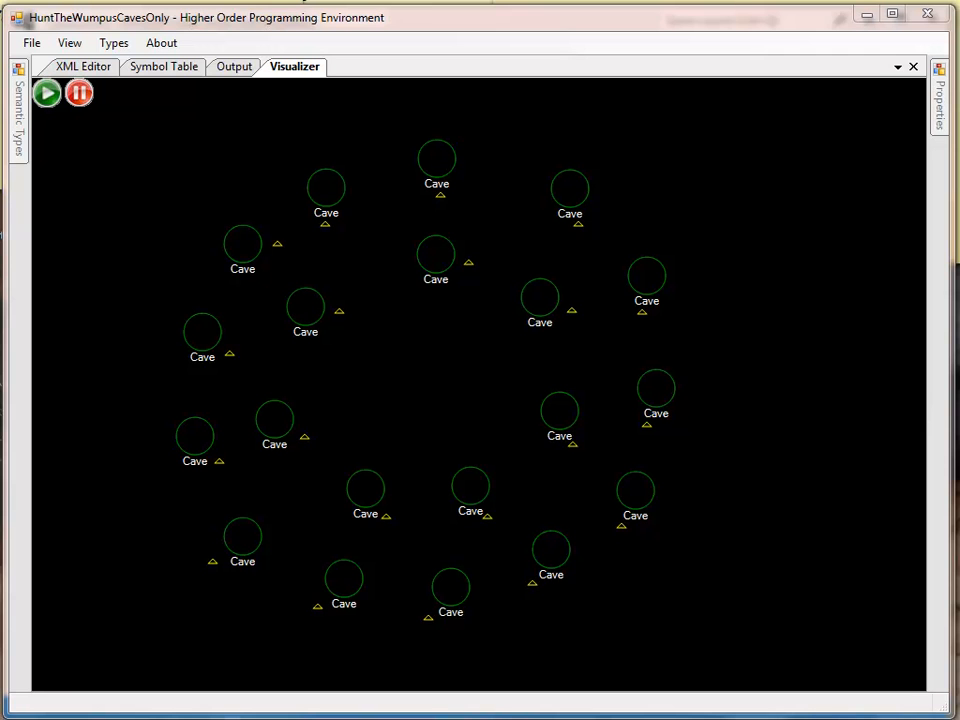
- Run the caves-only applet so the visualizer links the caves into a network
{"action": "left_click", "coordinate": [48, 92]}
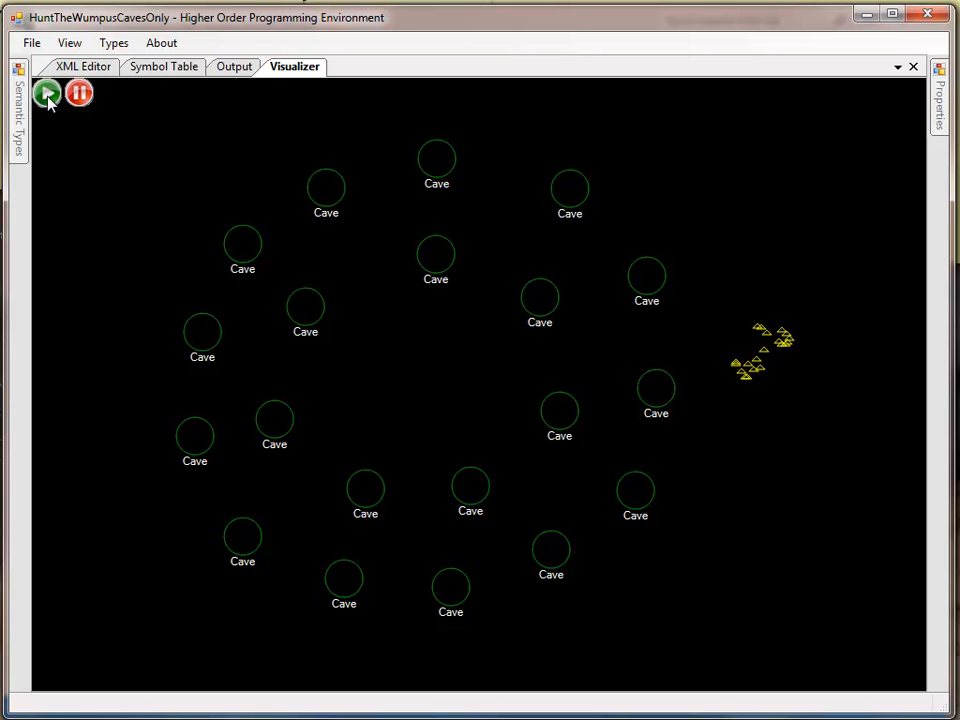
{"action": "left_click", "coordinate": [48, 94]}
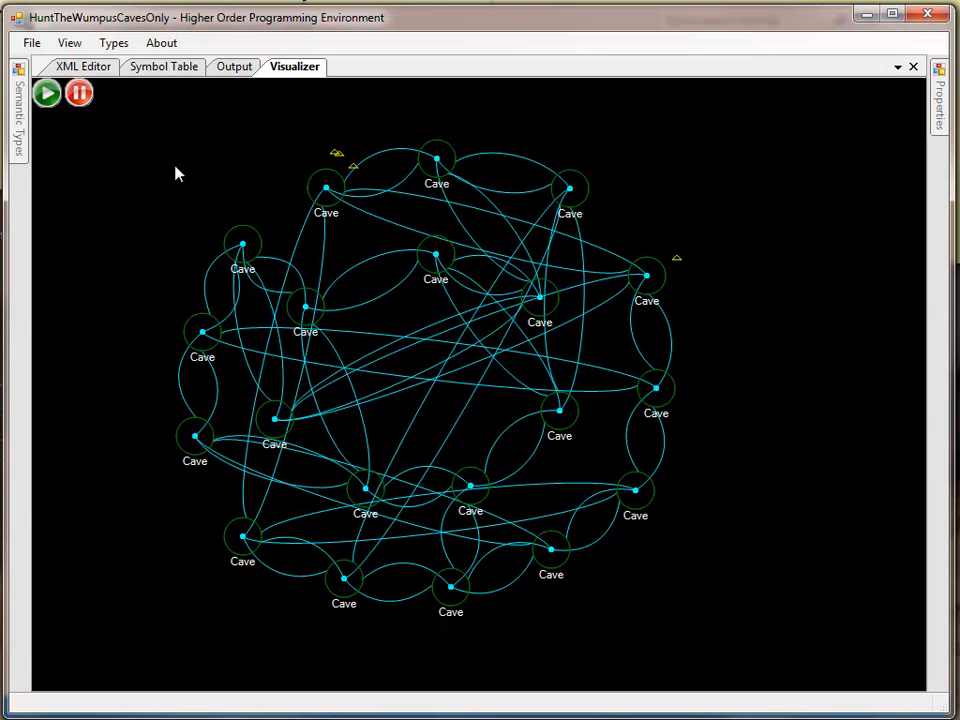
{"action": "mouse_move", "coordinate": [192, 166]}
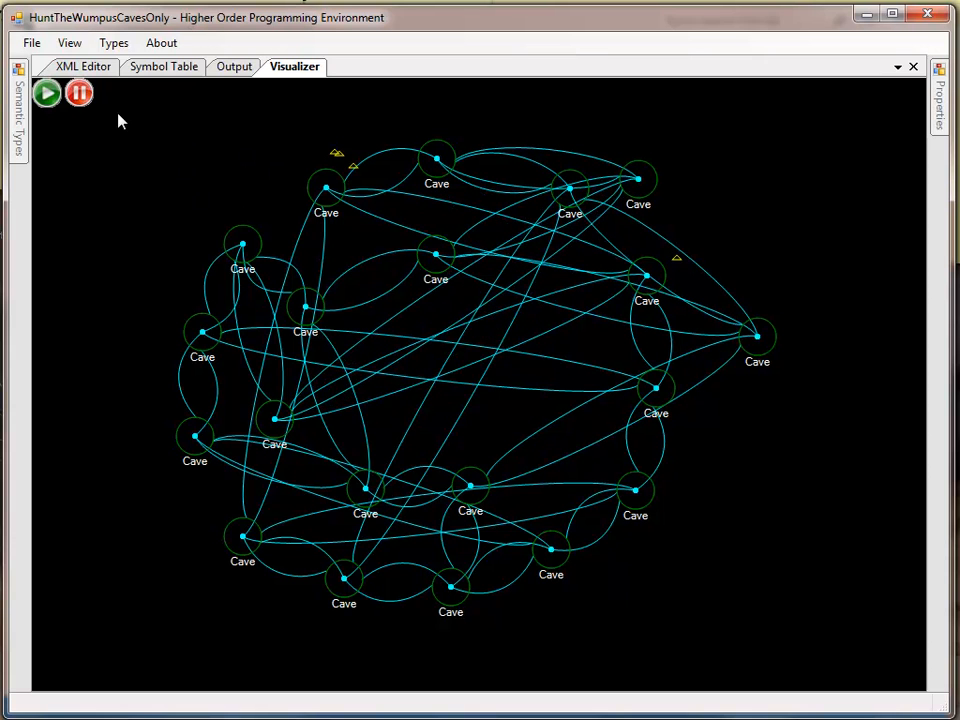
- Load the HuntTheWumpusCavesOnlySorted applet from recent applets and run it into a nested ring network
{"action": "left_click", "coordinate": [32, 42]}
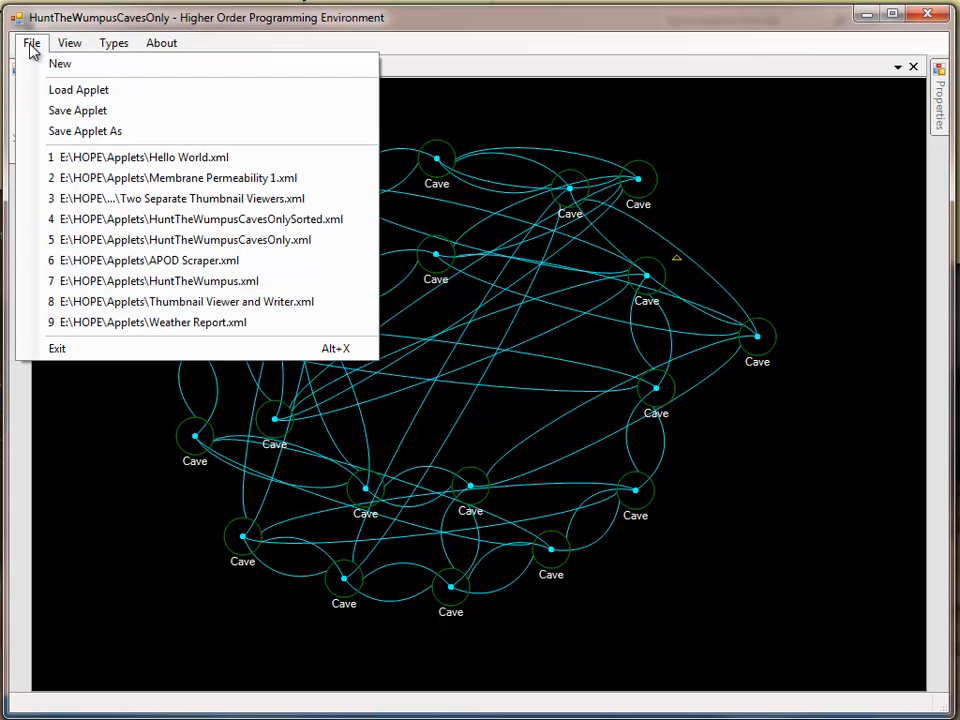
{"action": "mouse_move", "coordinate": [200, 218]}
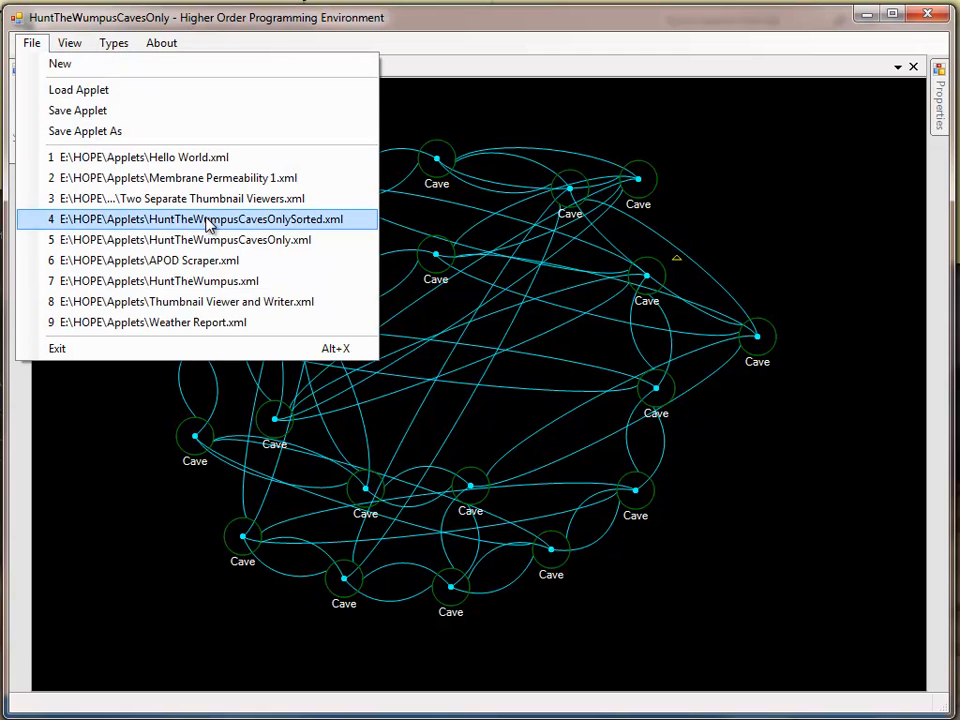
{"action": "mouse_move", "coordinate": [236, 224]}
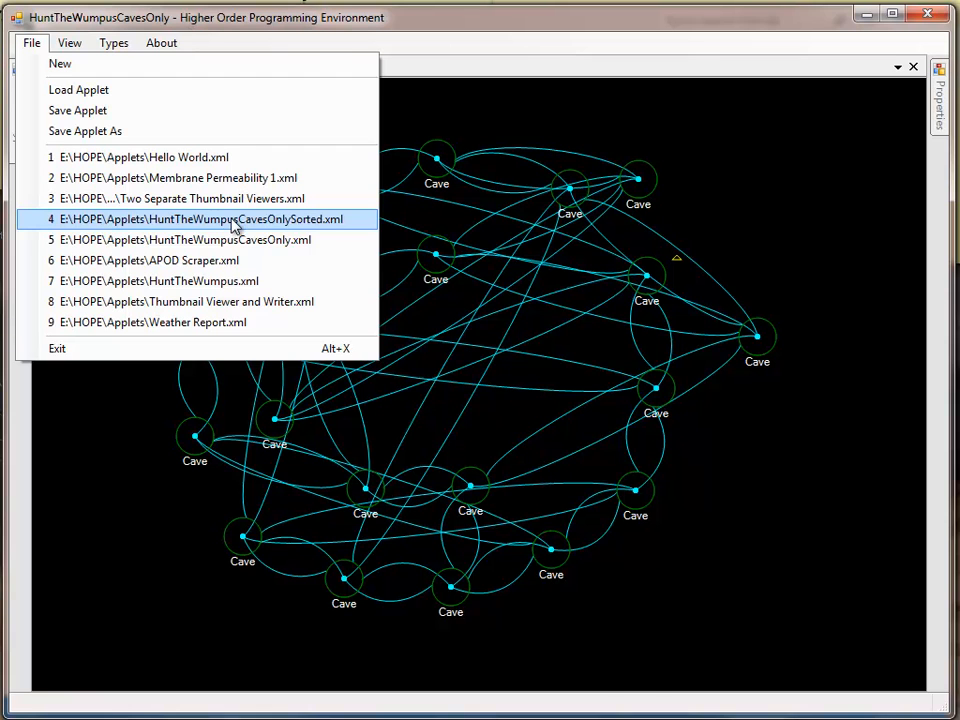
{"action": "left_click", "coordinate": [196, 218]}
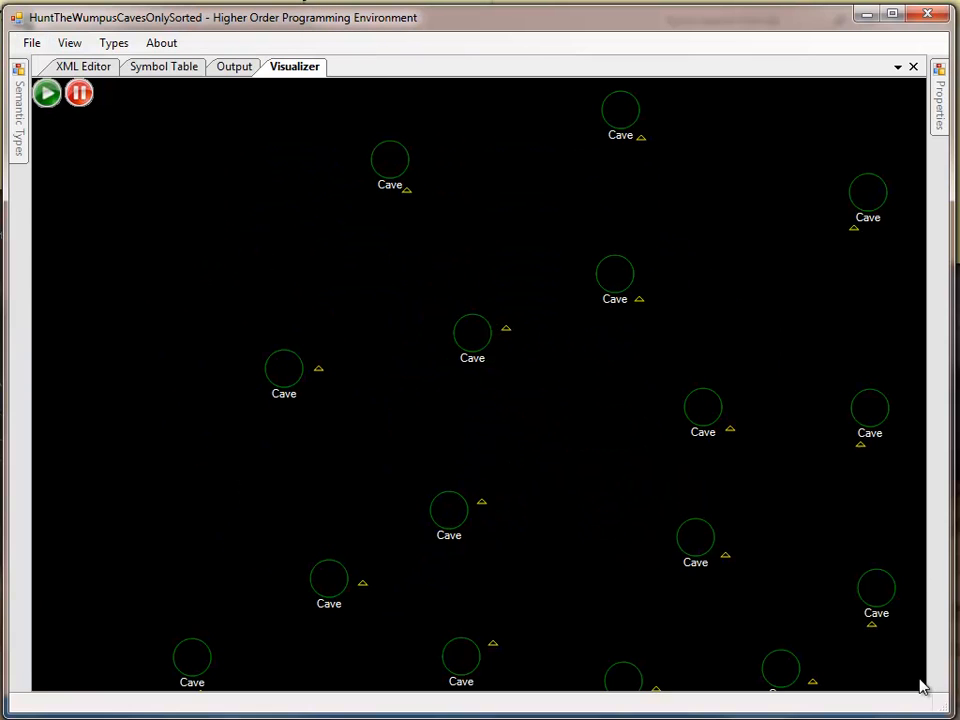
{"action": "left_click", "coordinate": [46, 92]}
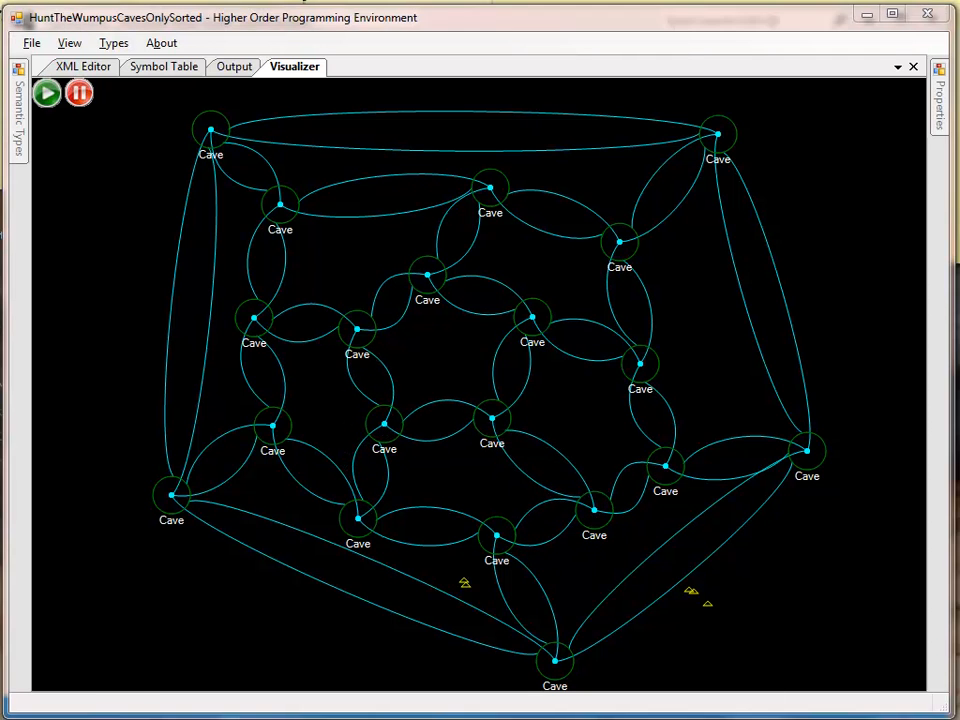
{"action": "mouse_move", "coordinate": [304, 590]}
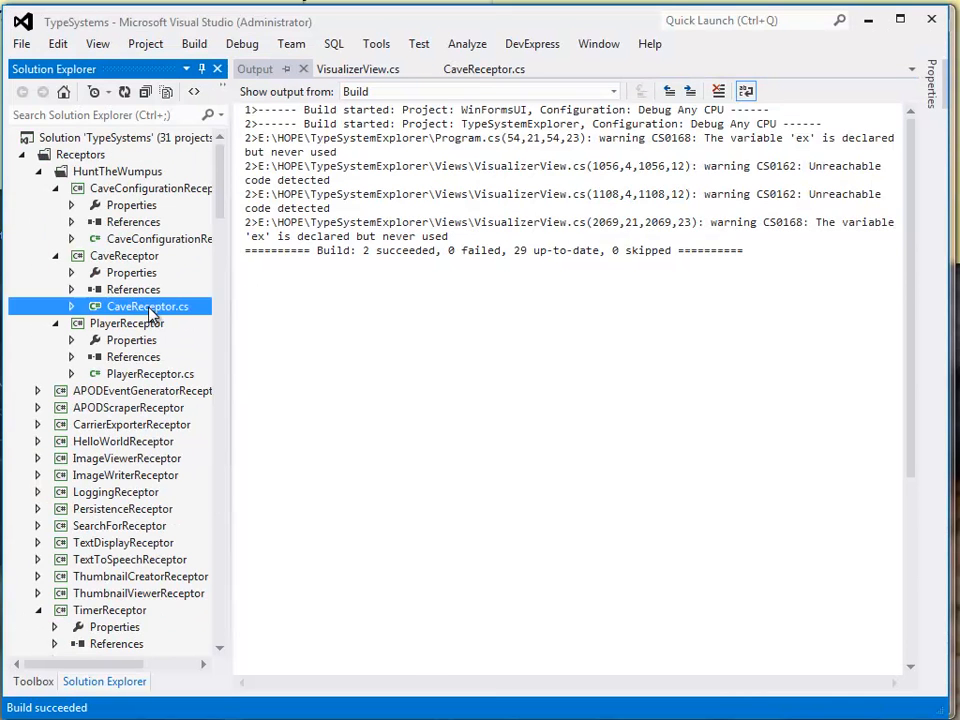
- Open CaveReceptor.cs and mark the UpdateListeners call inside ProcessCarrier
{"action": "double_click", "coordinate": [148, 306]}
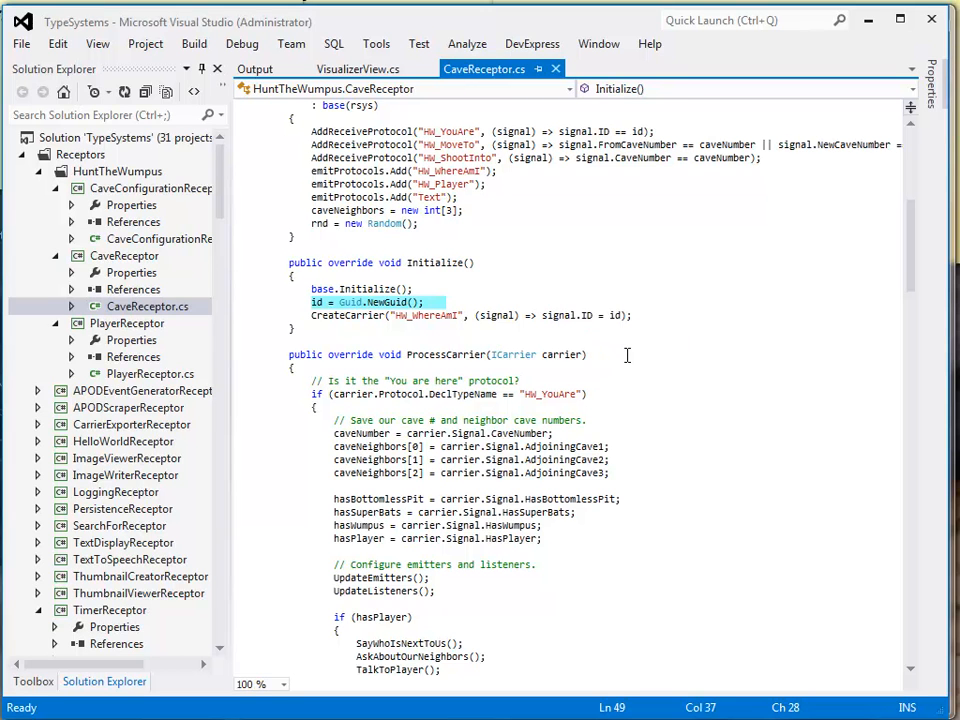
{"action": "mouse_move", "coordinate": [476, 414]}
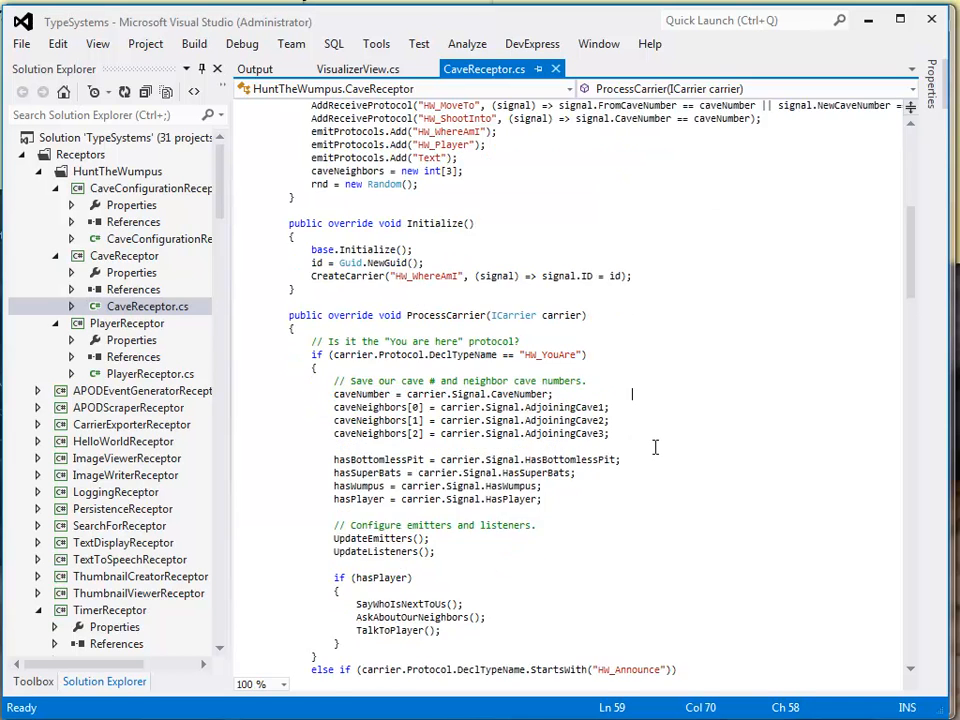
{"action": "scroll", "scroll_direction": "down", "scroll_amount": 3}
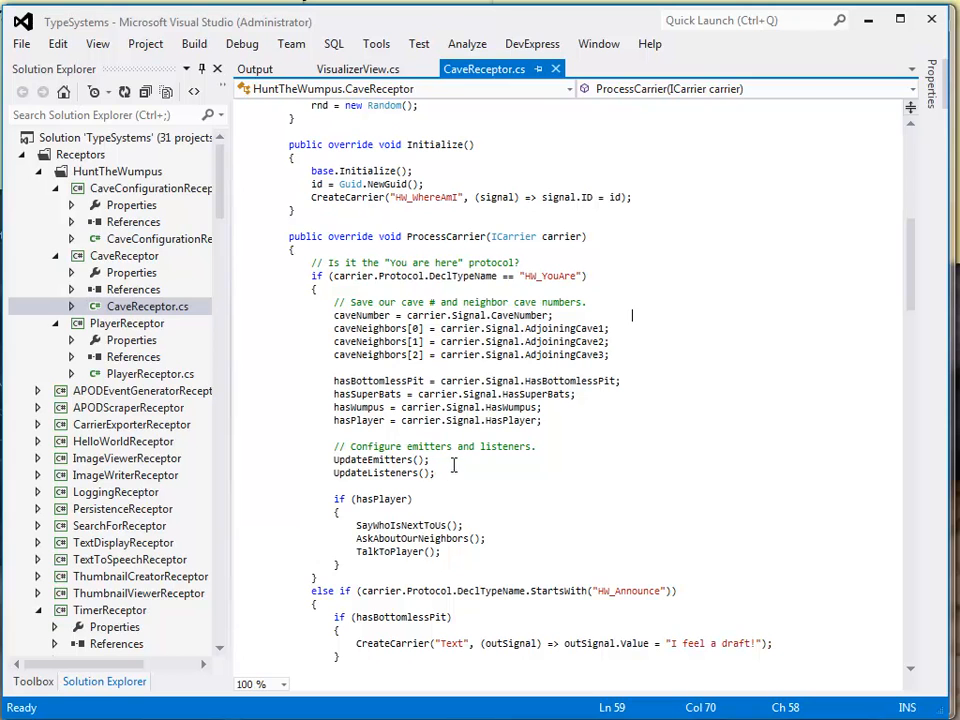
{"action": "left_click", "coordinate": [336, 472]}
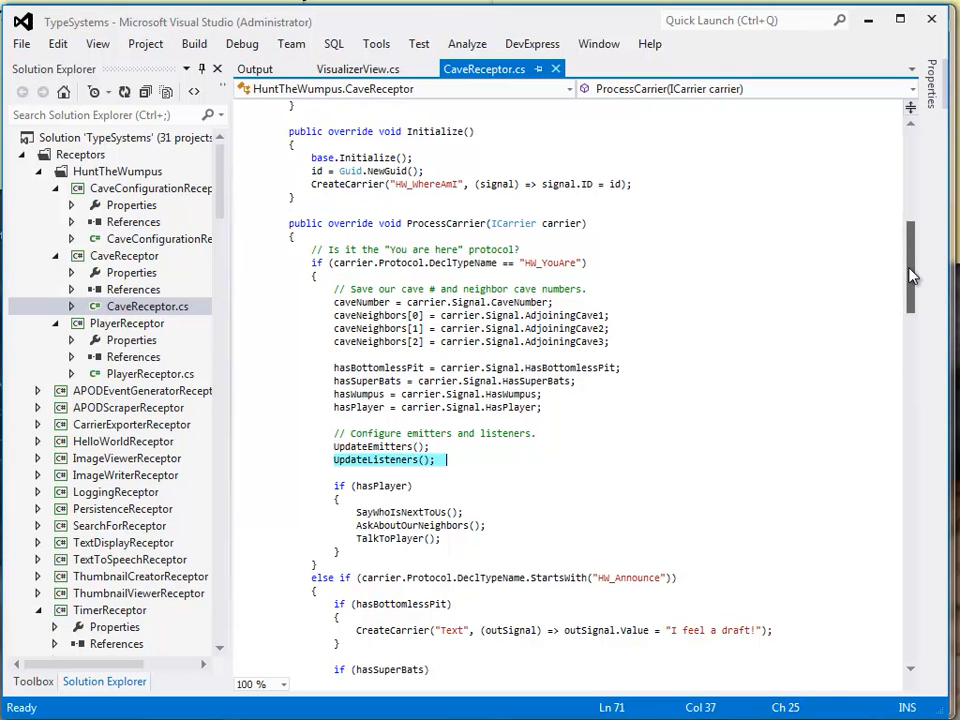
- Scroll to UpdateListeners and mark the line registering the HW_Announce listener
{"action": "scroll", "scroll_direction": "down", "scroll_amount": 3}
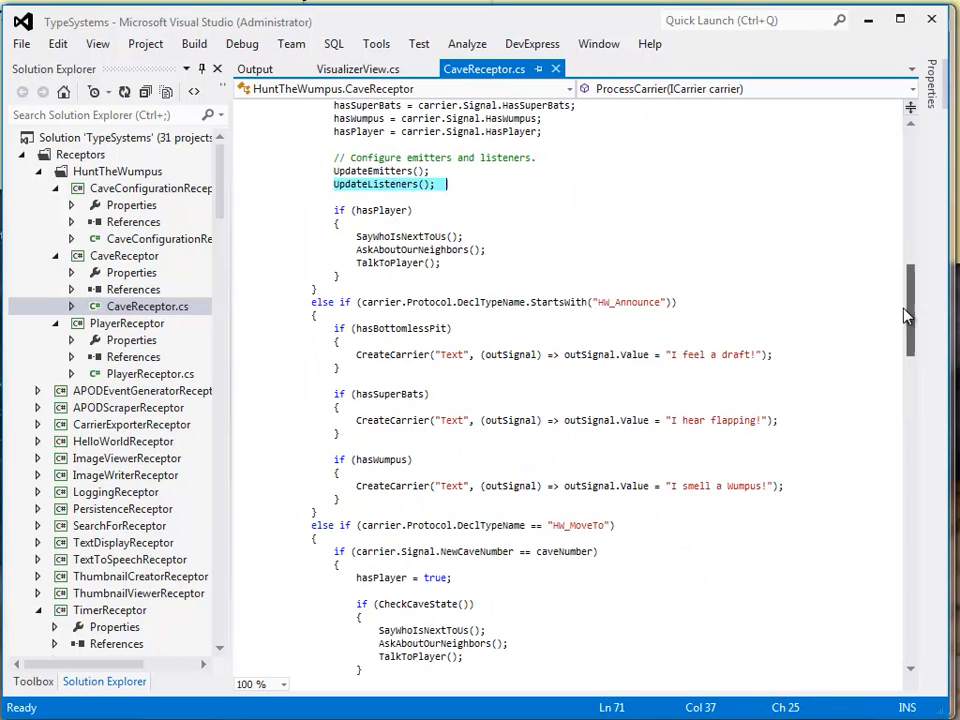
{"action": "scroll", "scroll_direction": "up", "scroll_amount": 3}
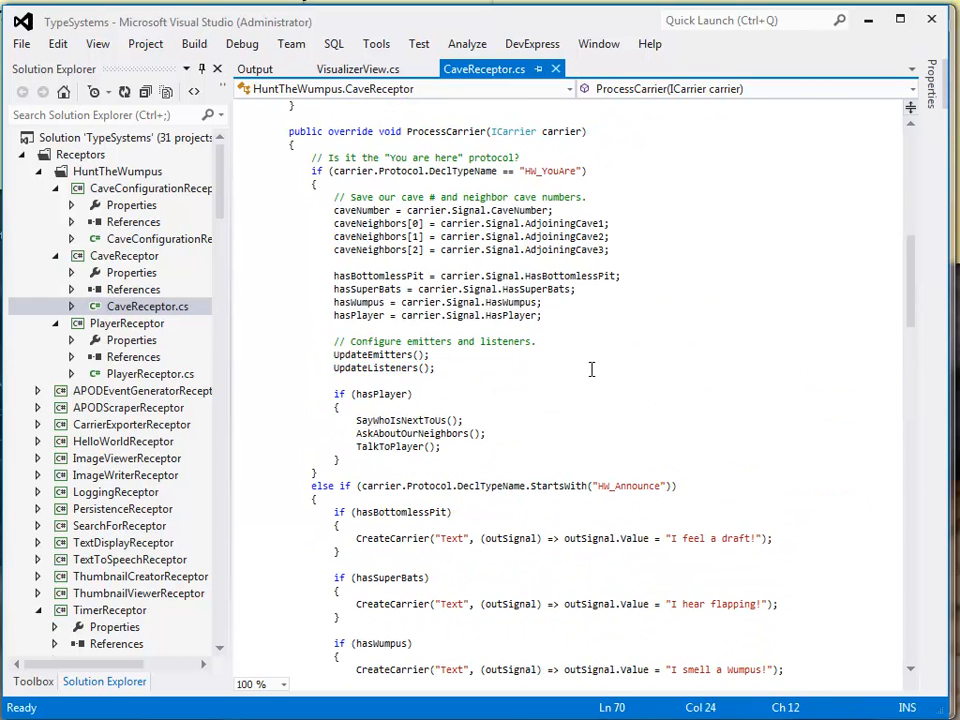
{"action": "scroll", "scroll_direction": "down", "scroll_amount": 3}
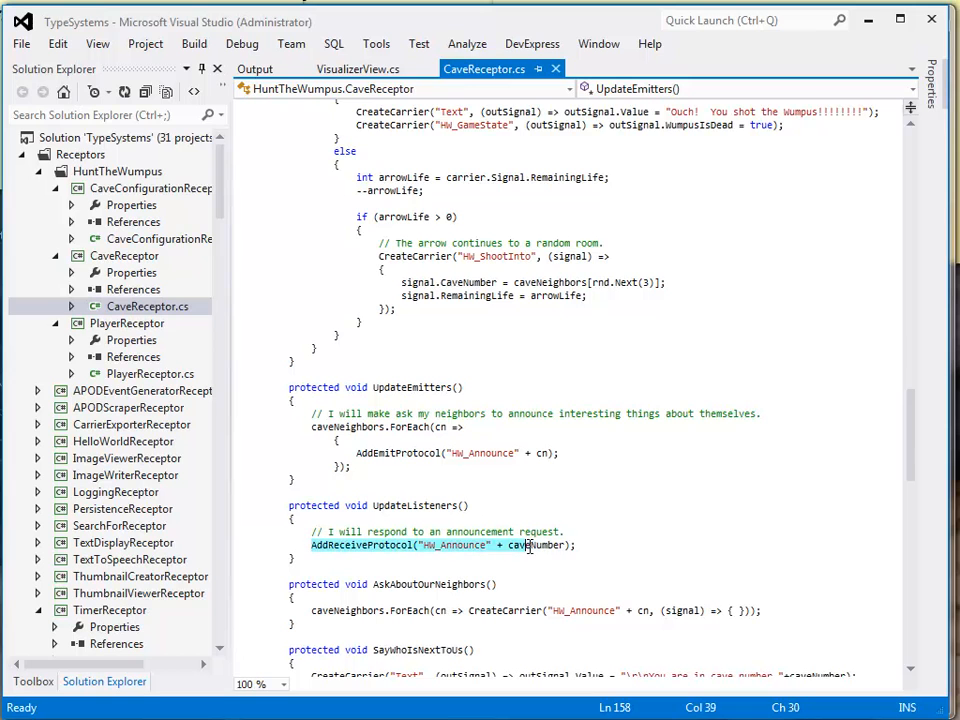
{"action": "left_click", "coordinate": [604, 464]}
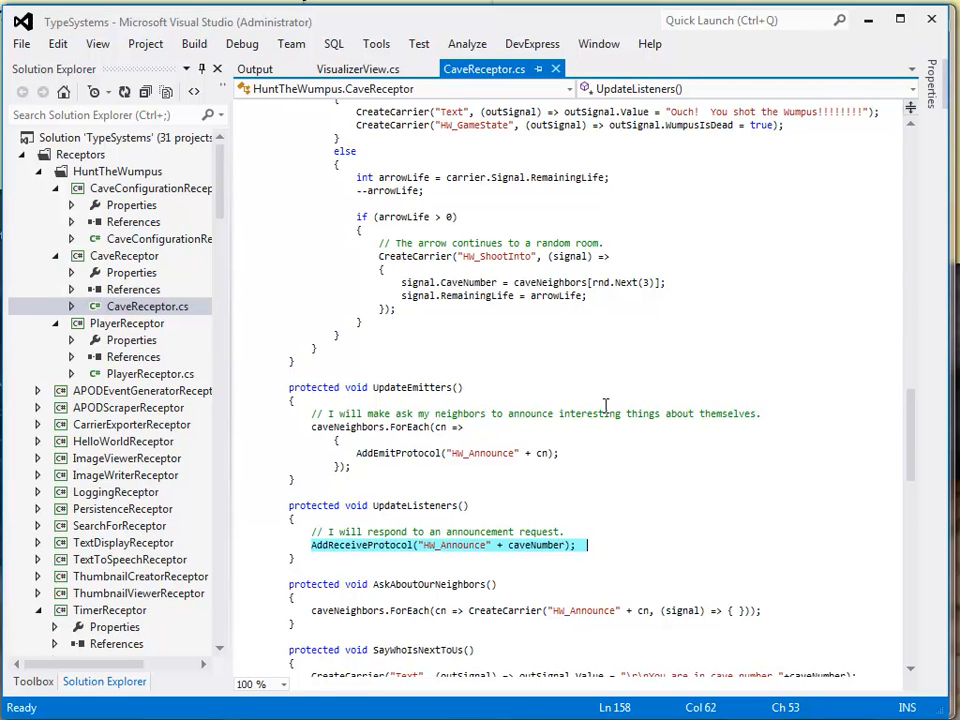
{"action": "mouse_move", "coordinate": [604, 406]}
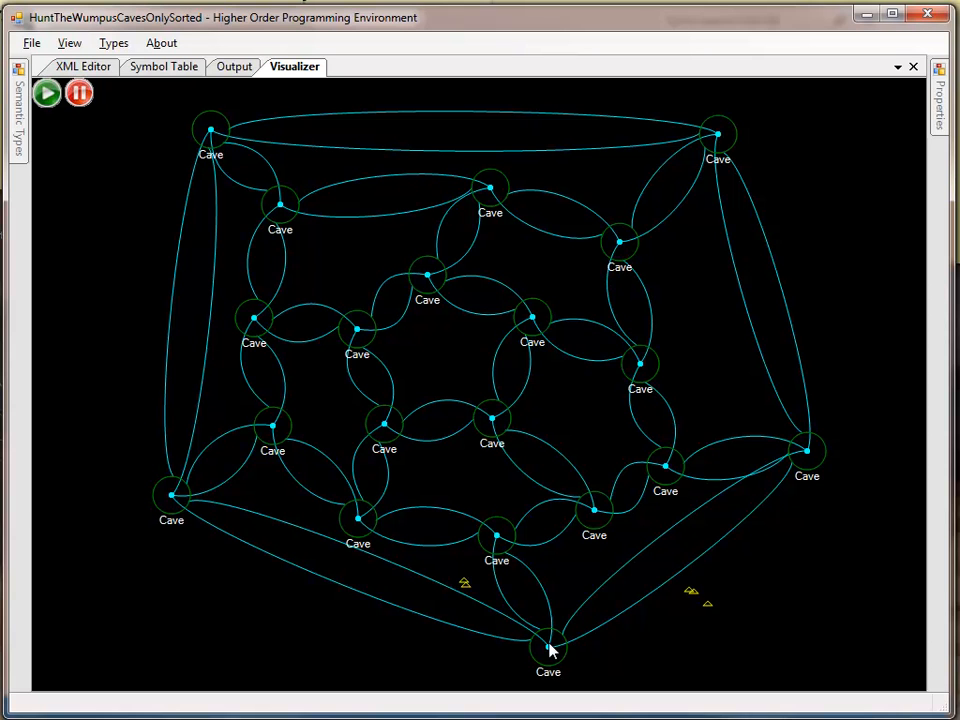
{"action": "mouse_move", "coordinate": [472, 366]}
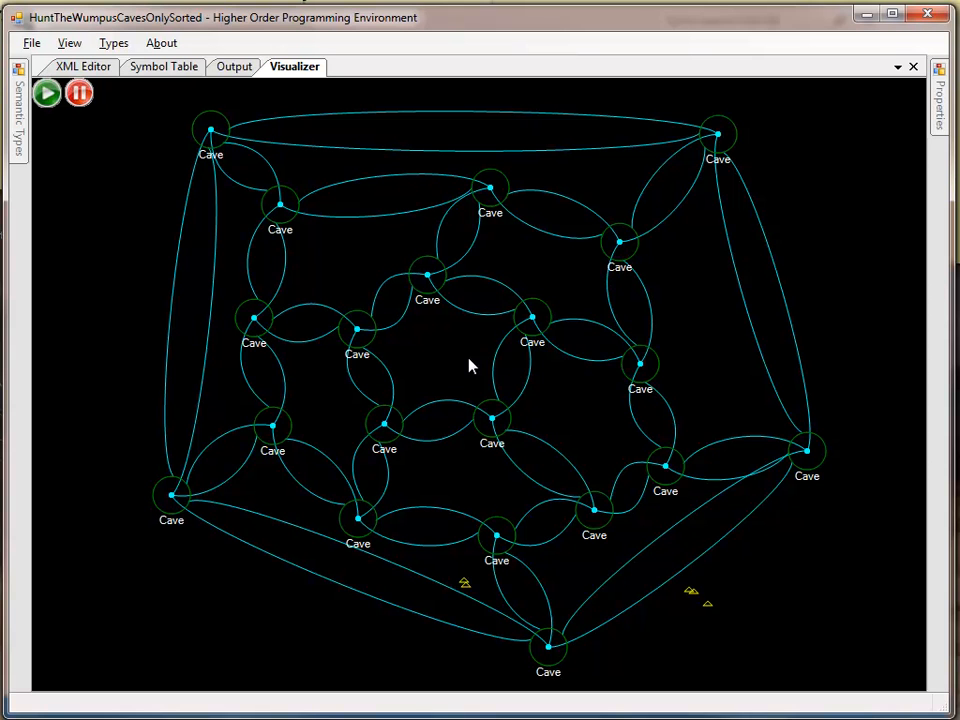
{"action": "mouse_move", "coordinate": [616, 450]}
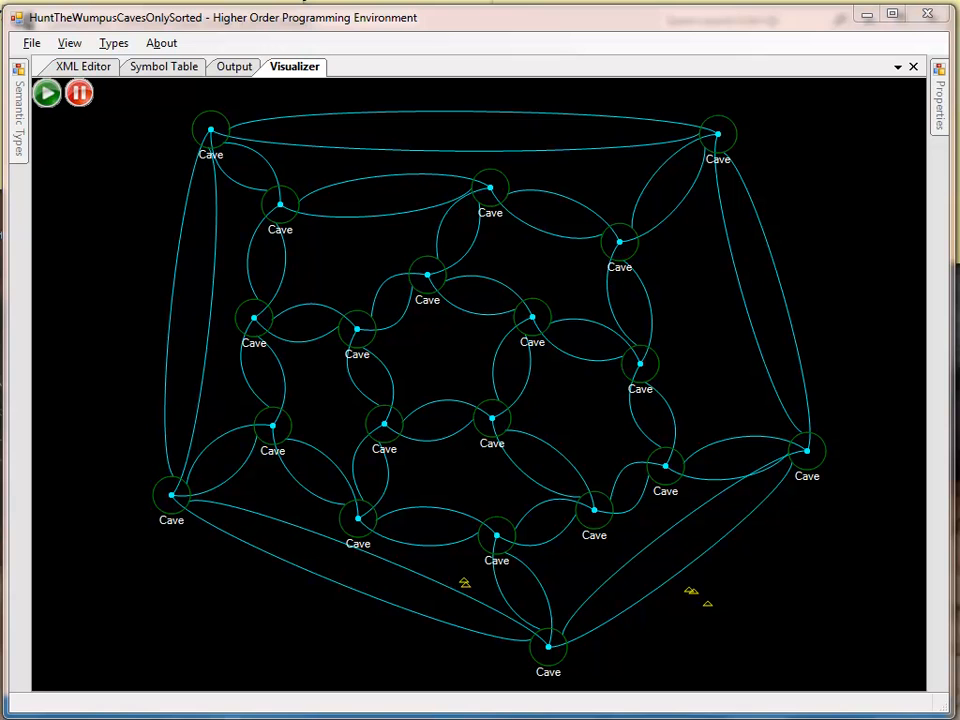
{"action": "mouse_move", "coordinate": [456, 356]}
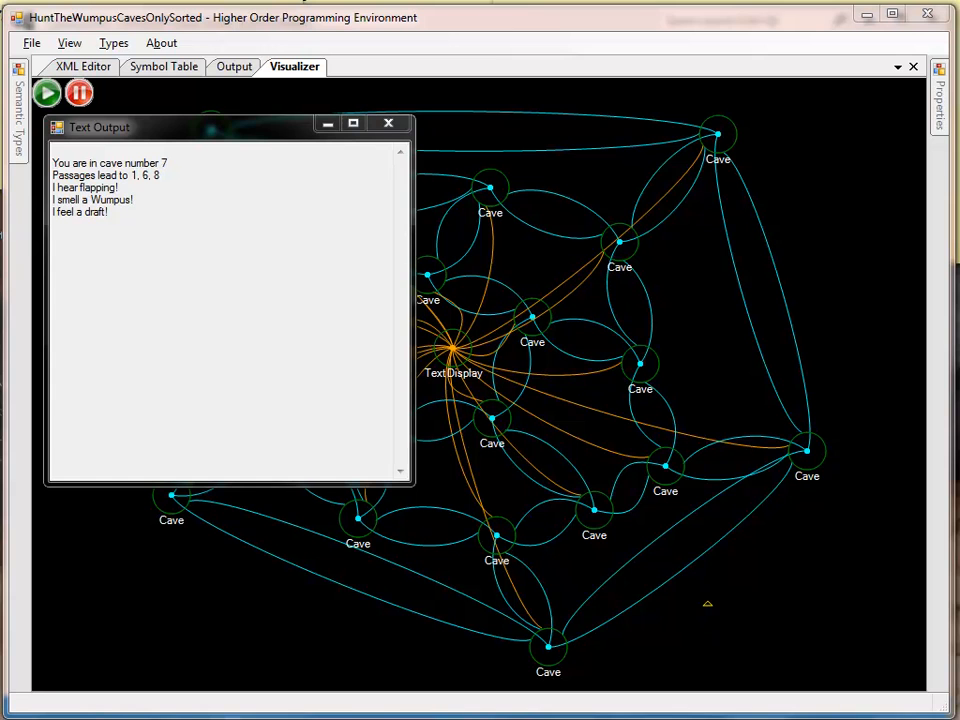
{"action": "mouse_move", "coordinate": [696, 320]}
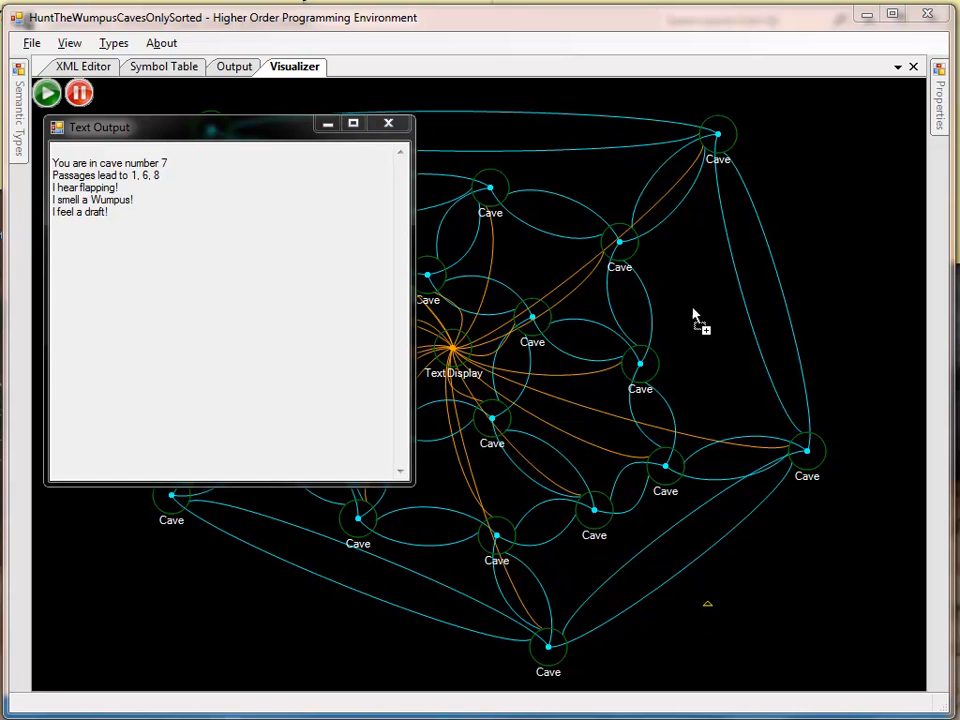
- Run the applet with player and text receptors so the game starts in cave 7
{"action": "left_click", "coordinate": [48, 94]}
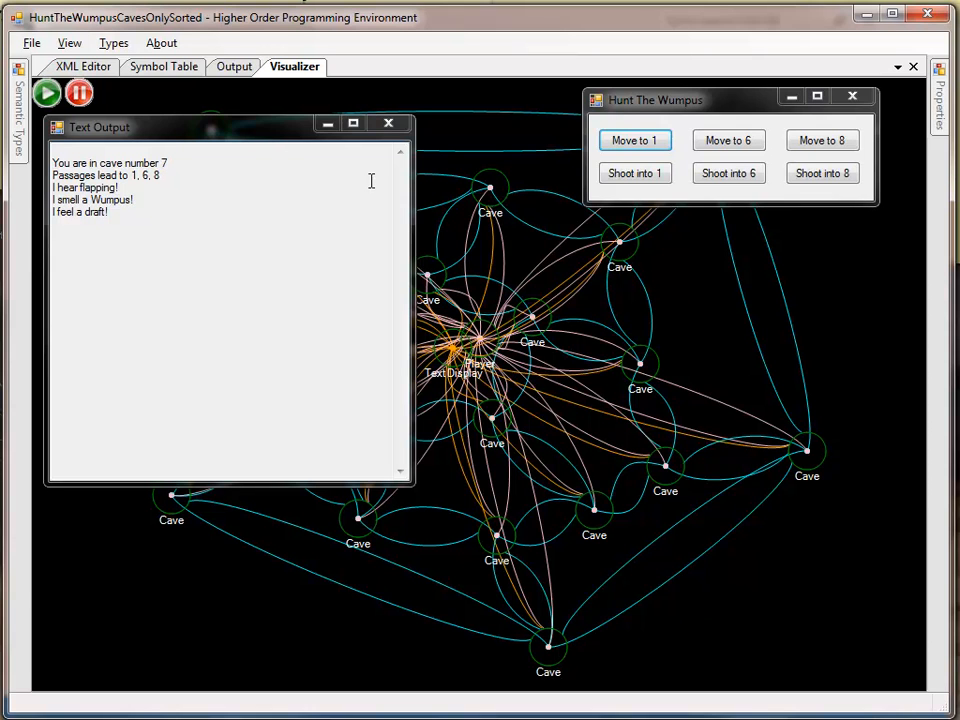
{"action": "mouse_move", "coordinate": [110, 200]}
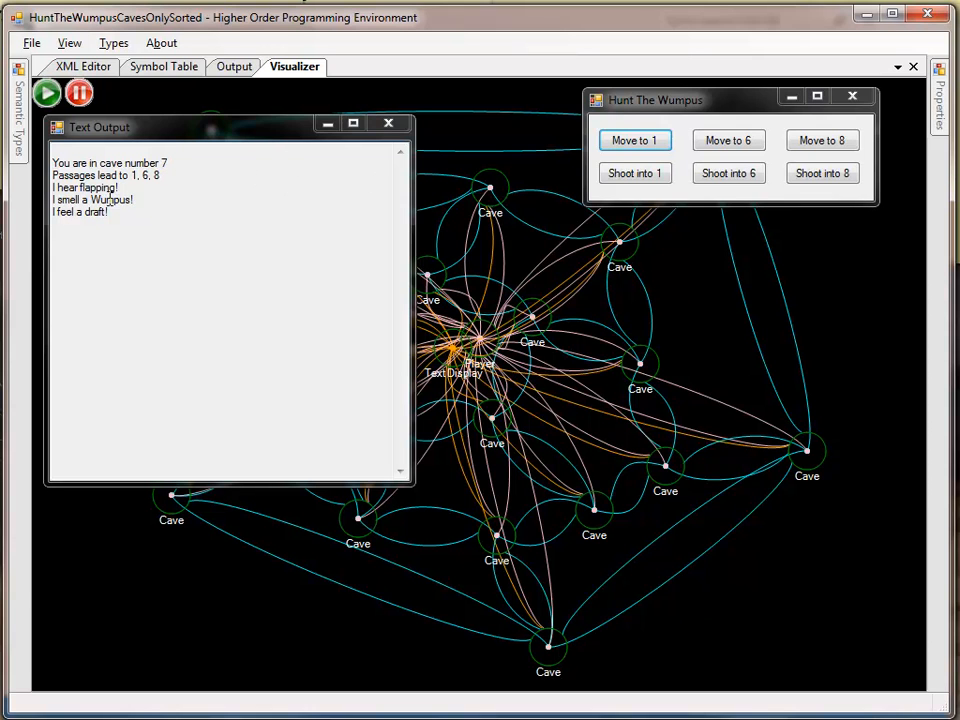
{"action": "mouse_move", "coordinate": [110, 196]}
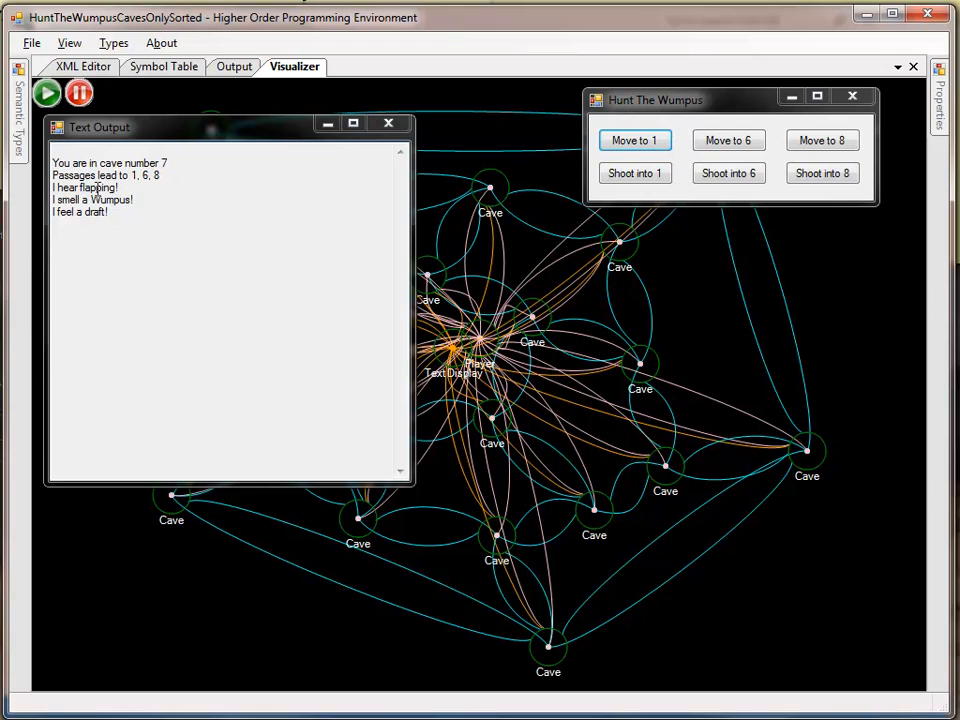
{"action": "mouse_move", "coordinate": [144, 200]}
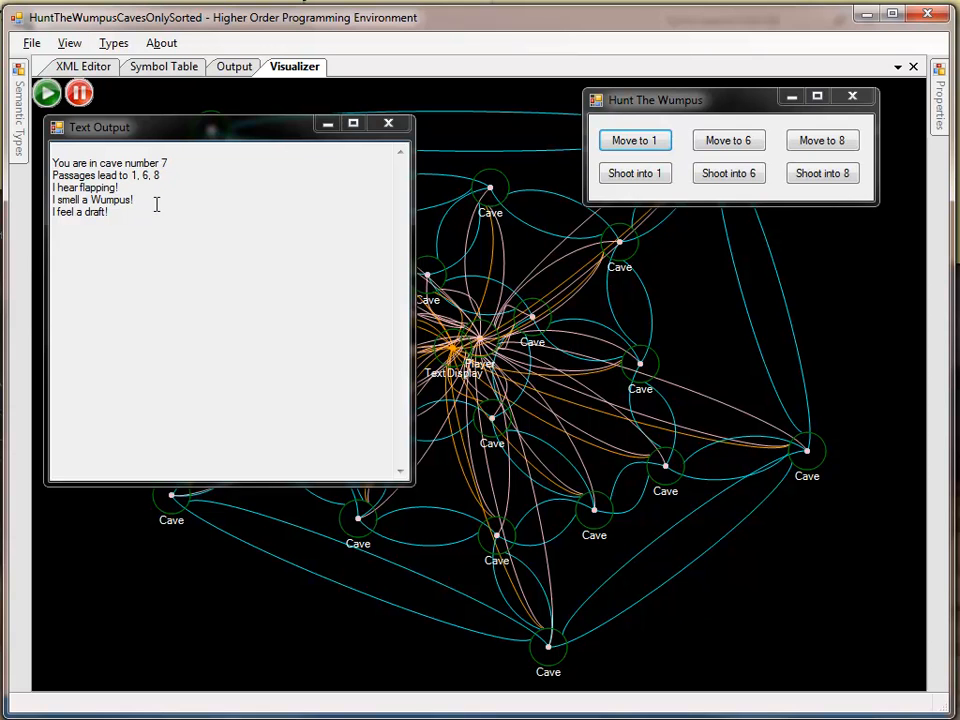
{"action": "mouse_move", "coordinate": [808, 264]}
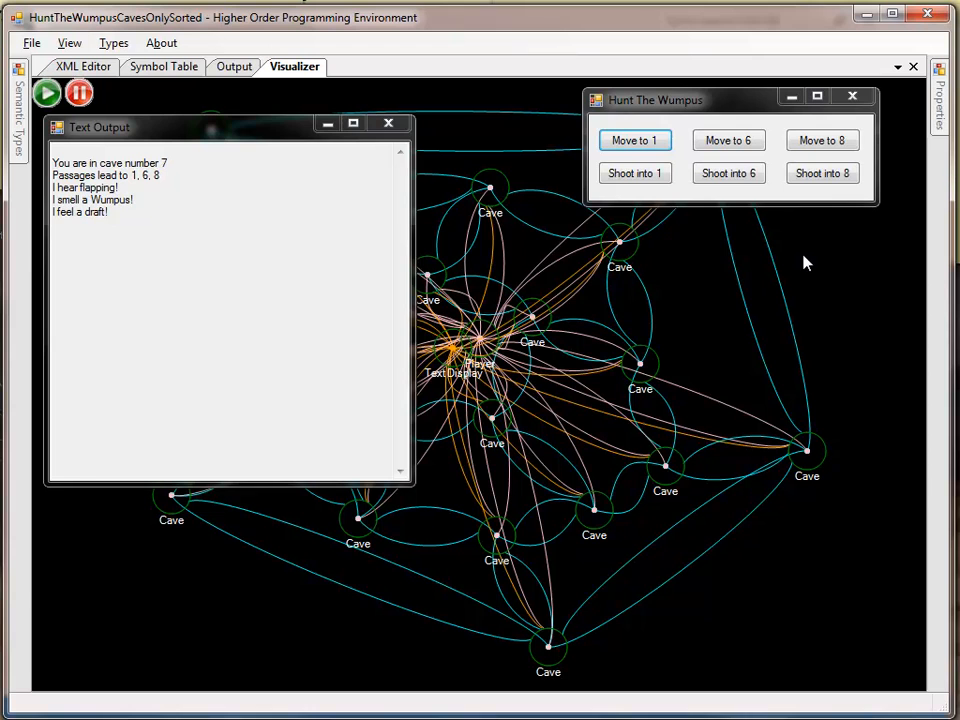
{"action": "mouse_move", "coordinate": [810, 258]}
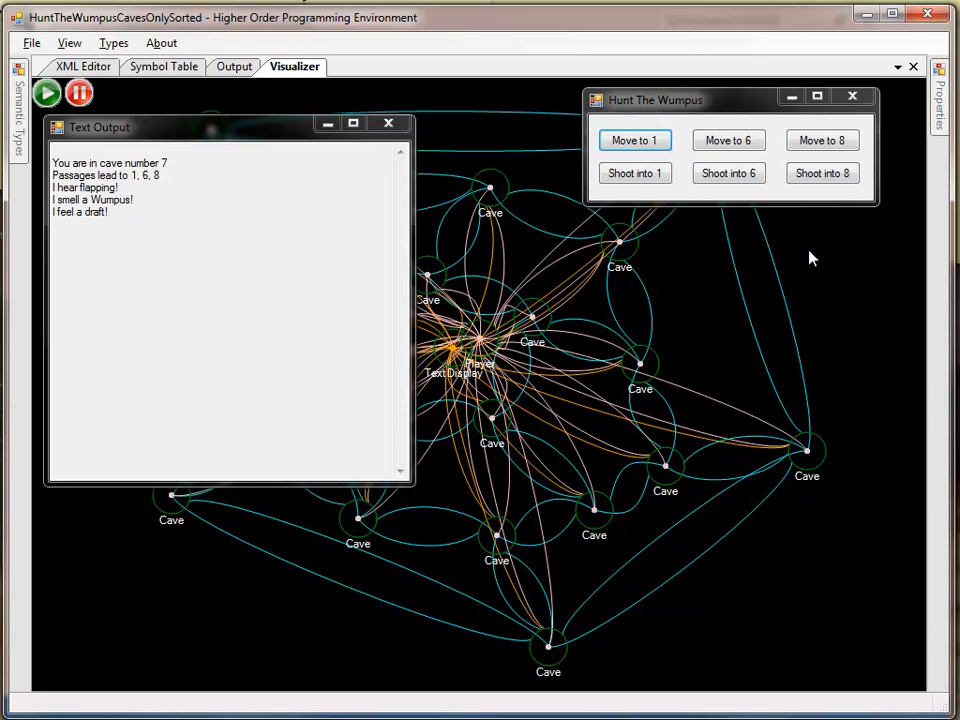
{"action": "mouse_move", "coordinate": [778, 236]}
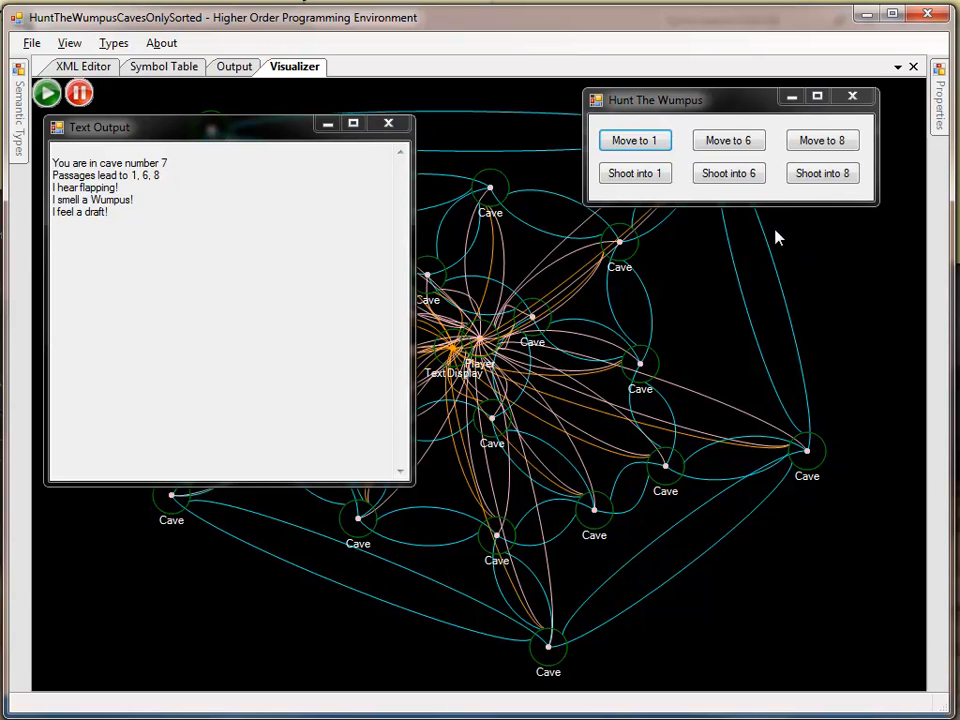
{"action": "mouse_move", "coordinate": [822, 140]}
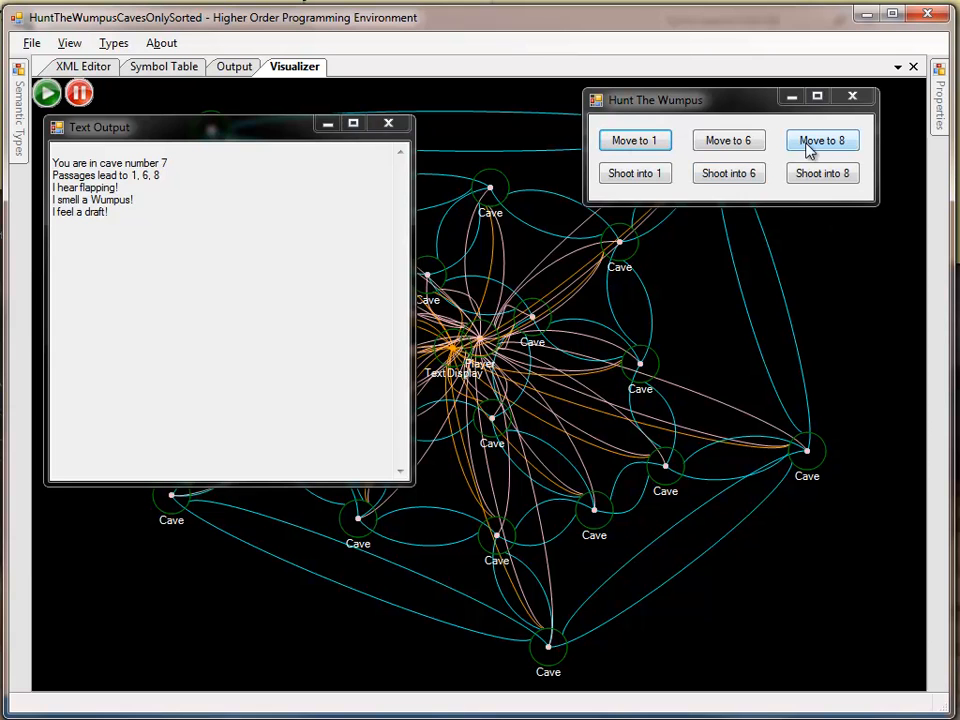
{"action": "mouse_move", "coordinate": [872, 156]}
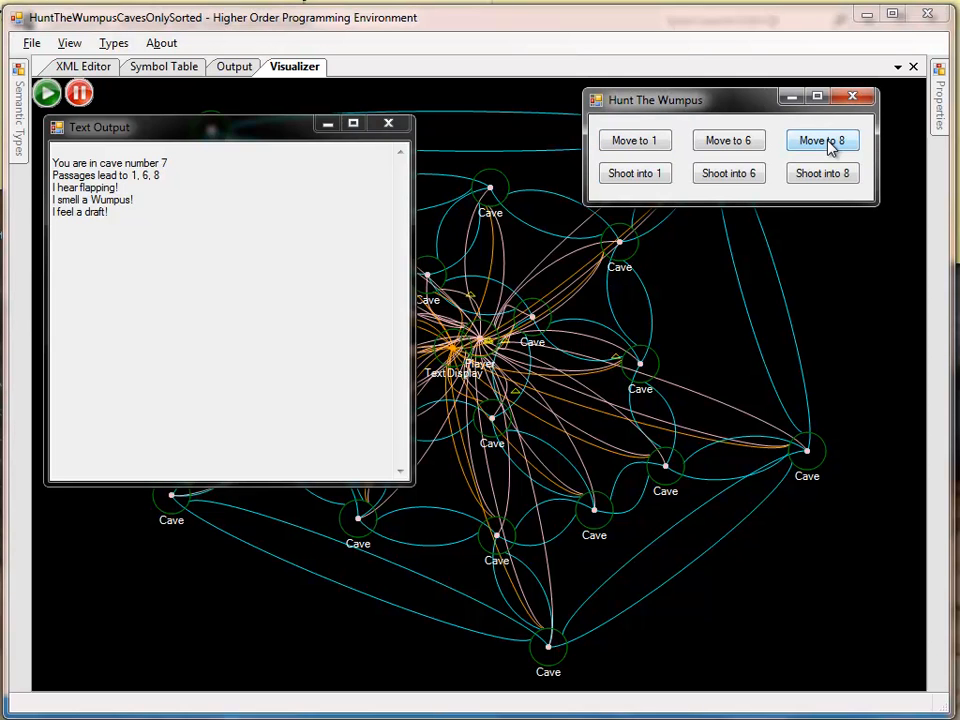
{"action": "left_click", "coordinate": [822, 140]}
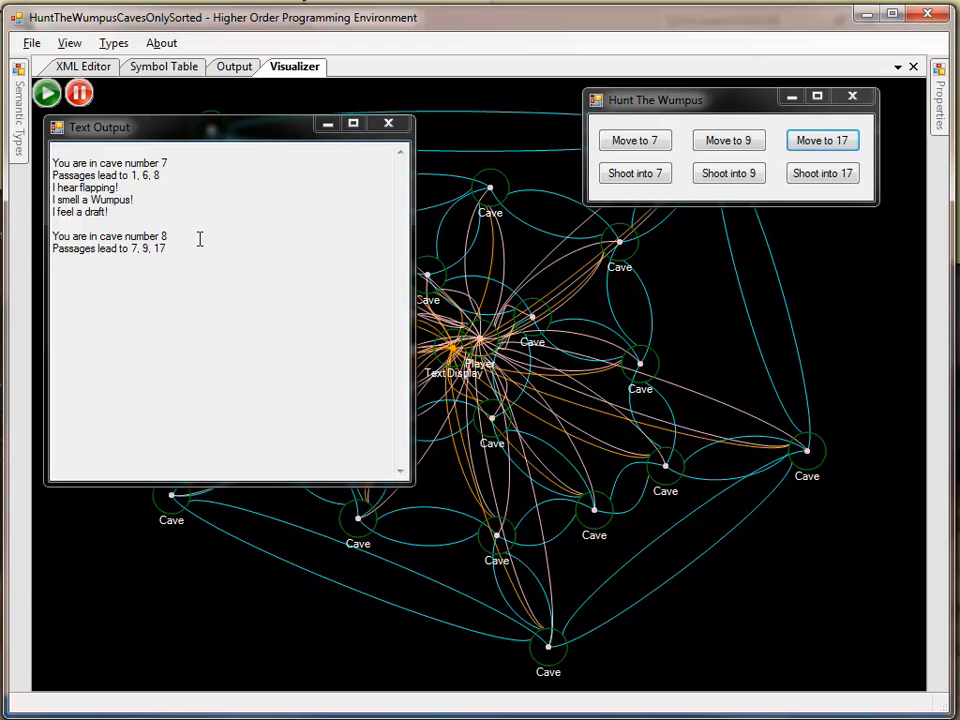
{"action": "mouse_move", "coordinate": [196, 248]}
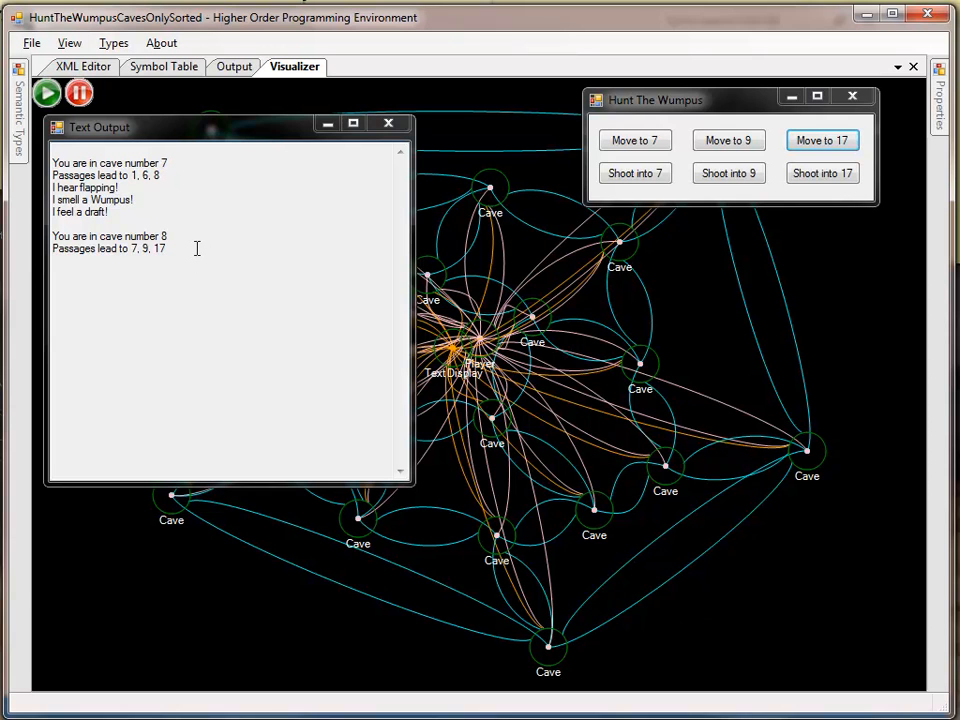
{"action": "mouse_move", "coordinate": [190, 244]}
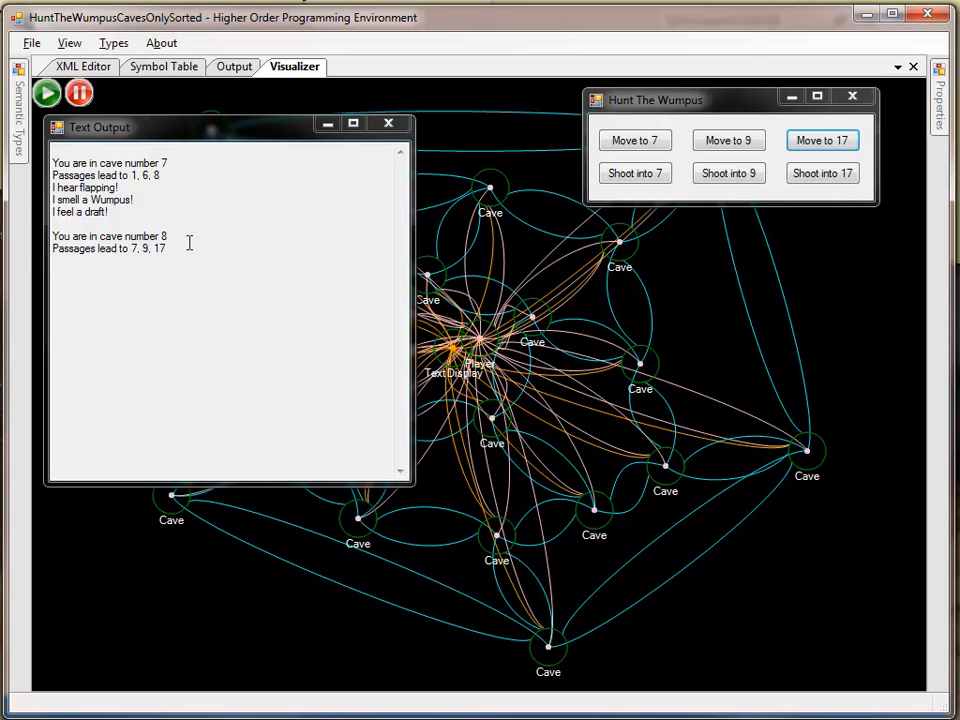
{"action": "mouse_move", "coordinate": [176, 252]}
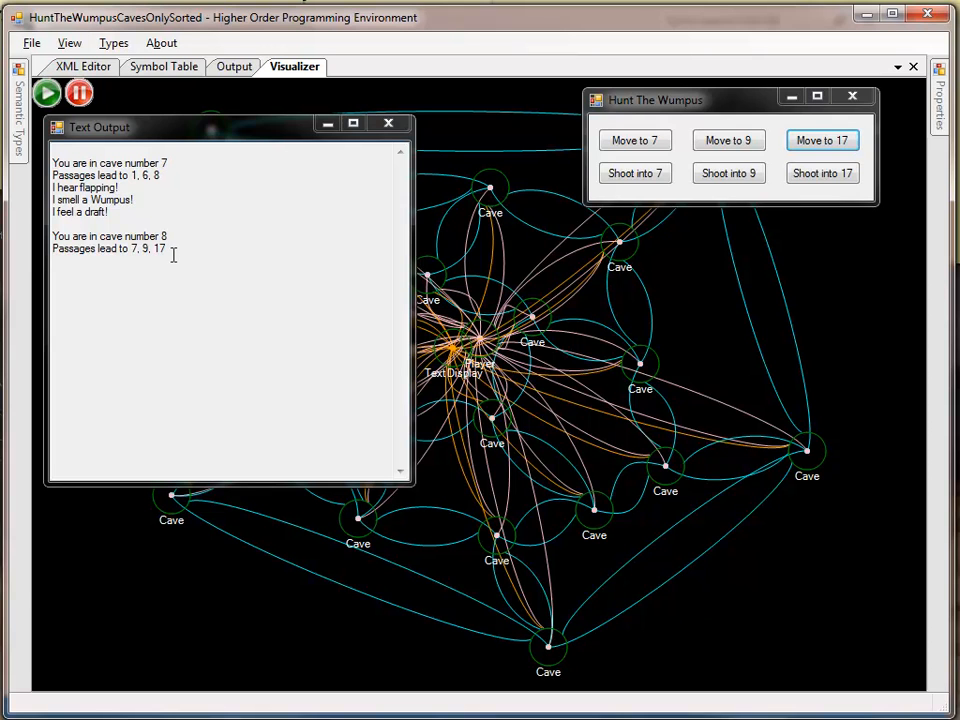
{"action": "mouse_move", "coordinate": [184, 188]}
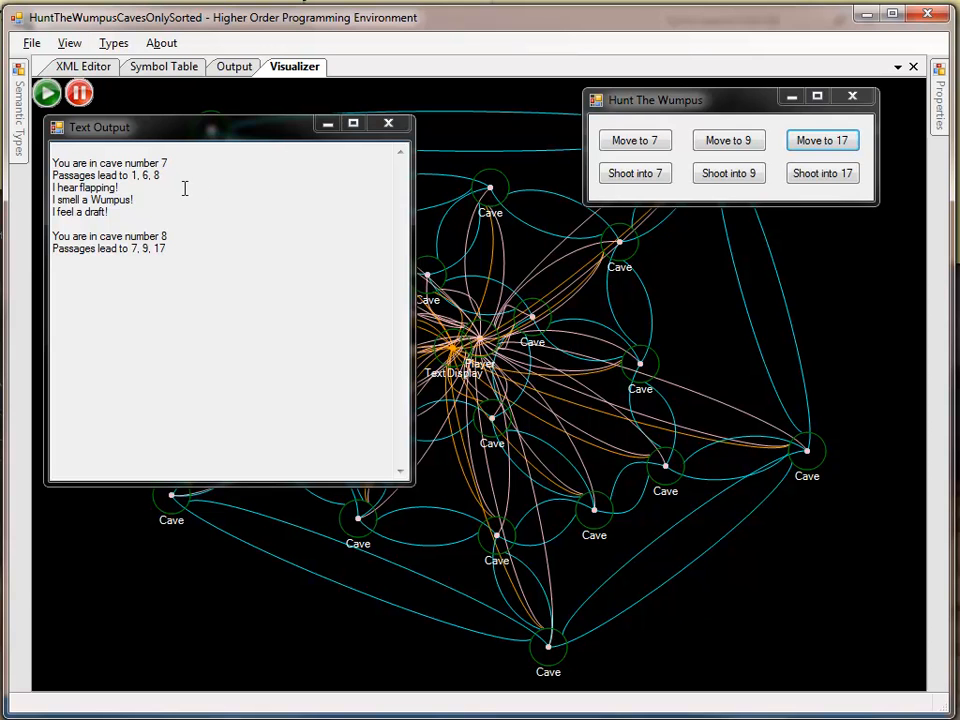
{"action": "mouse_move", "coordinate": [152, 212]}
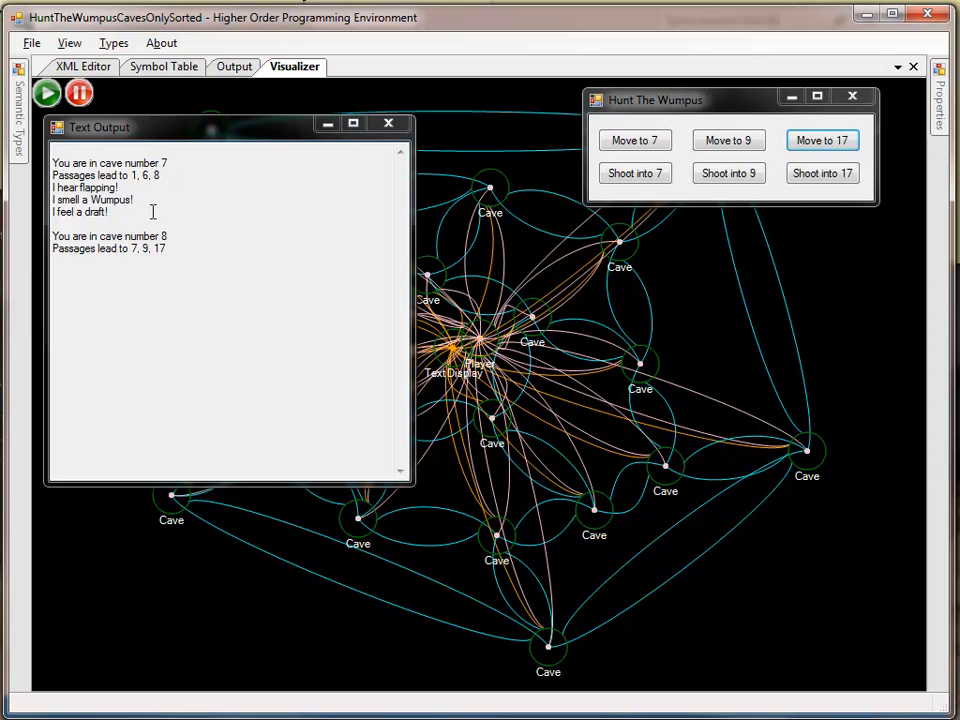
{"action": "mouse_move", "coordinate": [576, 264]}
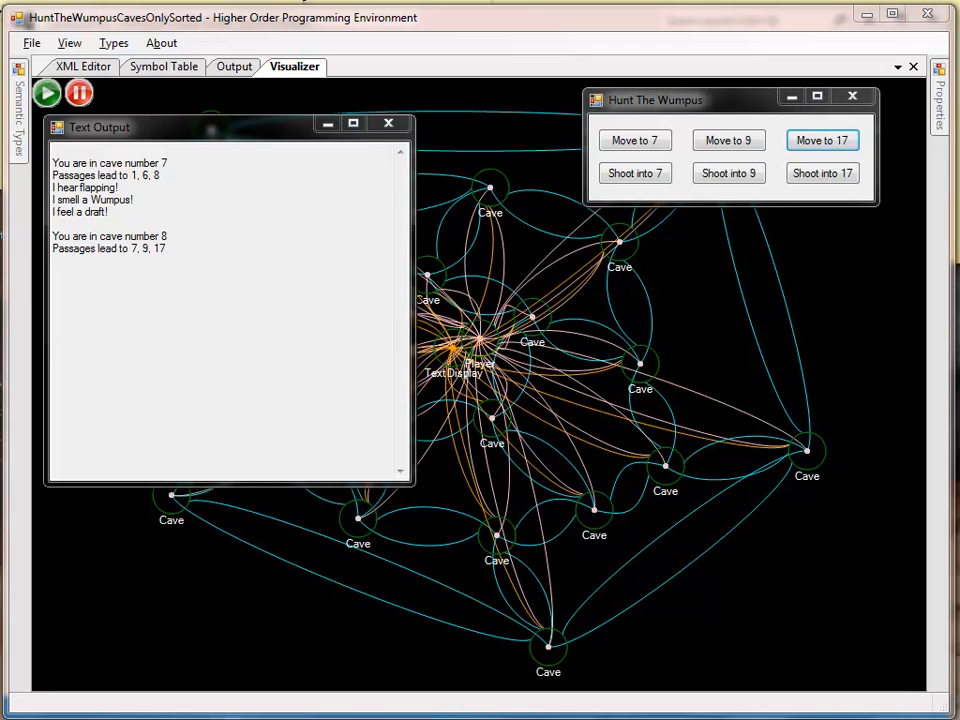
{"action": "mouse_move", "coordinate": [238, 270]}
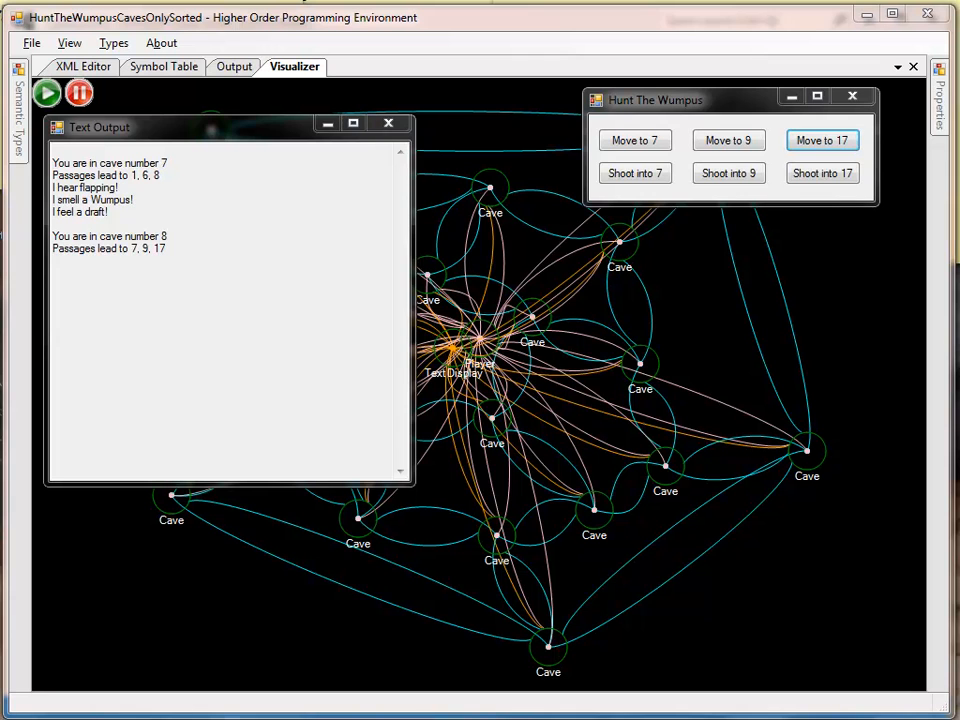
{"action": "mouse_move", "coordinate": [512, 374]}
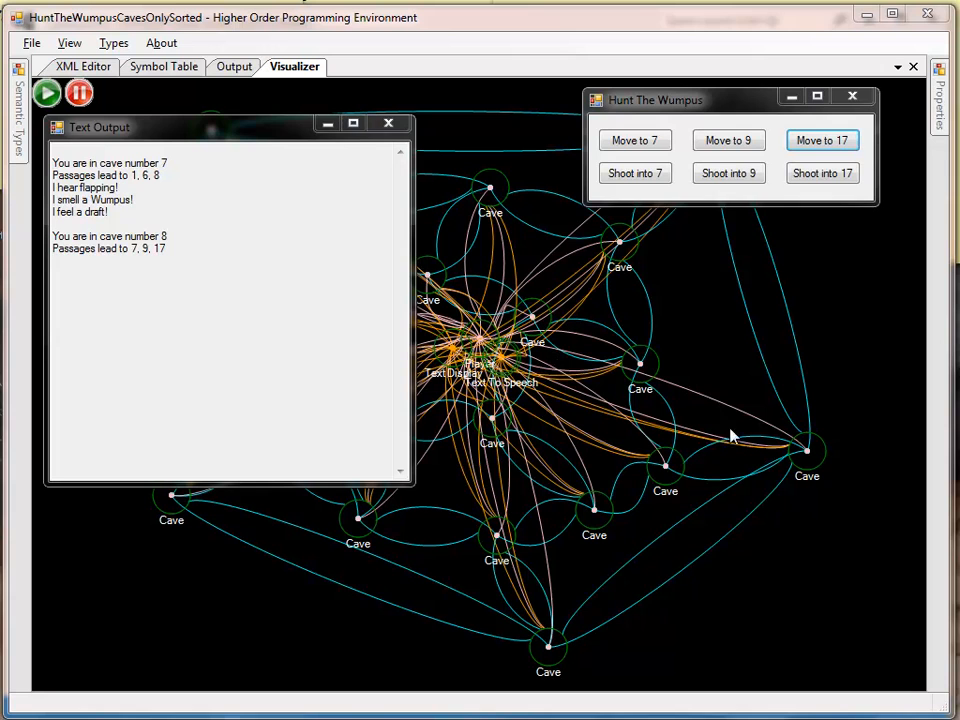
{"action": "mouse_move", "coordinate": [456, 198]}
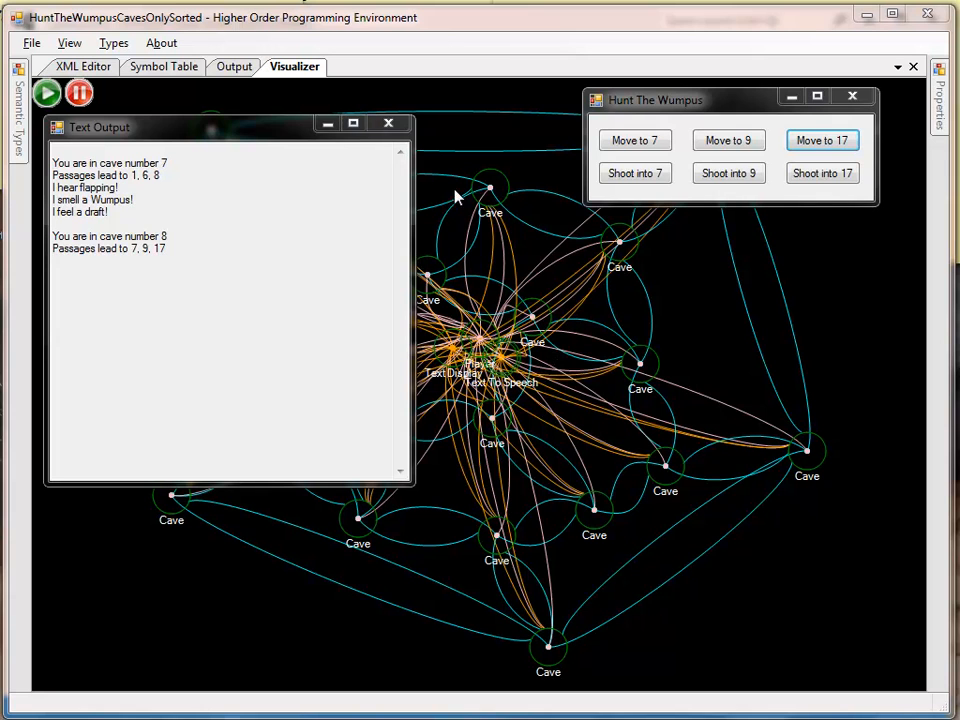
{"action": "mouse_move", "coordinate": [480, 368]}
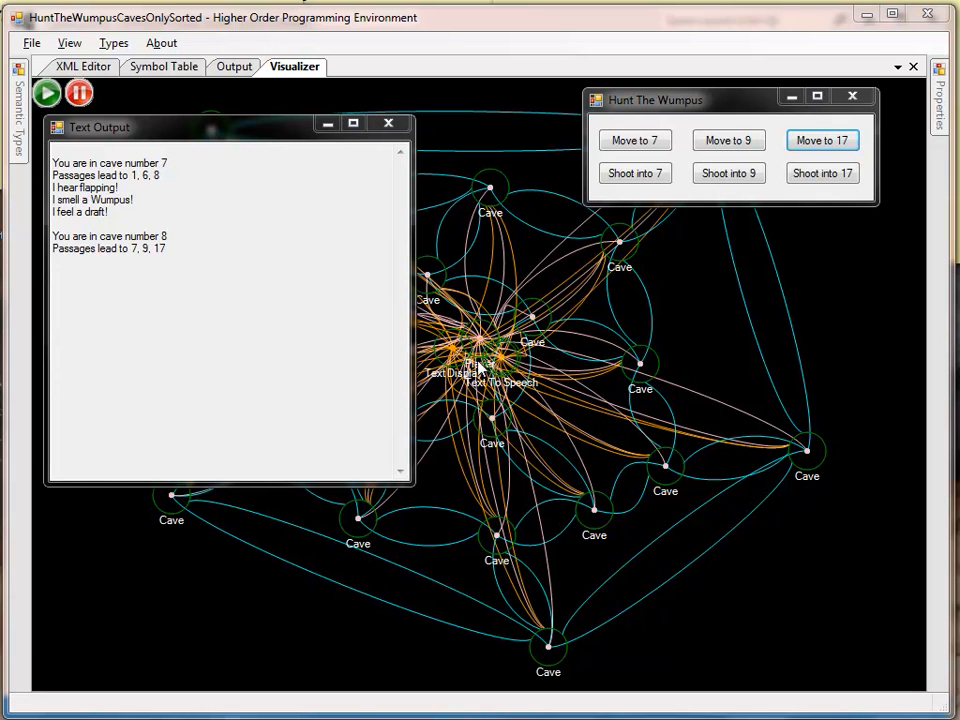
{"action": "mouse_move", "coordinate": [716, 352]}
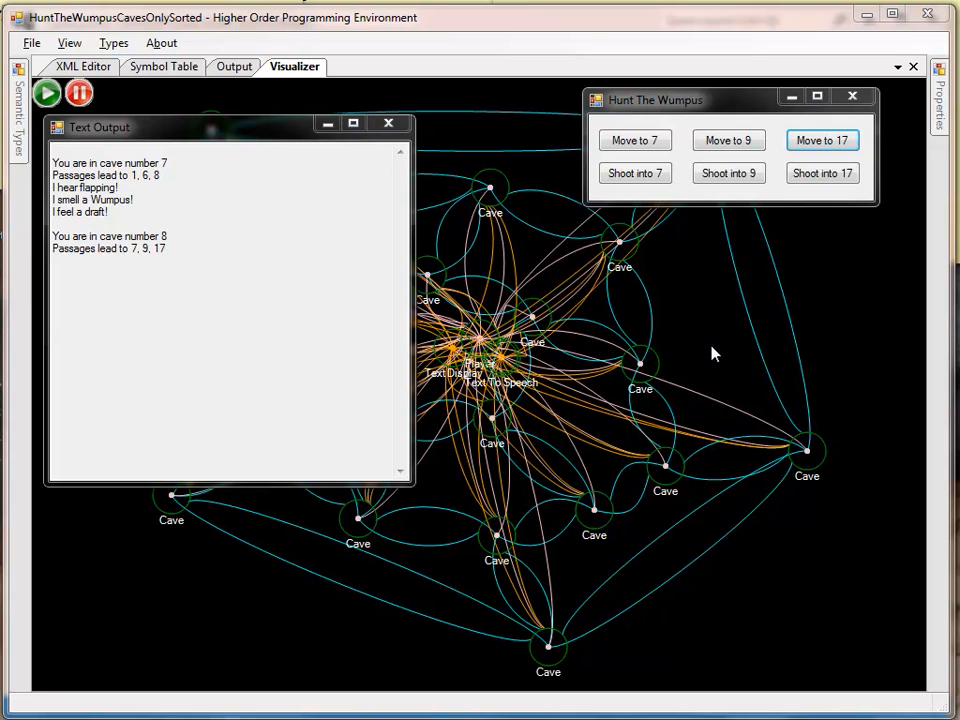
{"action": "mouse_move", "coordinate": [214, 176]}
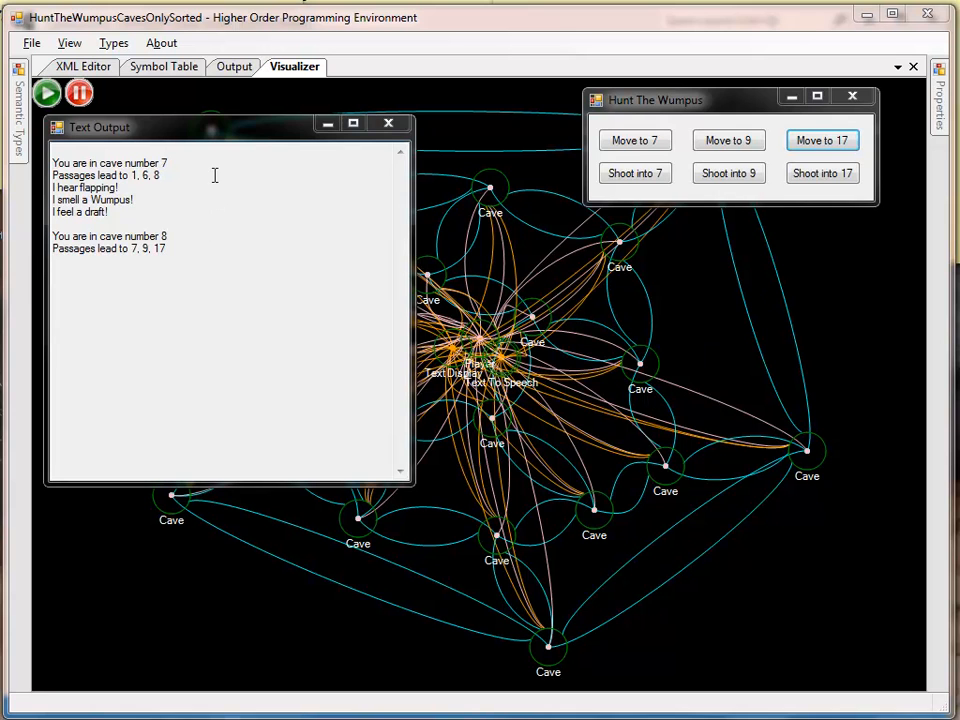
{"action": "mouse_move", "coordinate": [698, 276]}
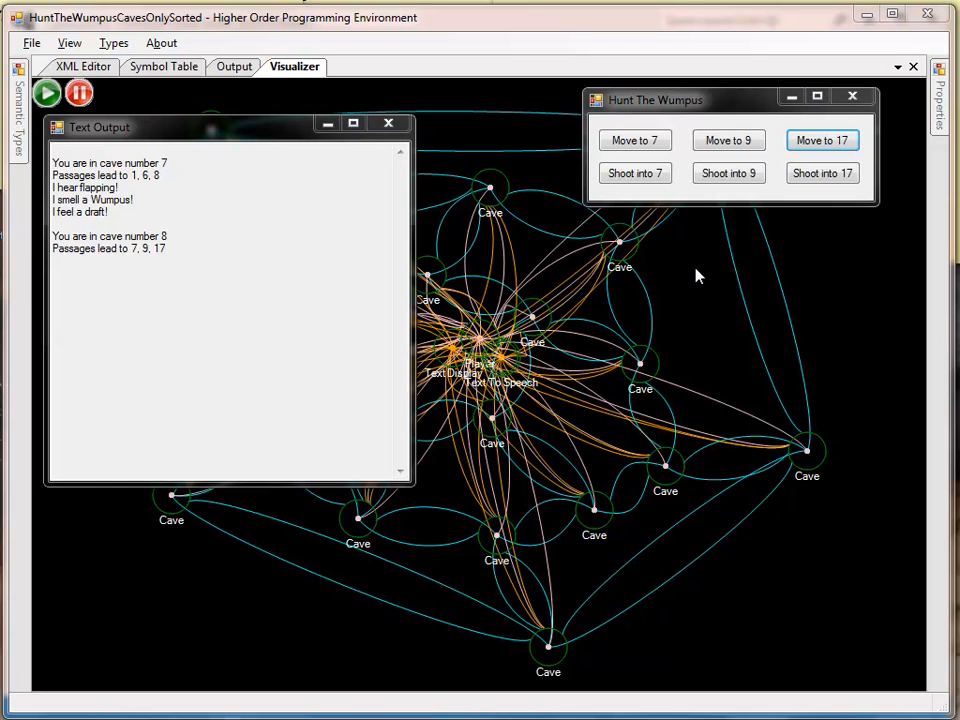
{"action": "mouse_move", "coordinate": [514, 364]}
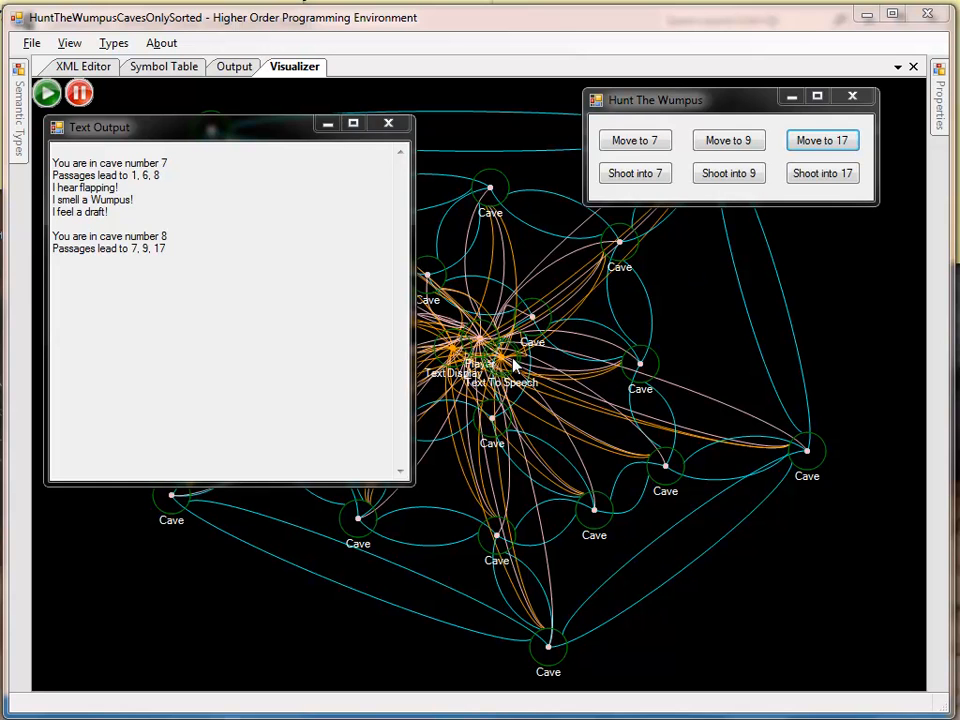
{"action": "mouse_move", "coordinate": [856, 472]}
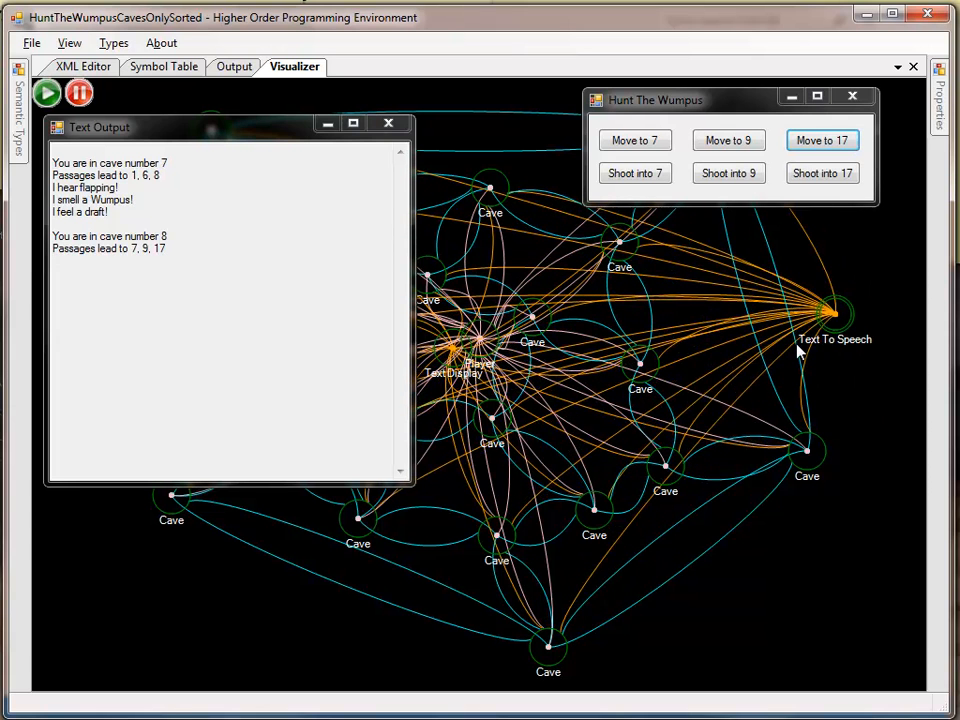
{"action": "mouse_move", "coordinate": [696, 232]}
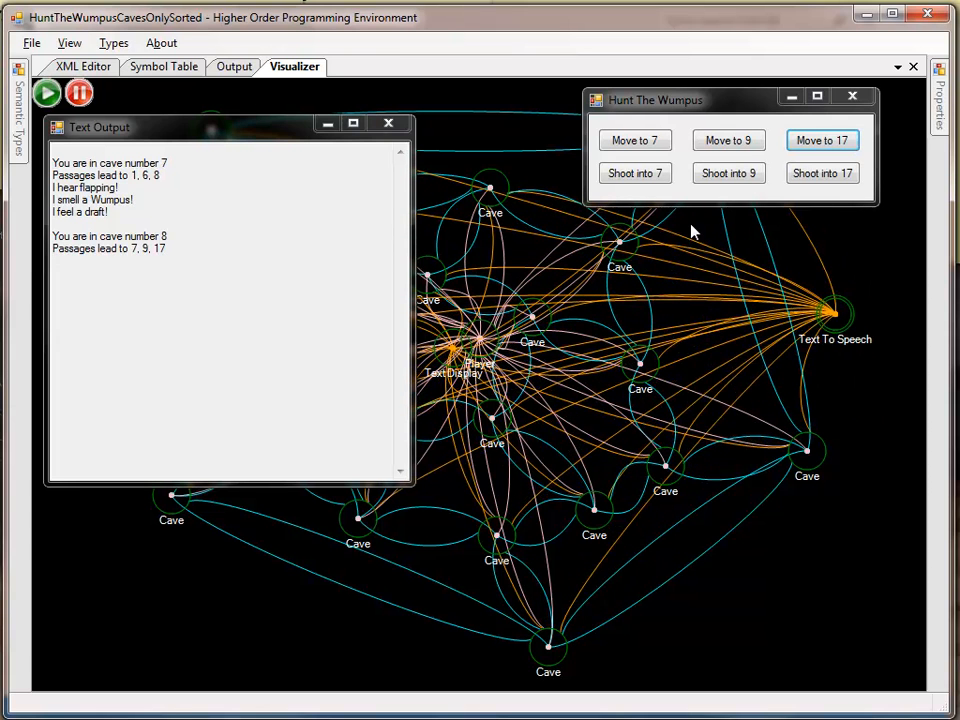
{"action": "mouse_move", "coordinate": [728, 140]}
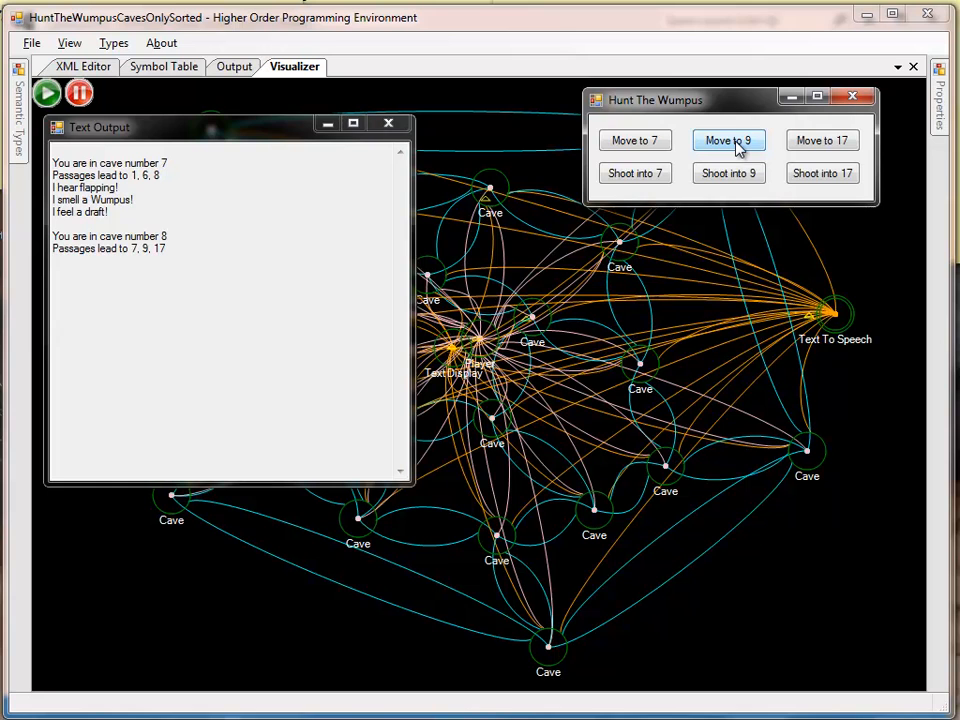
- Move the player into cave 9, which reports passages to 2, 8 and 10
{"action": "left_click", "coordinate": [728, 140]}
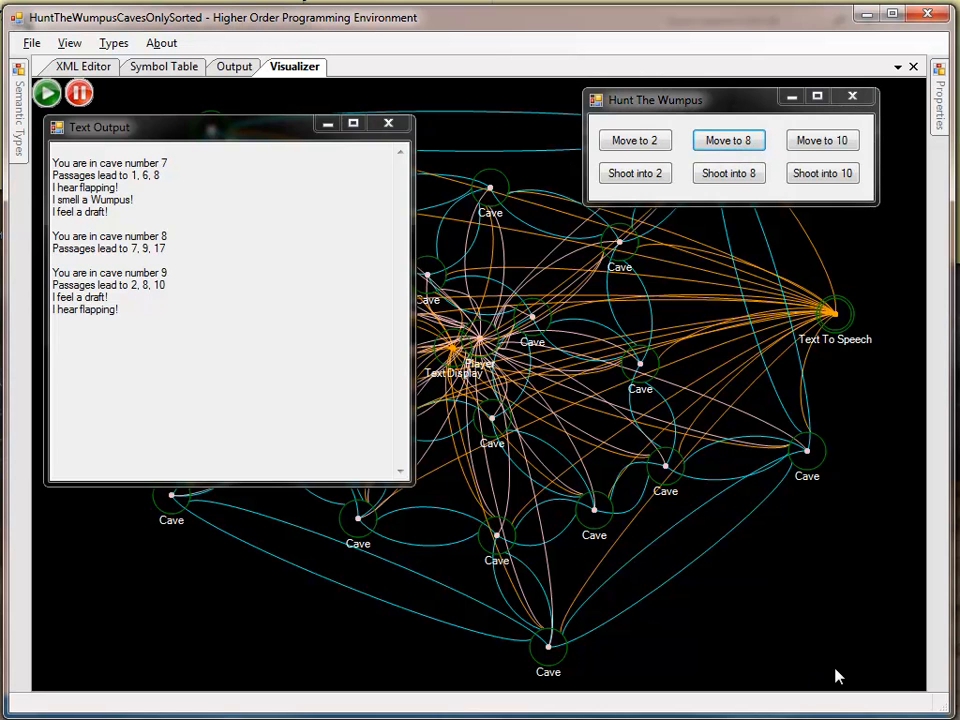
{"action": "mouse_move", "coordinate": [556, 404]}
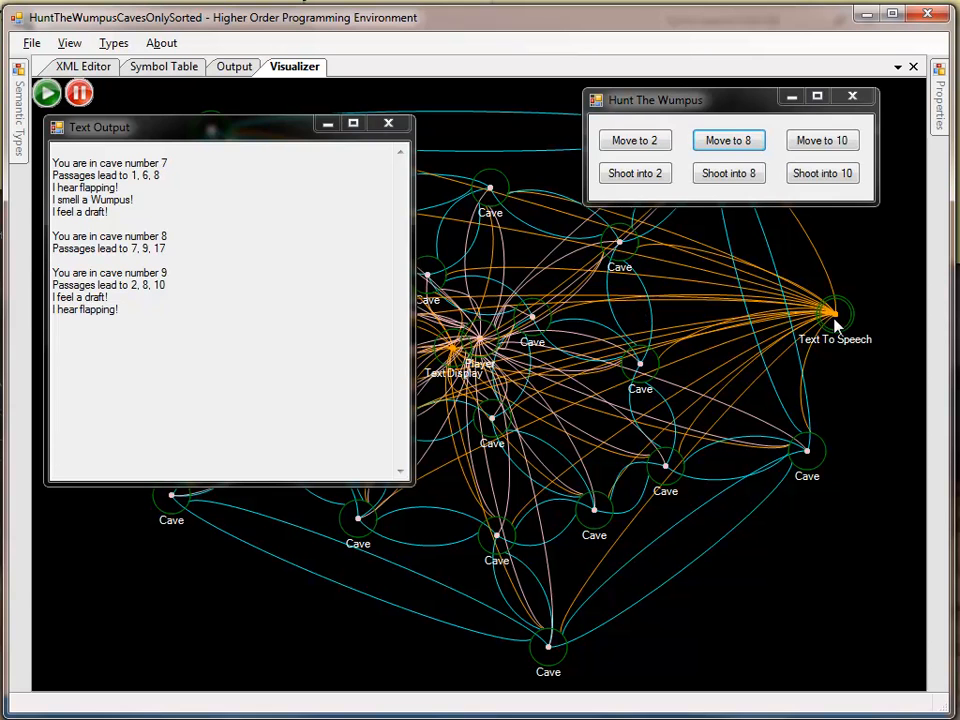
{"action": "mouse_move", "coordinate": [618, 344]}
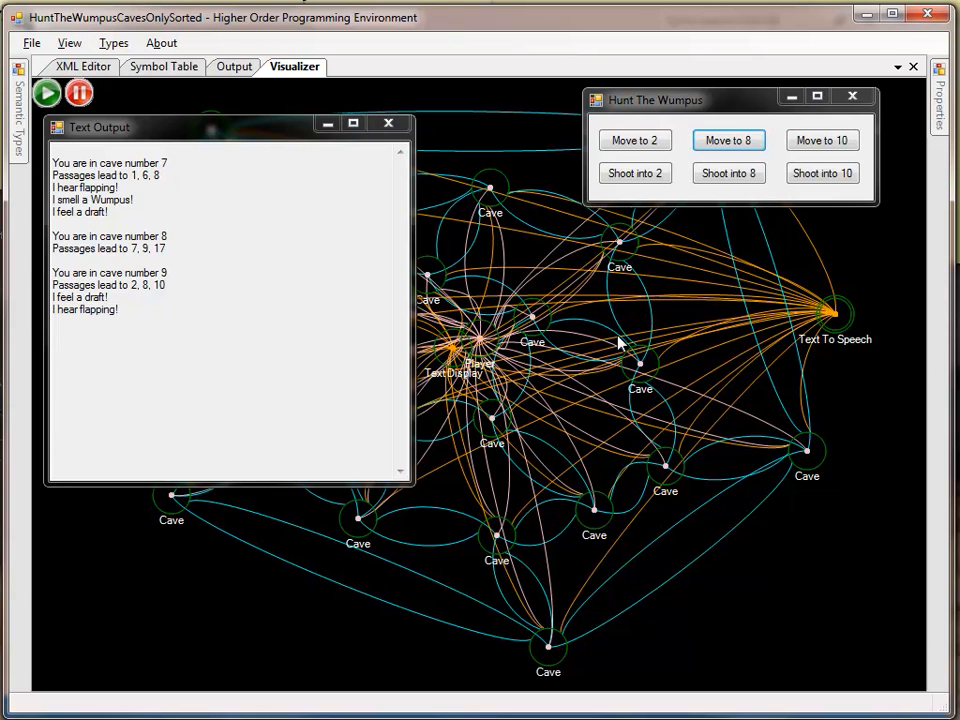
{"action": "mouse_move", "coordinate": [584, 318]}
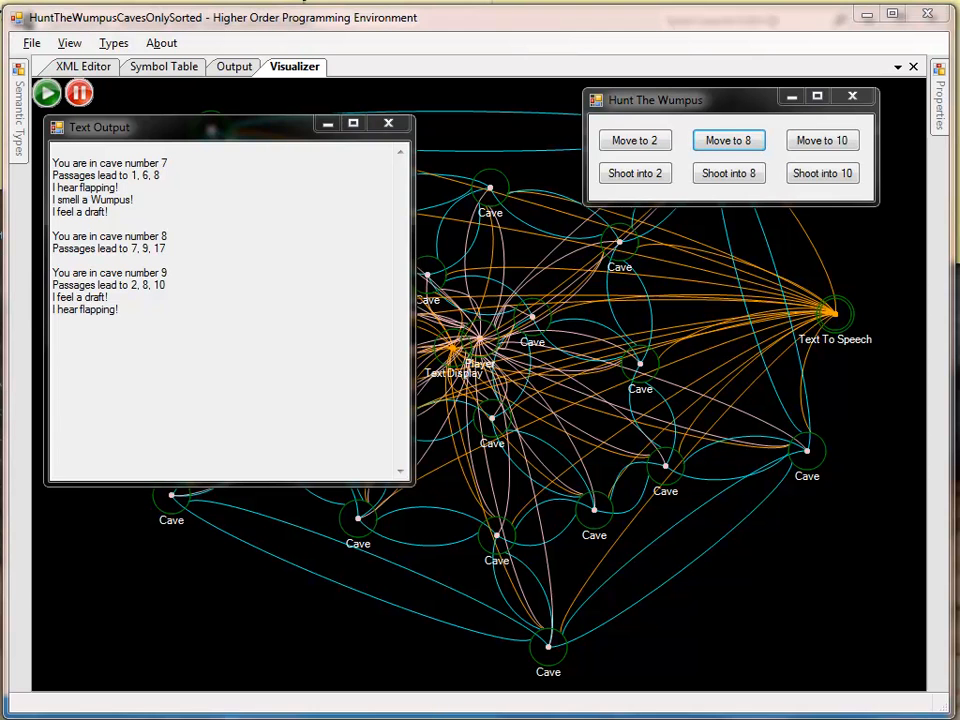
{"action": "mouse_move", "coordinate": [844, 332]}
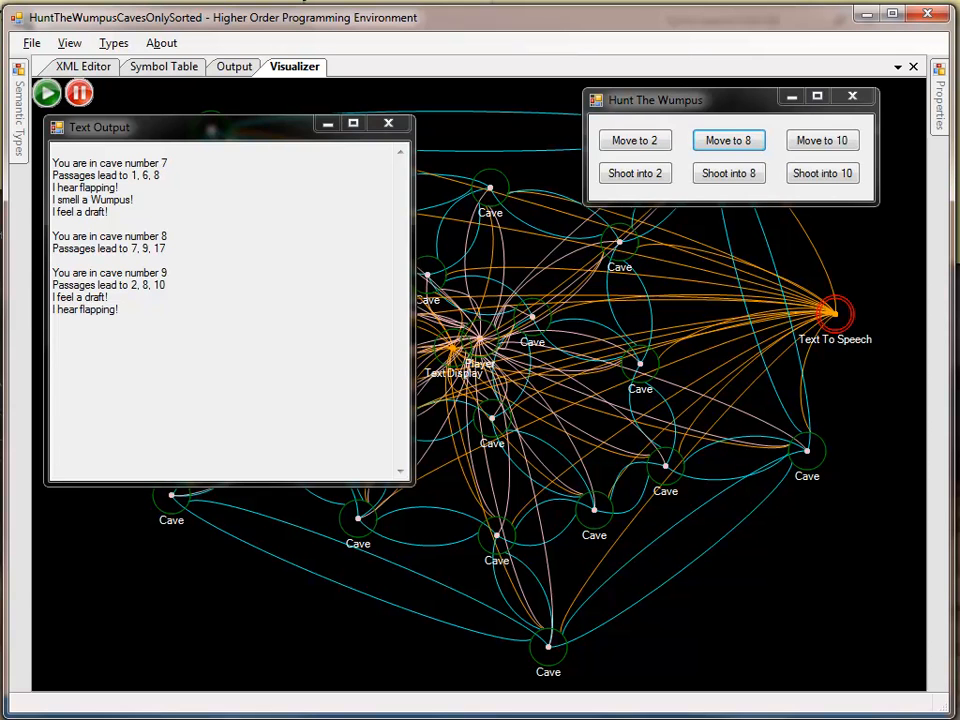
{"action": "mouse_move", "coordinate": [840, 688]}
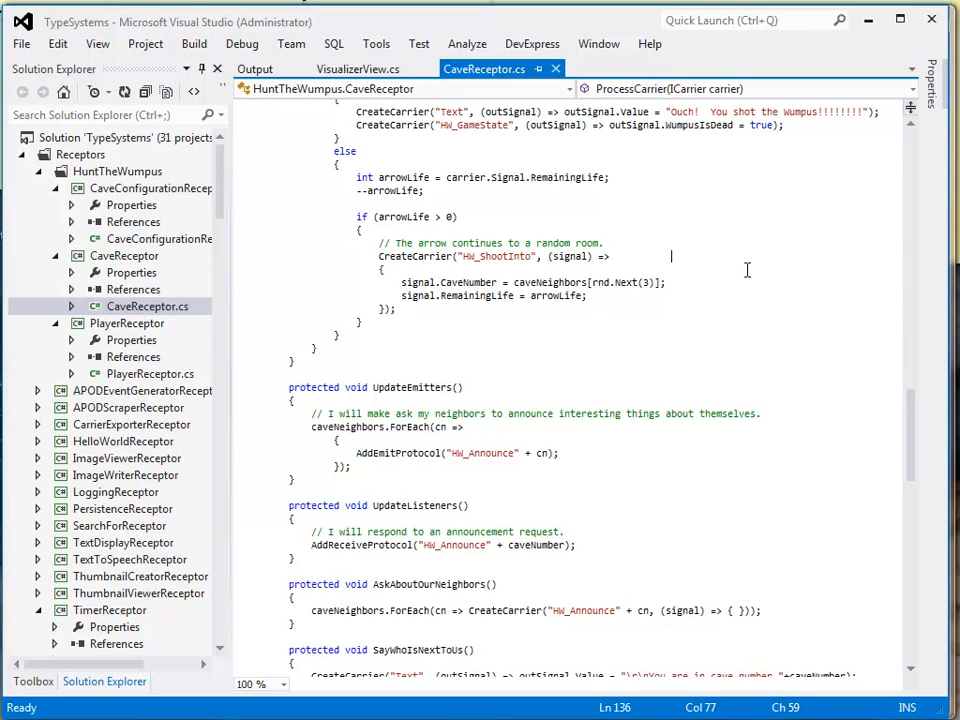
{"action": "mouse_move", "coordinate": [670, 276]}
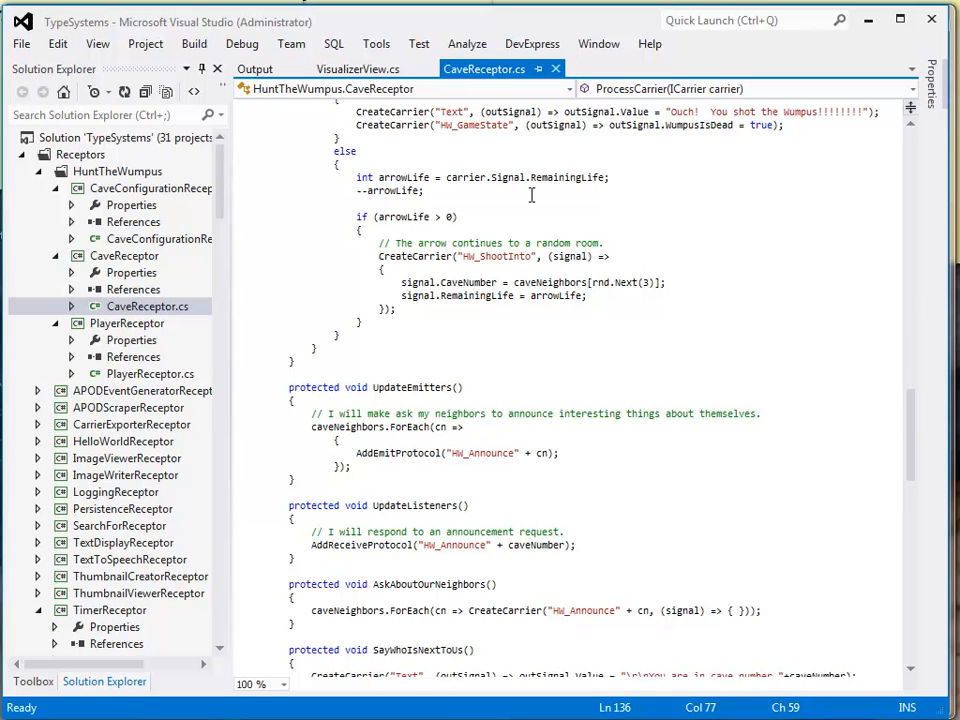
{"action": "mouse_move", "coordinate": [264, 296]}
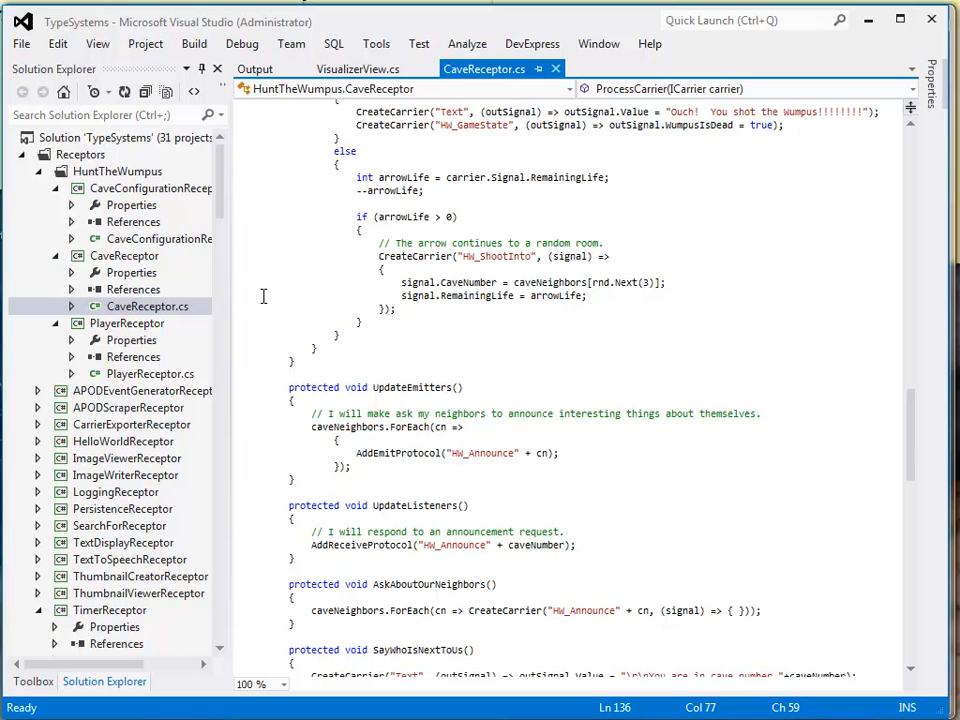
{"action": "mouse_move", "coordinate": [148, 312]}
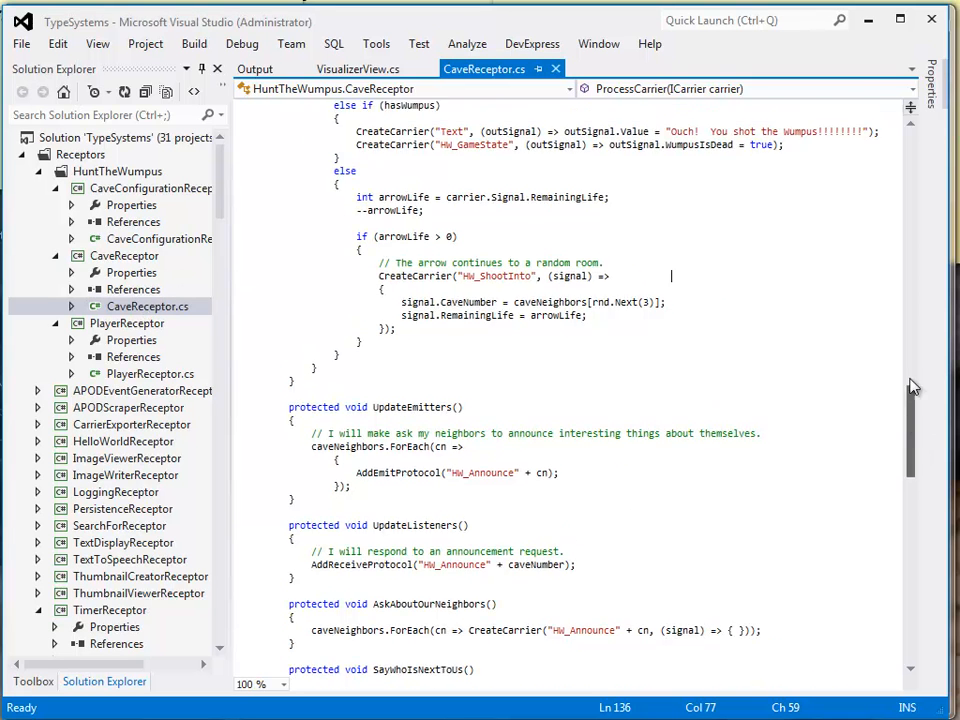
- Scroll CaveReceptor.cs up from the shoot-into handling to the constructor's protocol registrations
{"action": "scroll", "scroll_direction": "up", "scroll_amount": 3}
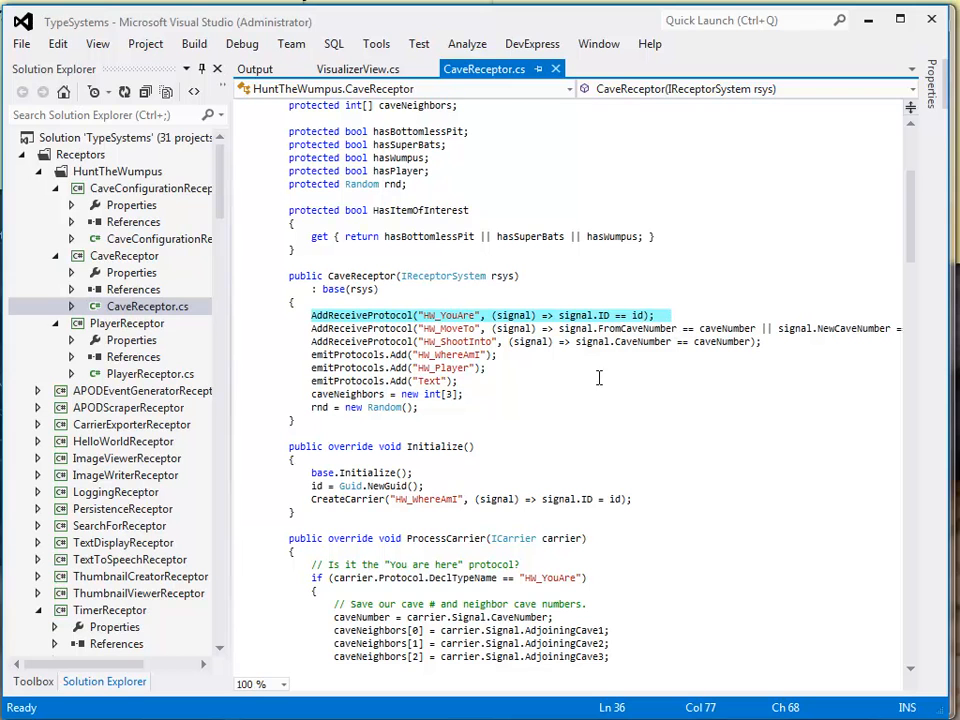
{"action": "mouse_move", "coordinate": [628, 376]}
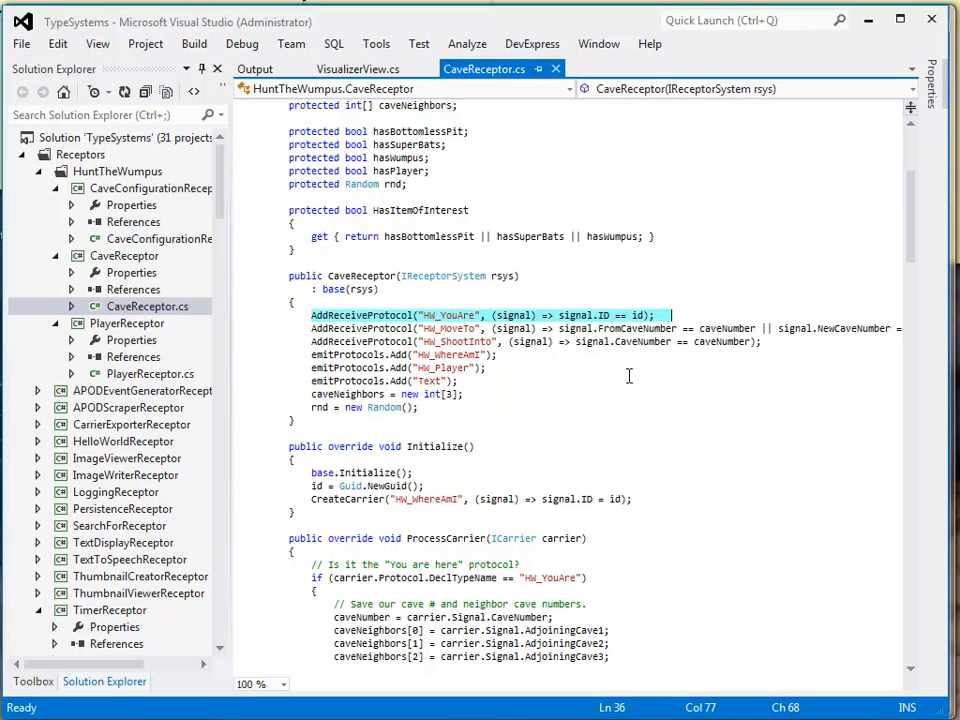
{"action": "mouse_move", "coordinate": [452, 318]}
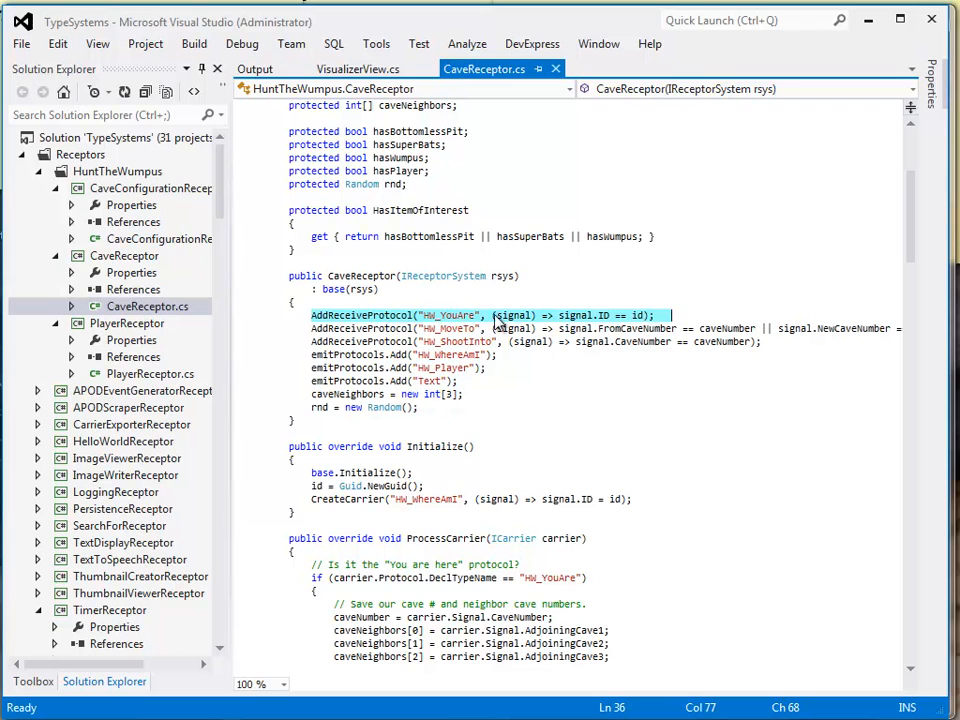
{"action": "mouse_move", "coordinate": [614, 326]}
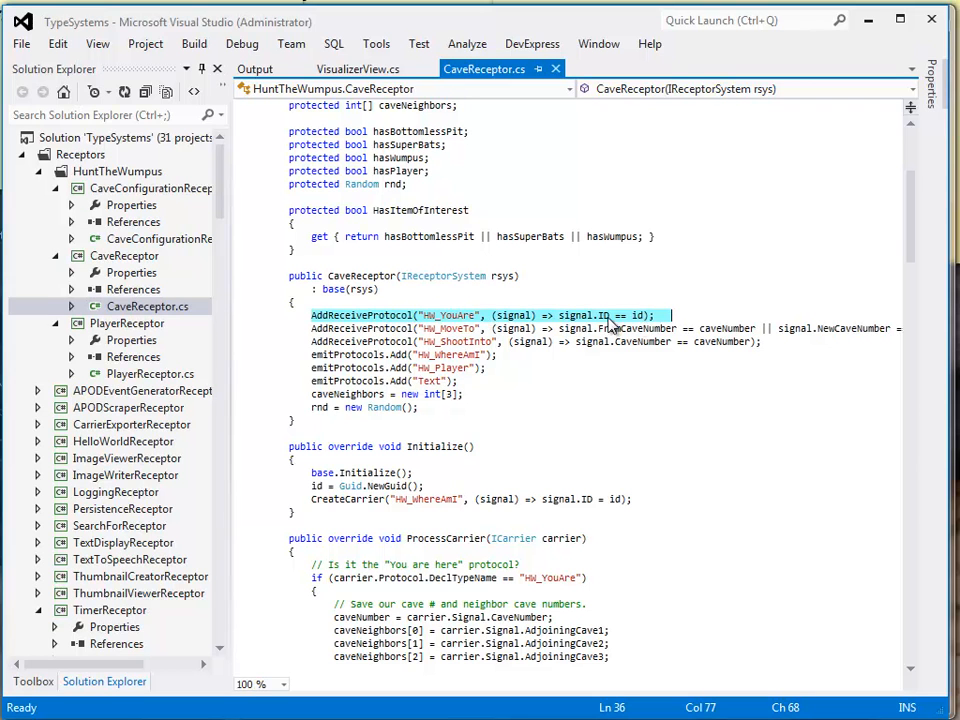
{"action": "mouse_move", "coordinate": [648, 328]}
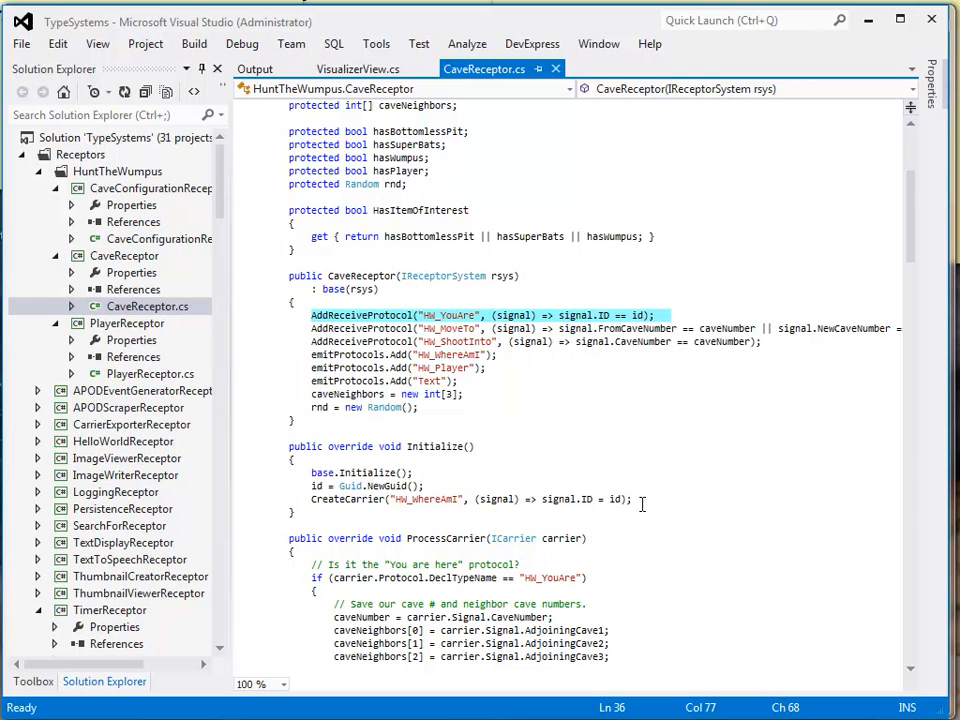
{"action": "mouse_move", "coordinate": [684, 330]}
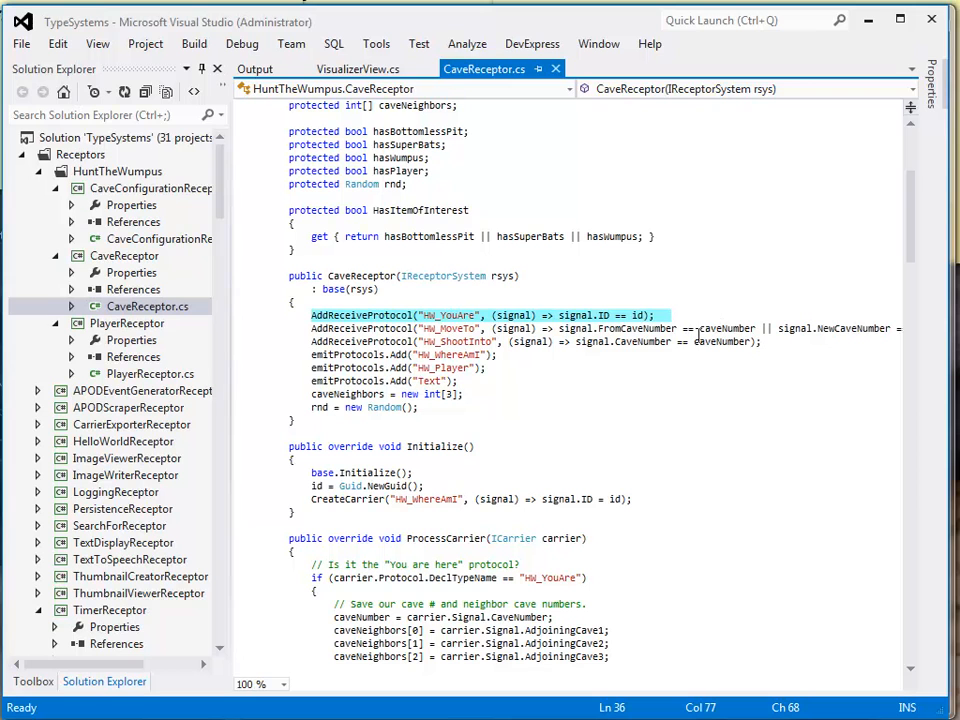
{"action": "mouse_move", "coordinate": [736, 328]}
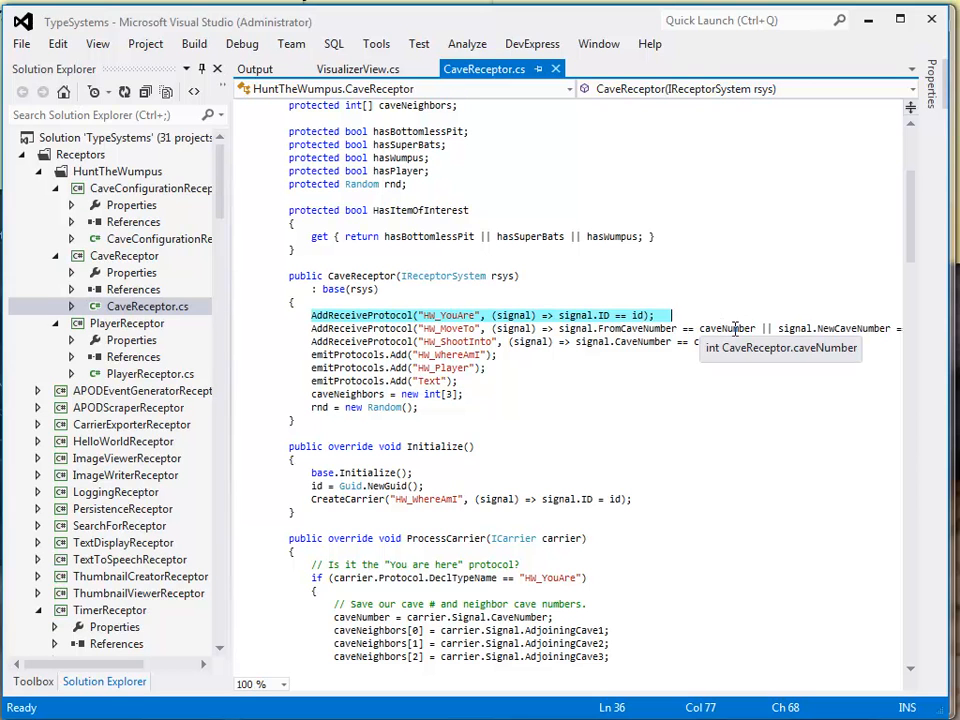
{"action": "mouse_move", "coordinate": [624, 328]}
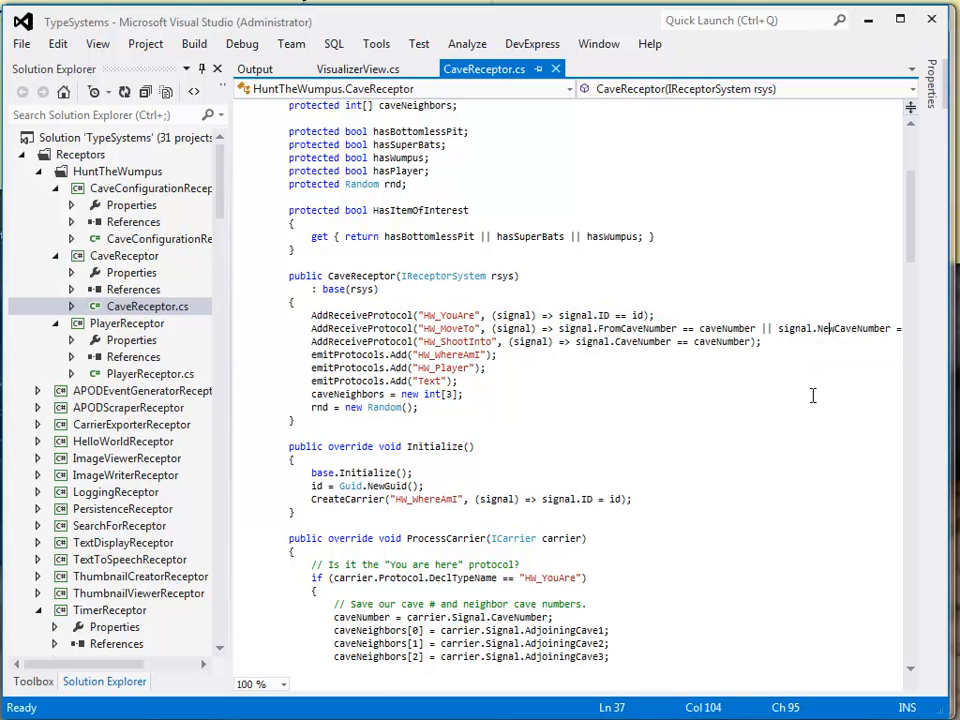
{"action": "scroll", "scroll_direction": "right", "scroll_amount": 3}
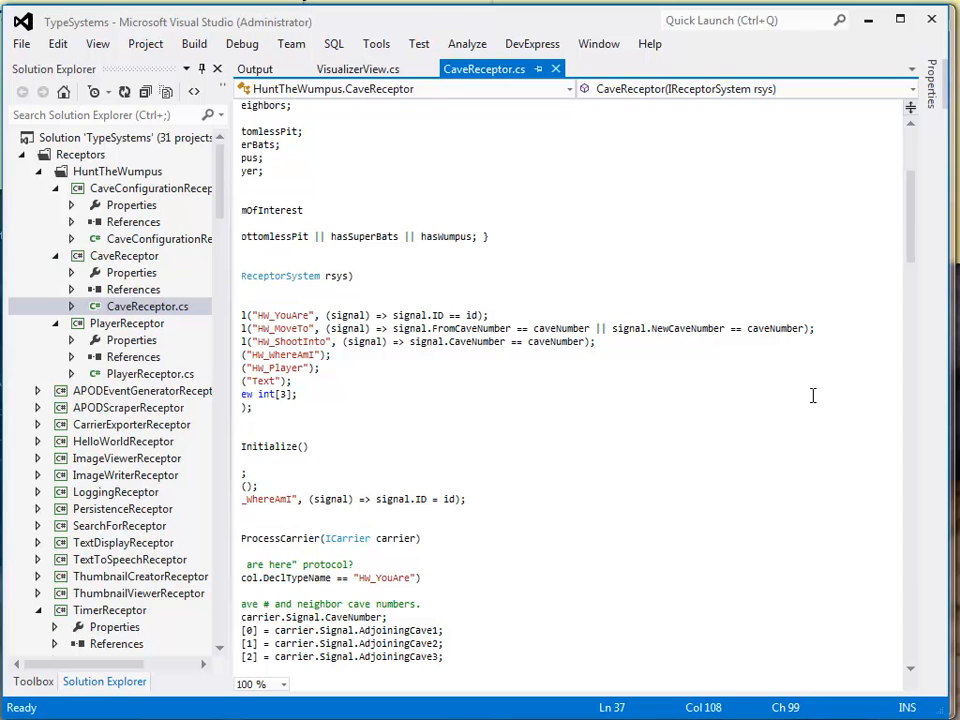
{"action": "scroll", "scroll_direction": "right", "scroll_amount": 3}
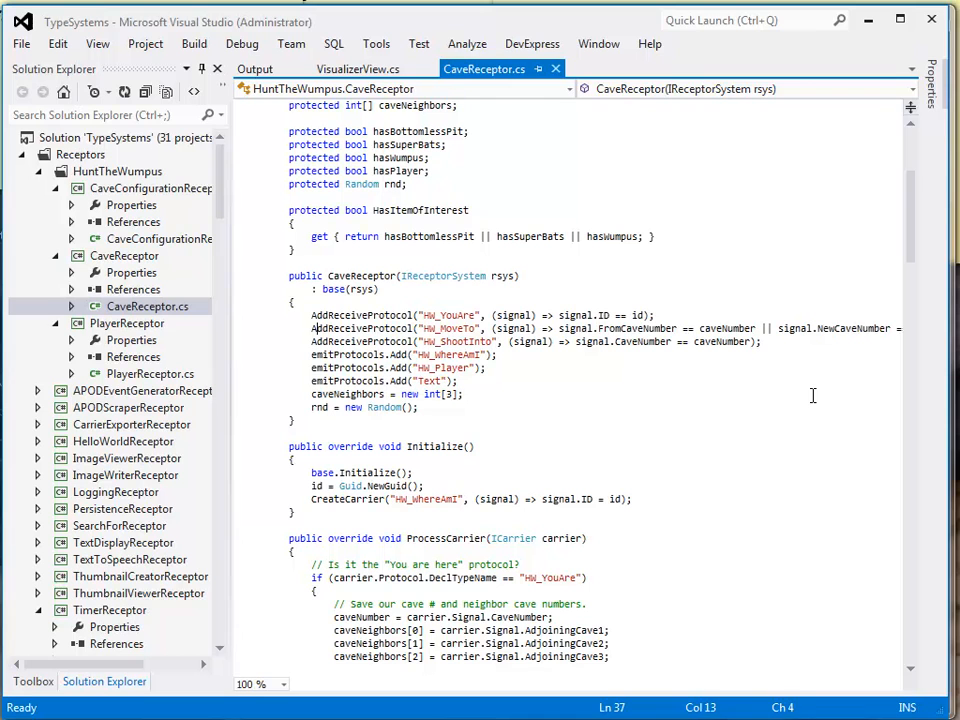
{"action": "left_click", "coordinate": [548, 328]}
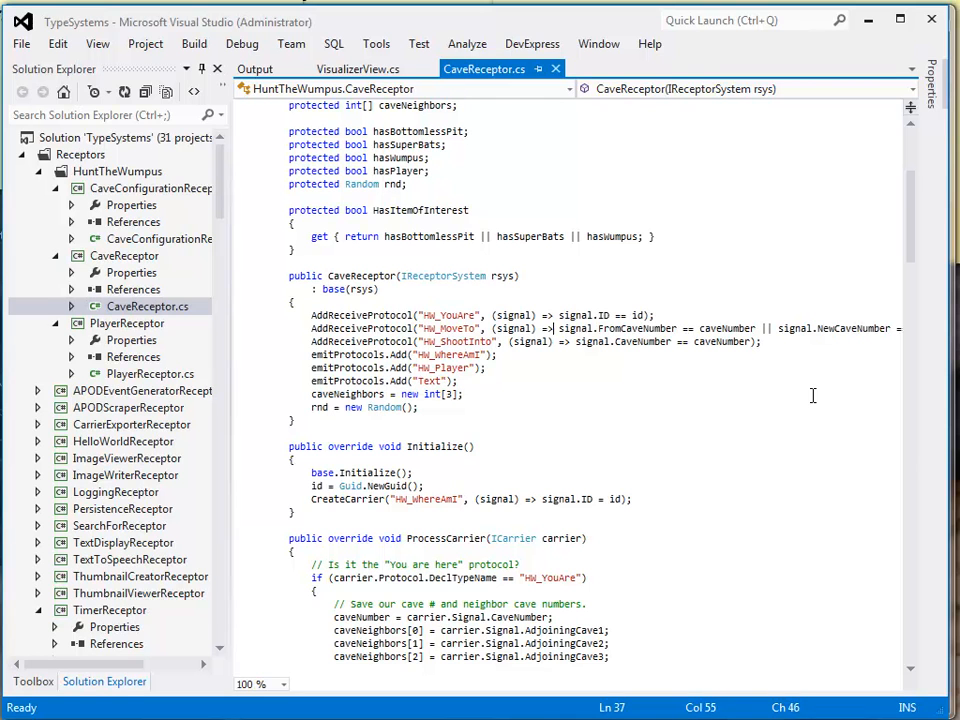
{"action": "left_click", "coordinate": [888, 328]}
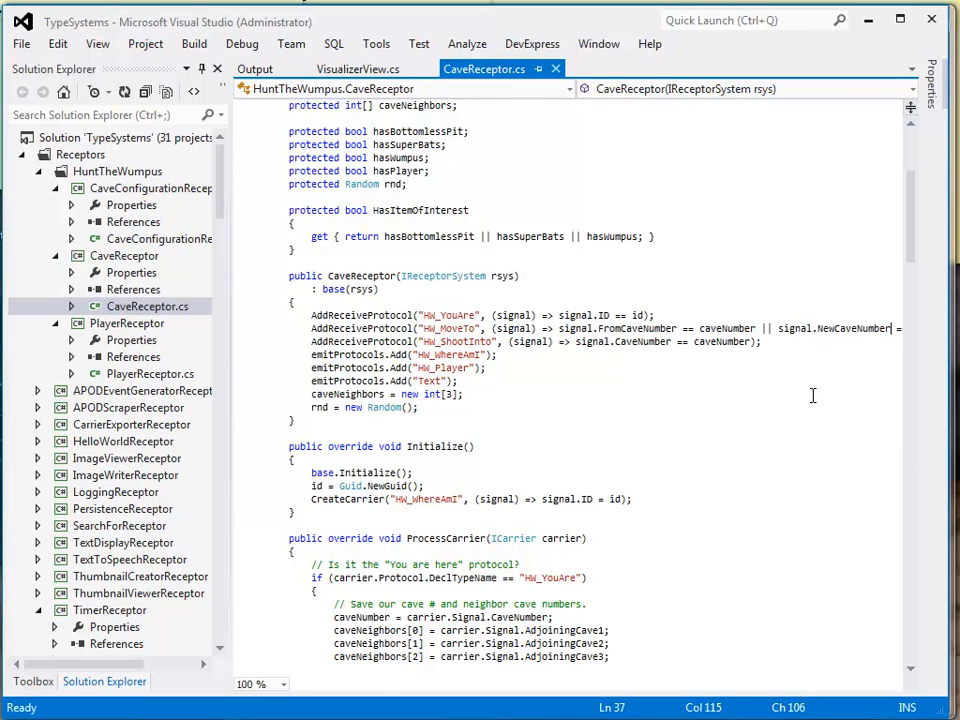
{"action": "scroll", "scroll_direction": "right", "scroll_amount": 3}
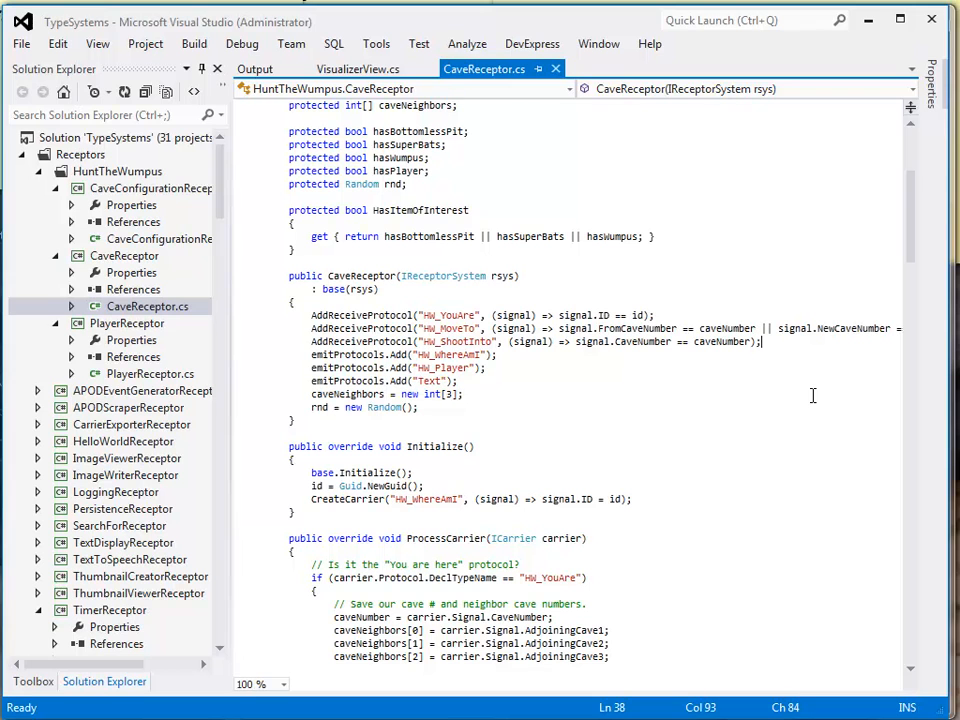
{"action": "left_click", "coordinate": [490, 340]}
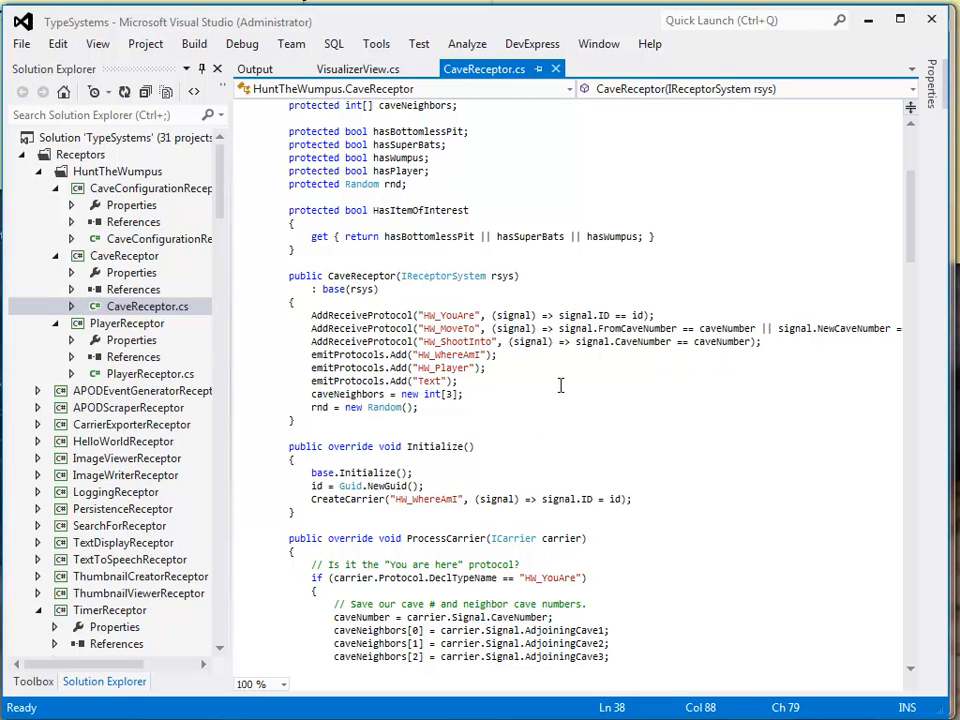
{"action": "mouse_move", "coordinate": [620, 336]}
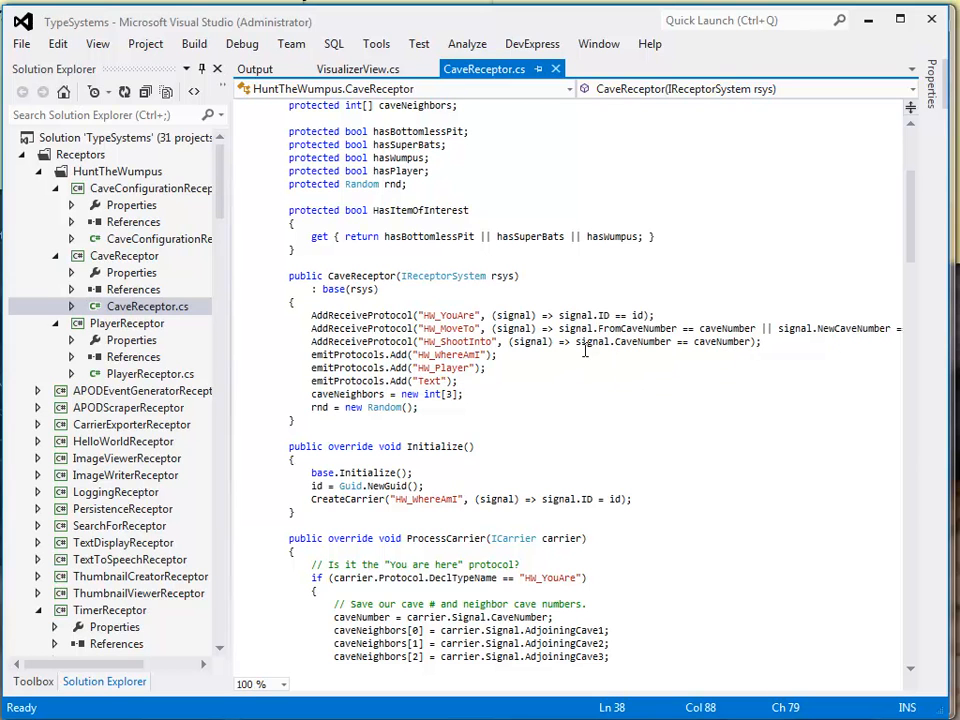
{"action": "mouse_move", "coordinate": [590, 340]}
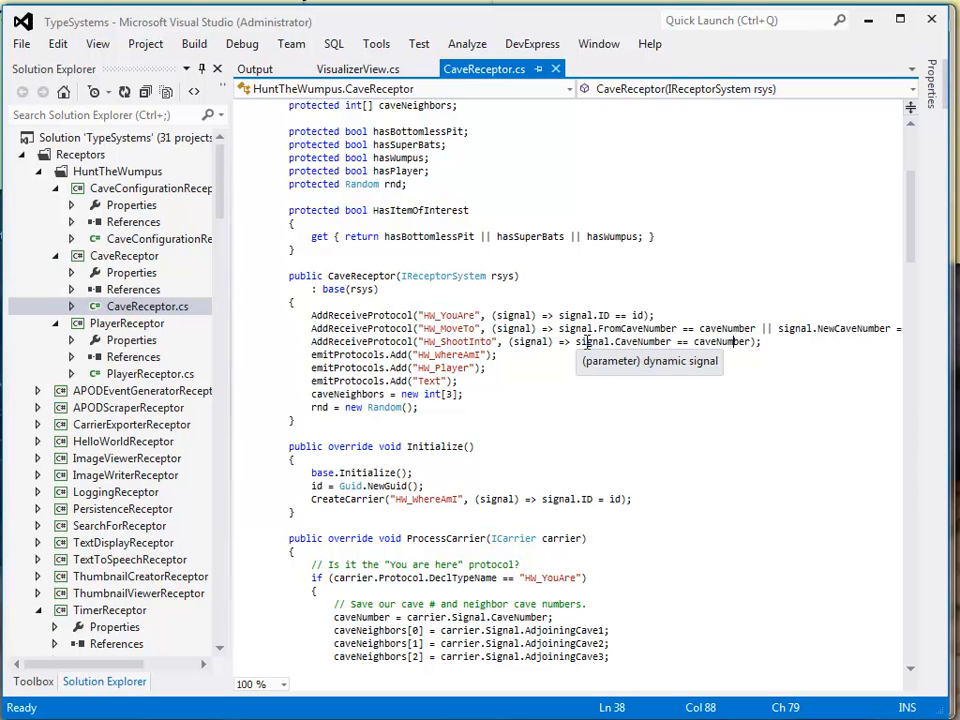
{"action": "mouse_move", "coordinate": [490, 340]}
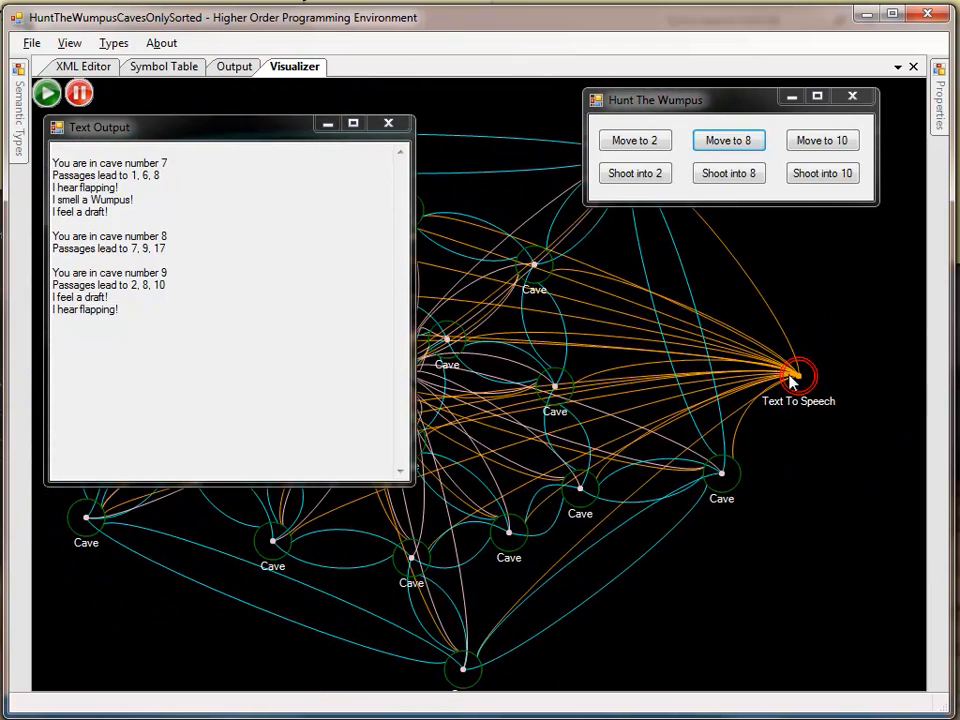
- Move the game window off the cave graph and move the player into cave 8
{"action": "left_click_drag", "start_coordinate": [798, 380], "coordinate": [520, 384]}
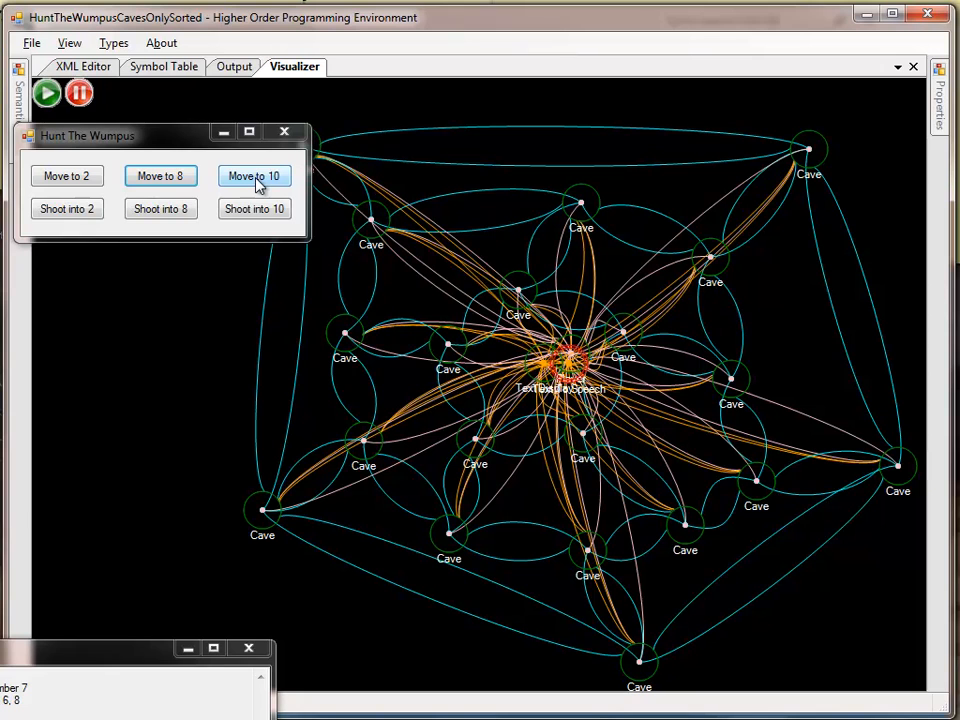
{"action": "mouse_move", "coordinate": [160, 176]}
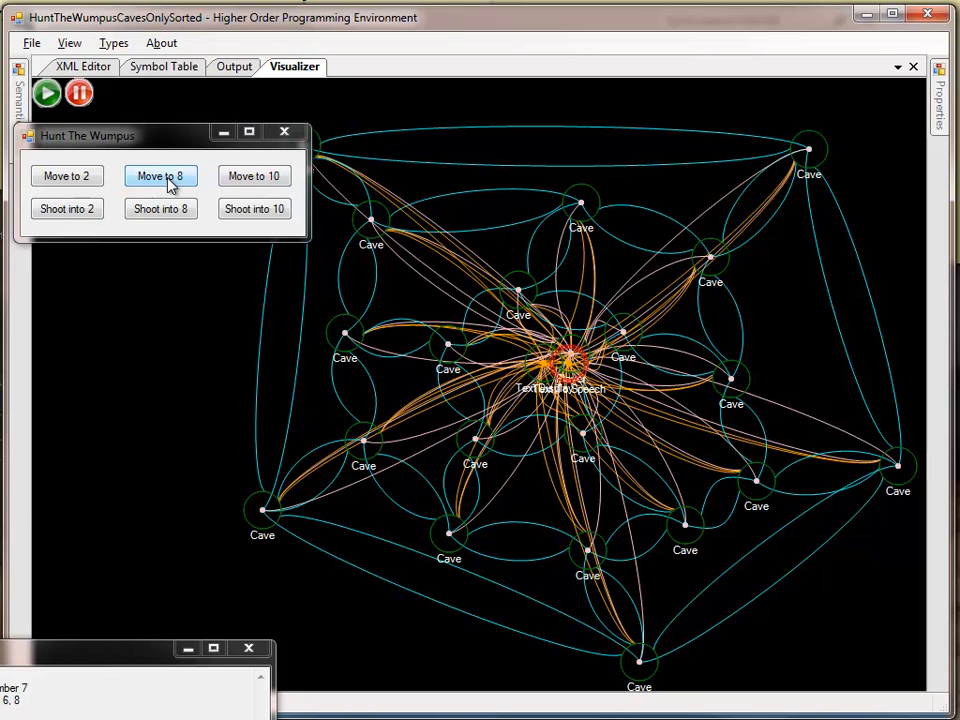
{"action": "left_click", "coordinate": [160, 176]}
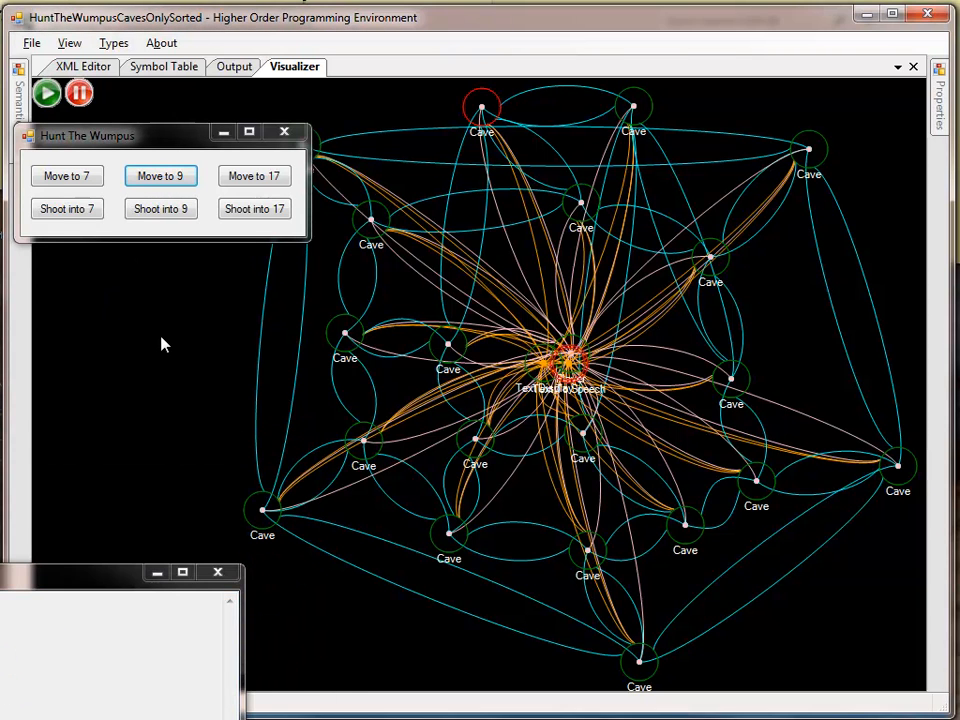
{"action": "mouse_move", "coordinate": [88, 568]}
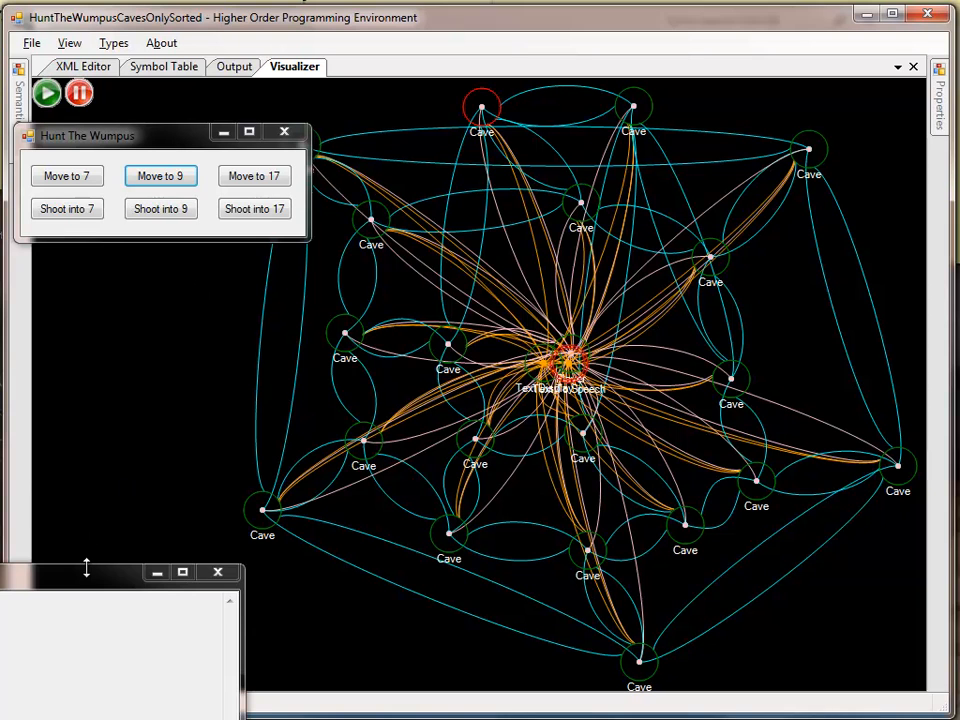
- Enlarge the Text Output log, then walk the player to cave 9 and back to cave 8
{"action": "left_click", "coordinate": [160, 208]}
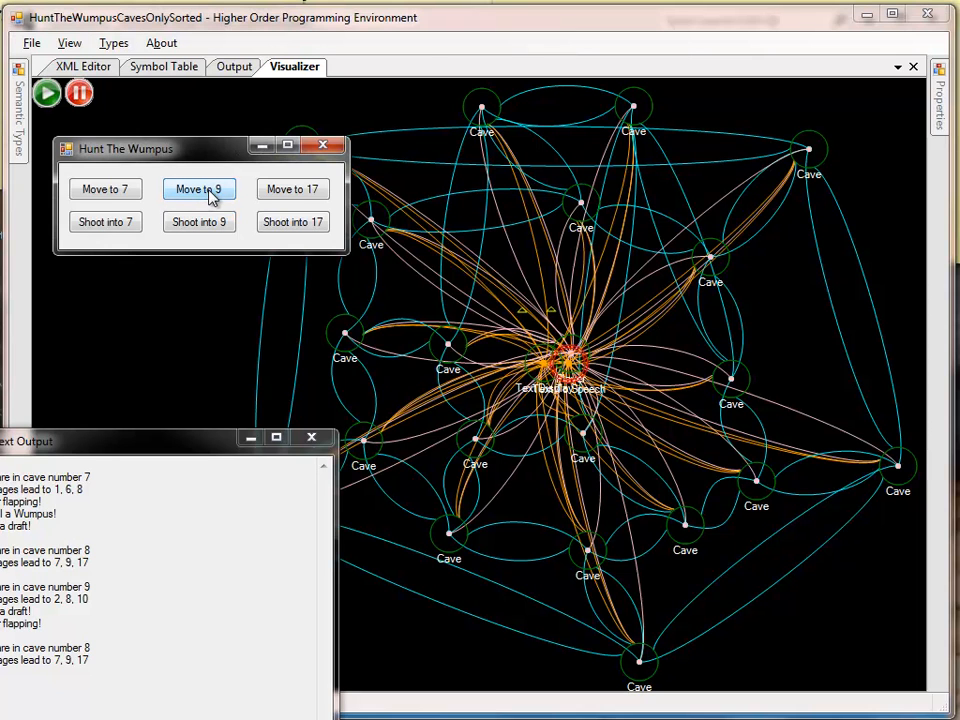
{"action": "left_click", "coordinate": [198, 188]}
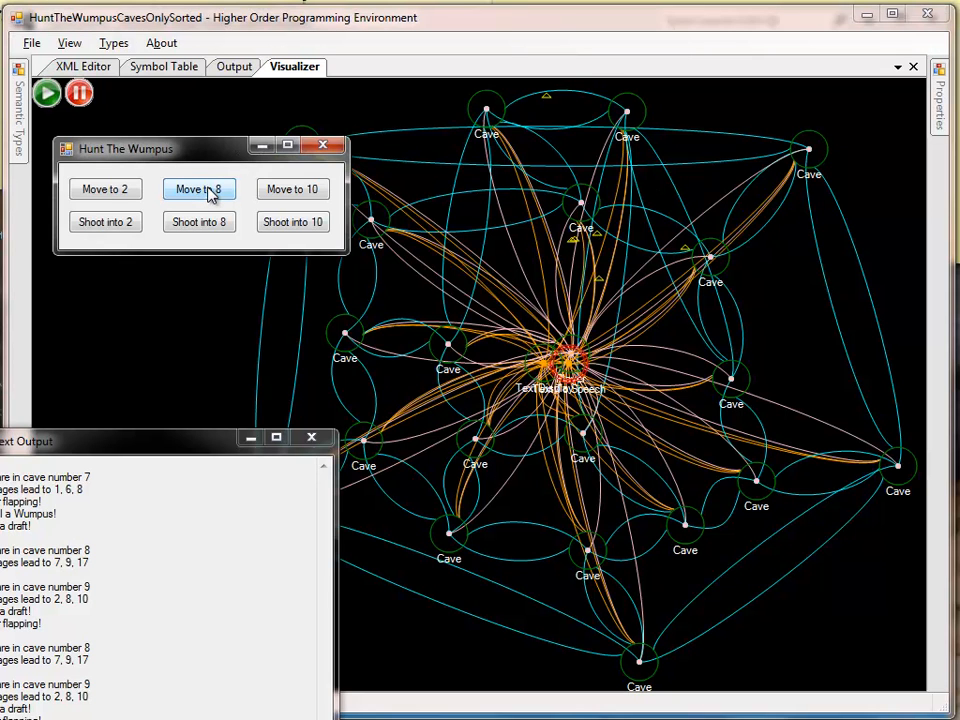
{"action": "left_click", "coordinate": [200, 188]}
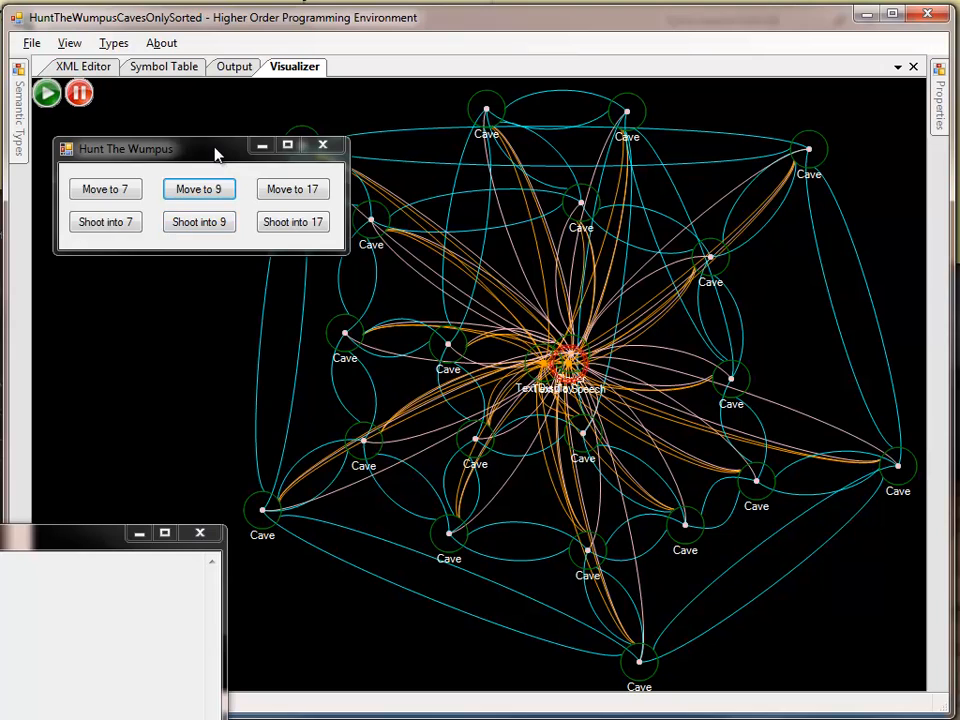
{"action": "left_click", "coordinate": [322, 146]}
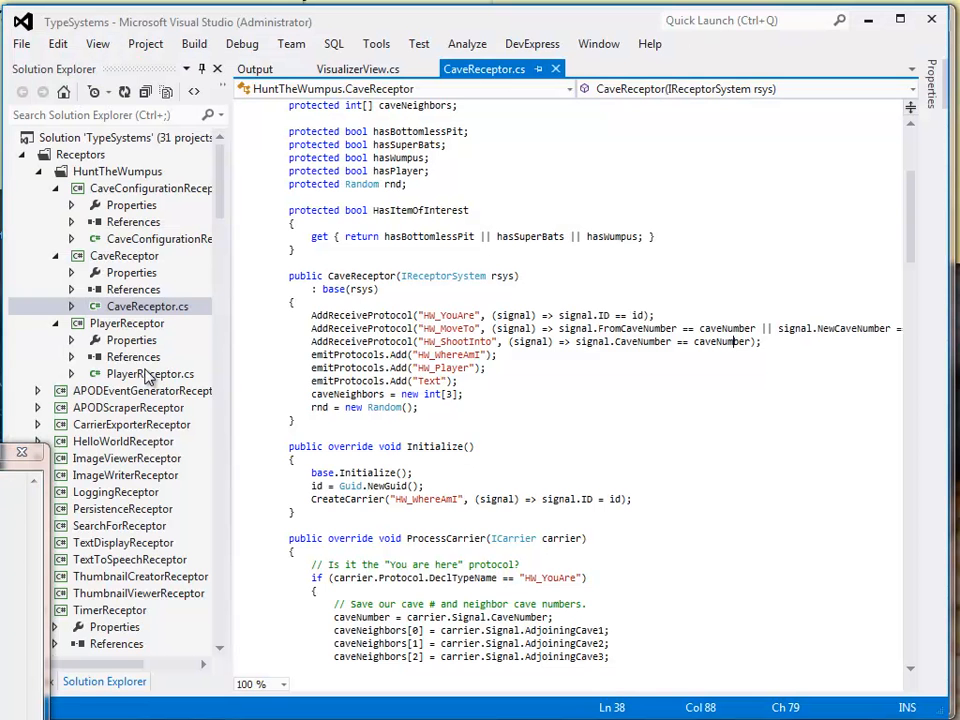
- Bring PlayerReceptor.cs into the editor and scroll down to the OnMove and OnShoot handlers
{"action": "double_click", "coordinate": [150, 374]}
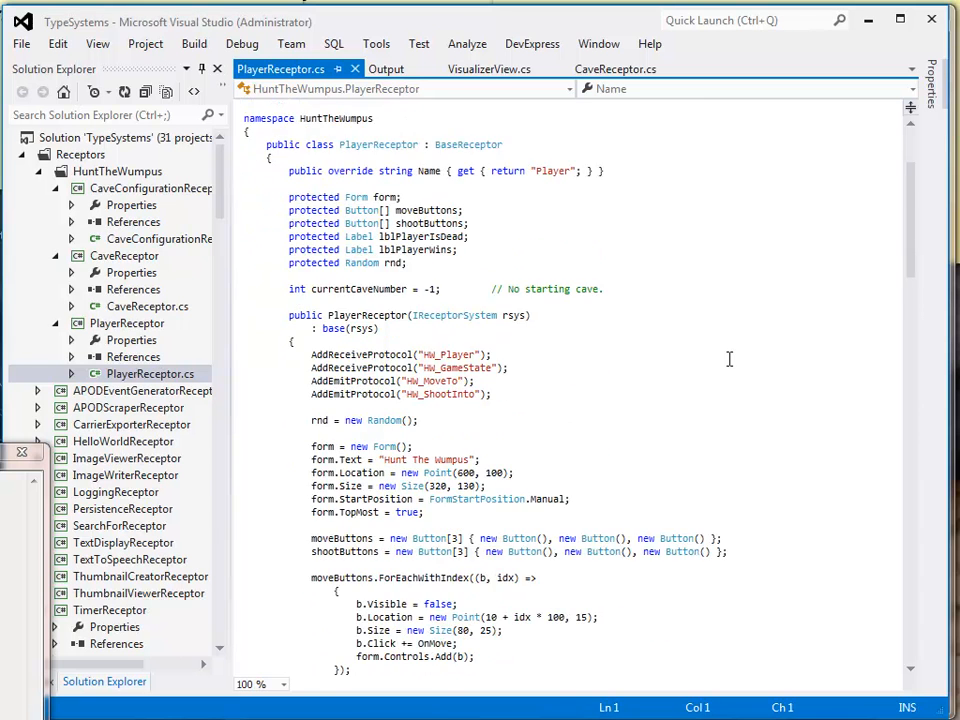
{"action": "scroll", "scroll_direction": "down", "scroll_amount": 3}
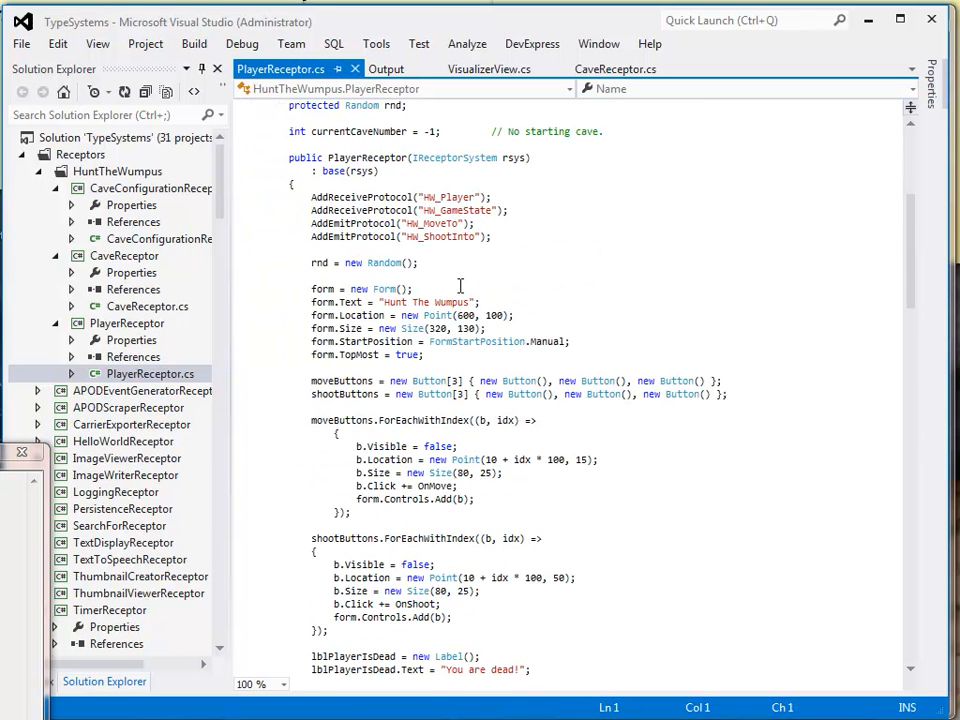
{"action": "mouse_move", "coordinate": [668, 304]}
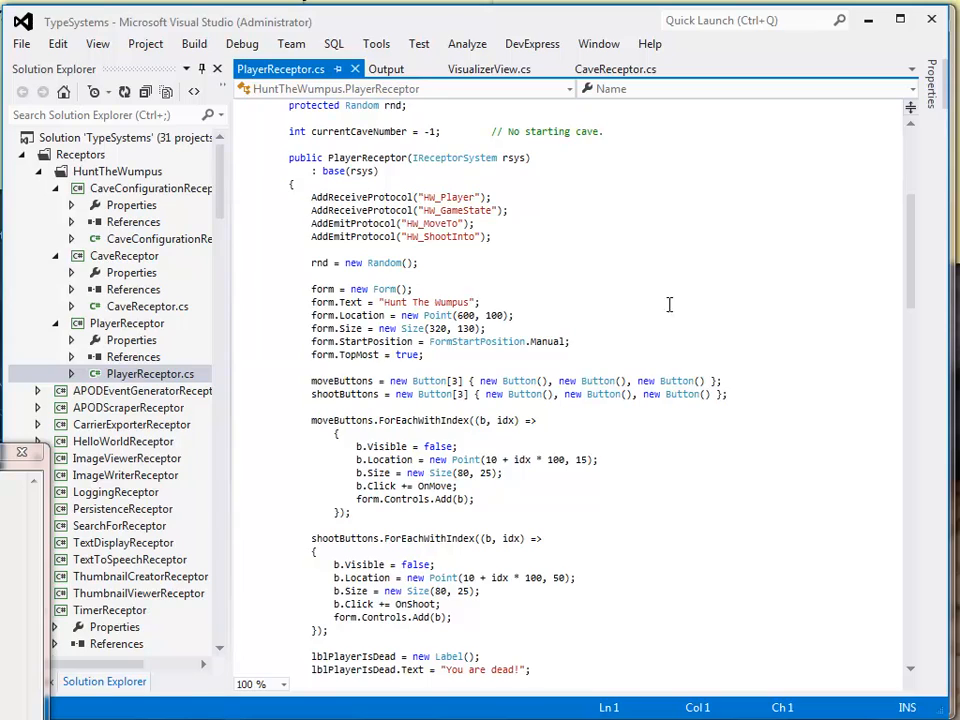
{"action": "scroll", "scroll_direction": "down", "scroll_amount": 3}
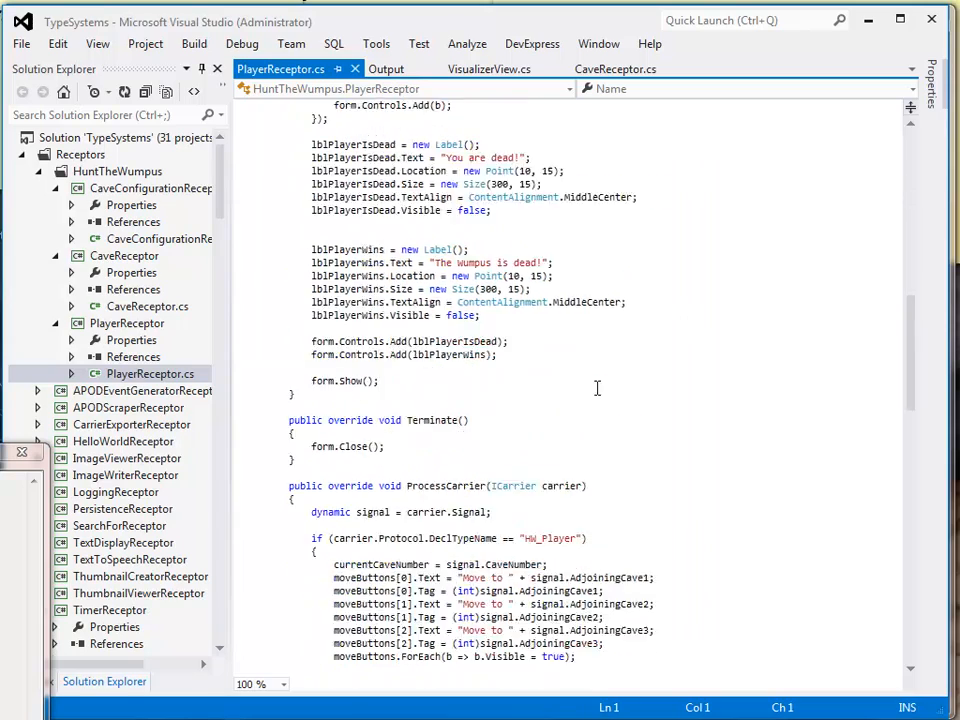
{"action": "scroll", "scroll_direction": "down", "scroll_amount": 3}
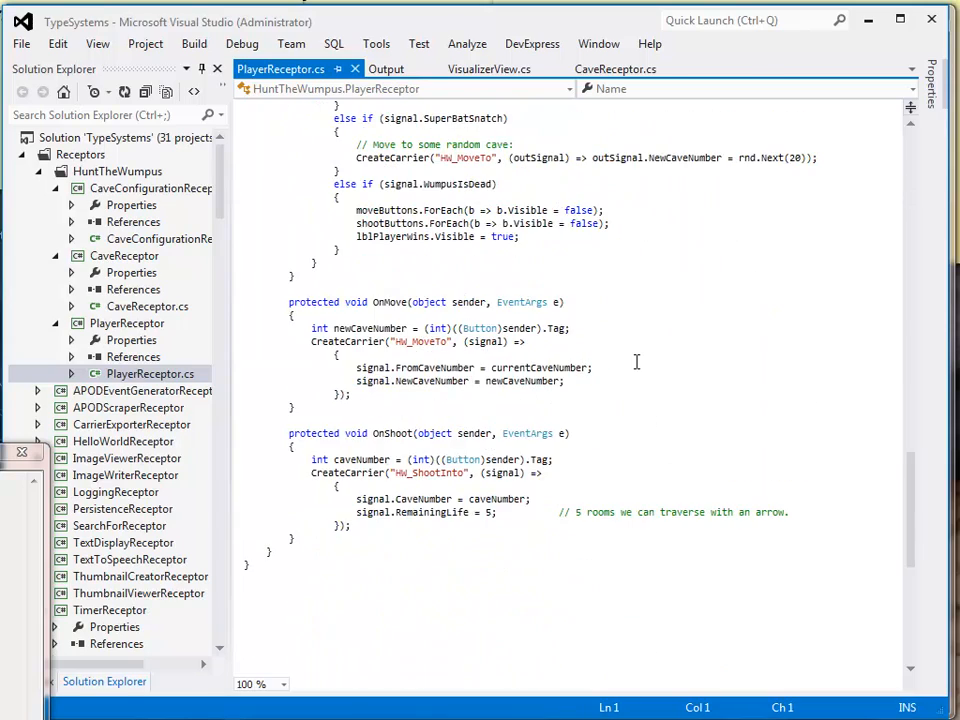
- Highlight the OnMove block that creates the HW_MoveTo carrier with FromCaveNumber and NewCaveNumber
{"action": "left_click", "coordinate": [312, 340]}
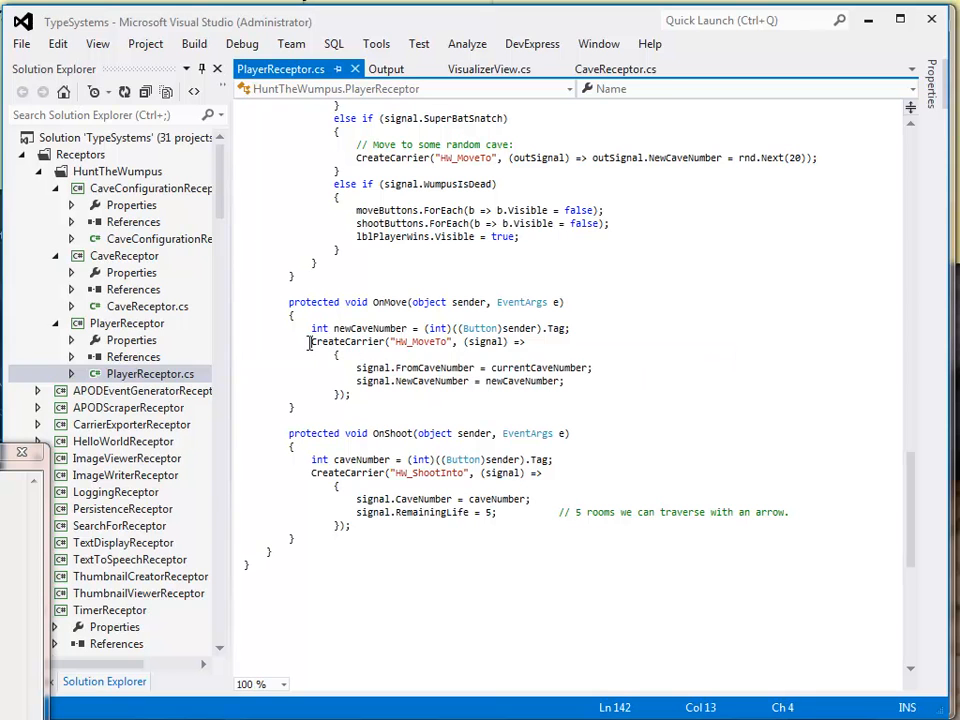
{"action": "left_click_drag", "start_coordinate": [312, 340], "coordinate": [552, 404]}
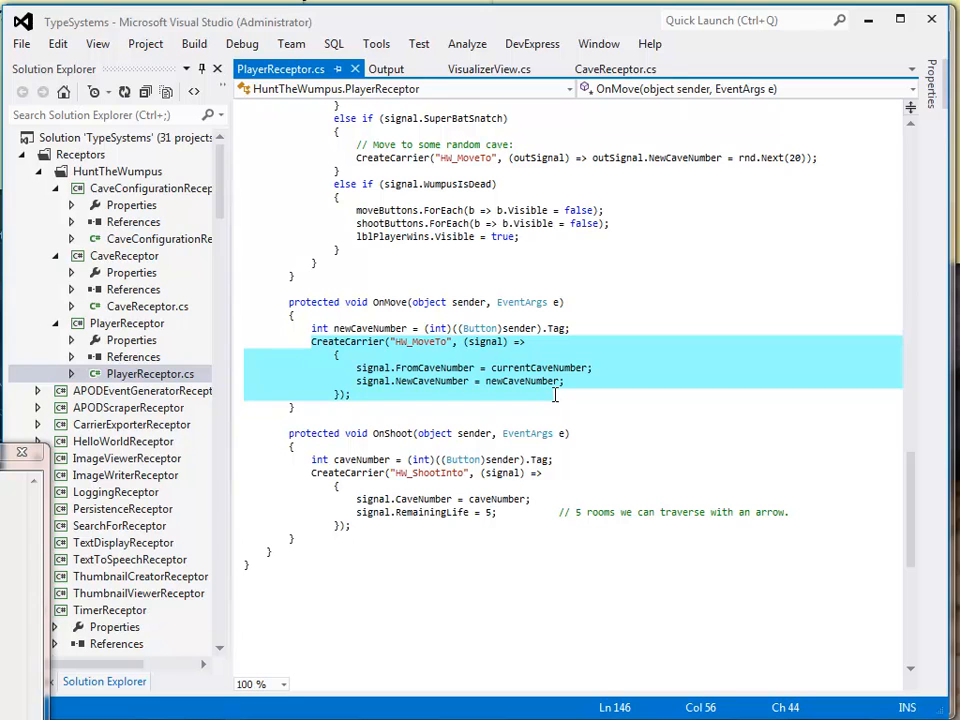
{"action": "left_click", "coordinate": [556, 394]}
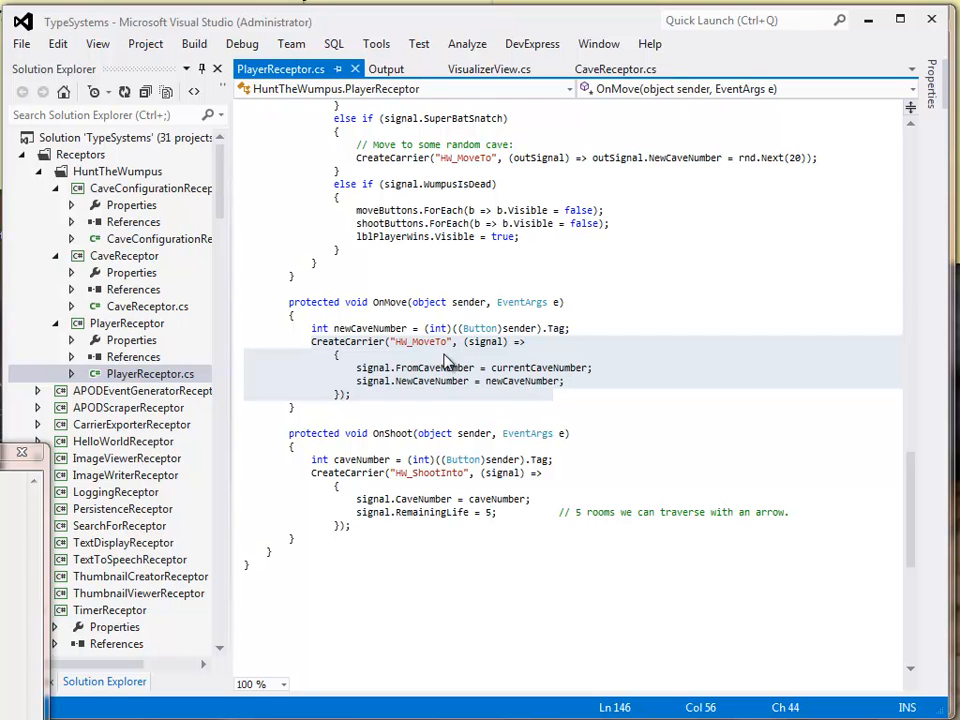
{"action": "mouse_move", "coordinate": [628, 374]}
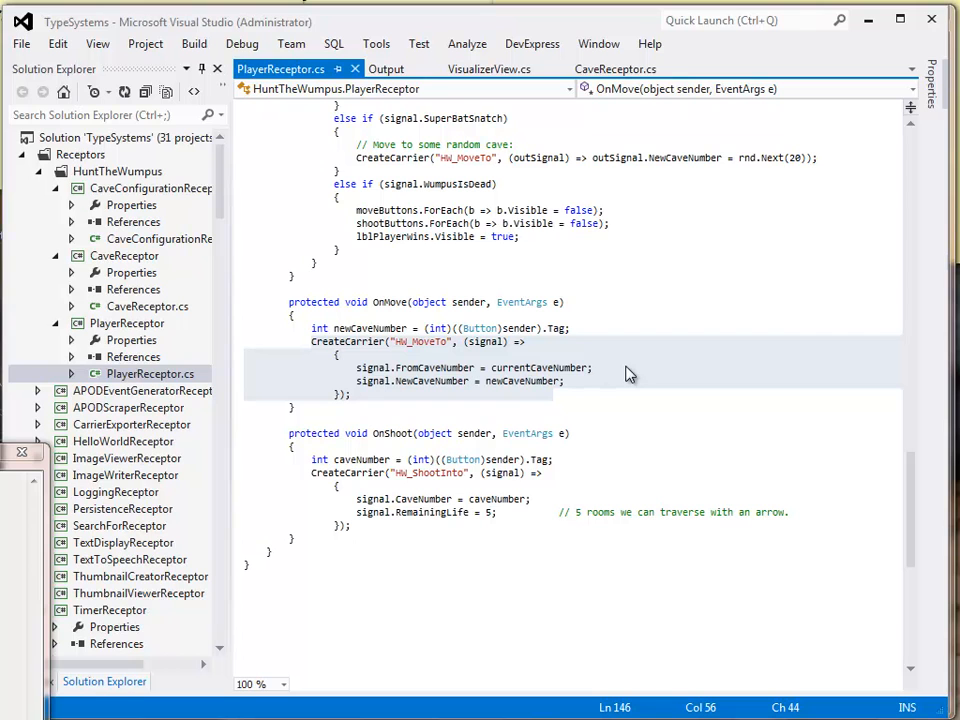
{"action": "mouse_move", "coordinate": [578, 524]}
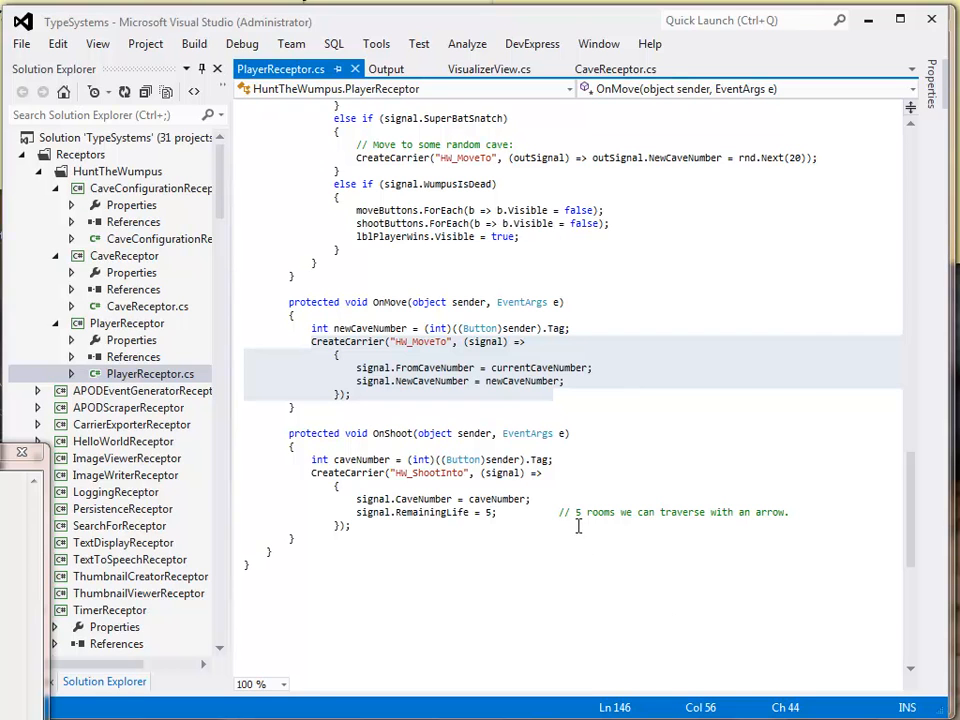
{"action": "mouse_move", "coordinate": [432, 264]}
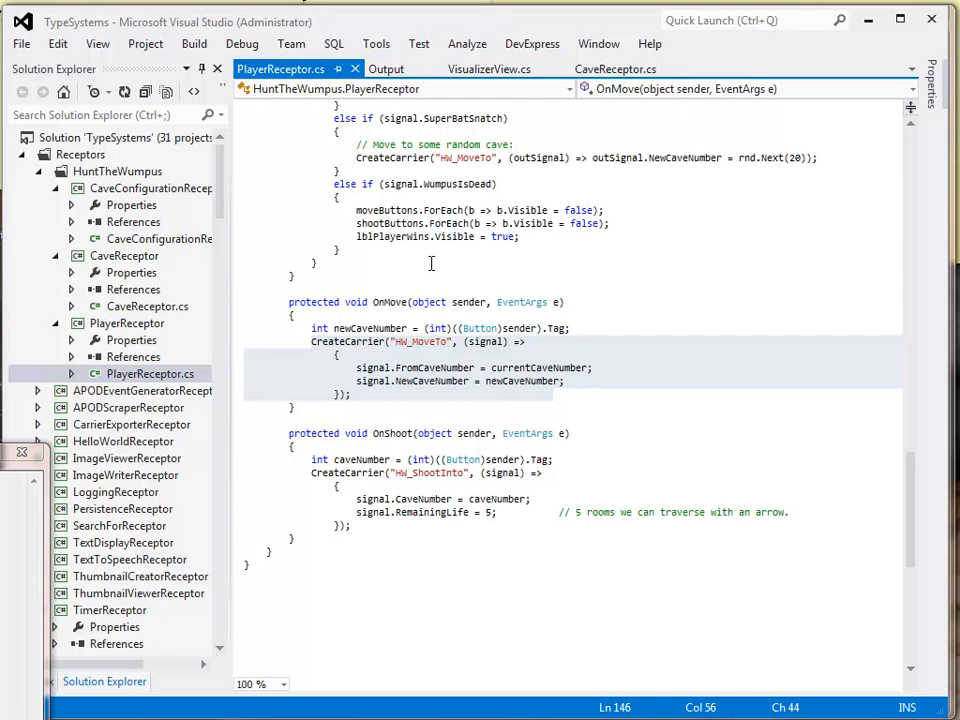
{"action": "mouse_move", "coordinate": [304, 252]}
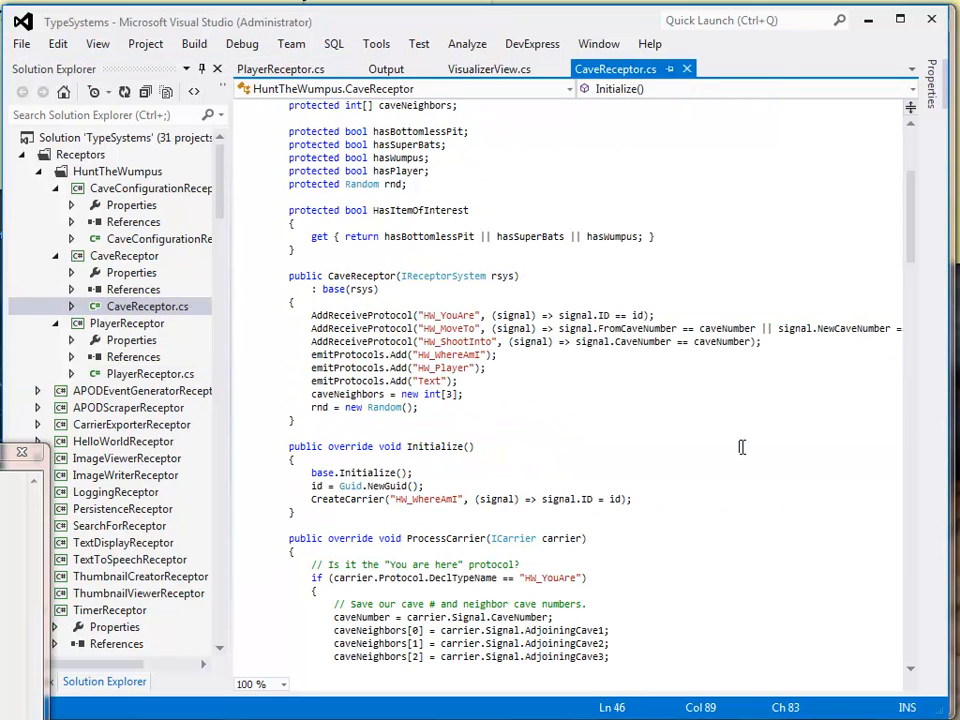
- Scroll CaveReceptor.cs to AskAboutOurNeighbors and mark its ForEach line sending HW_Announce to each neighbour
{"action": "scroll", "scroll_direction": "down", "scroll_amount": 3}
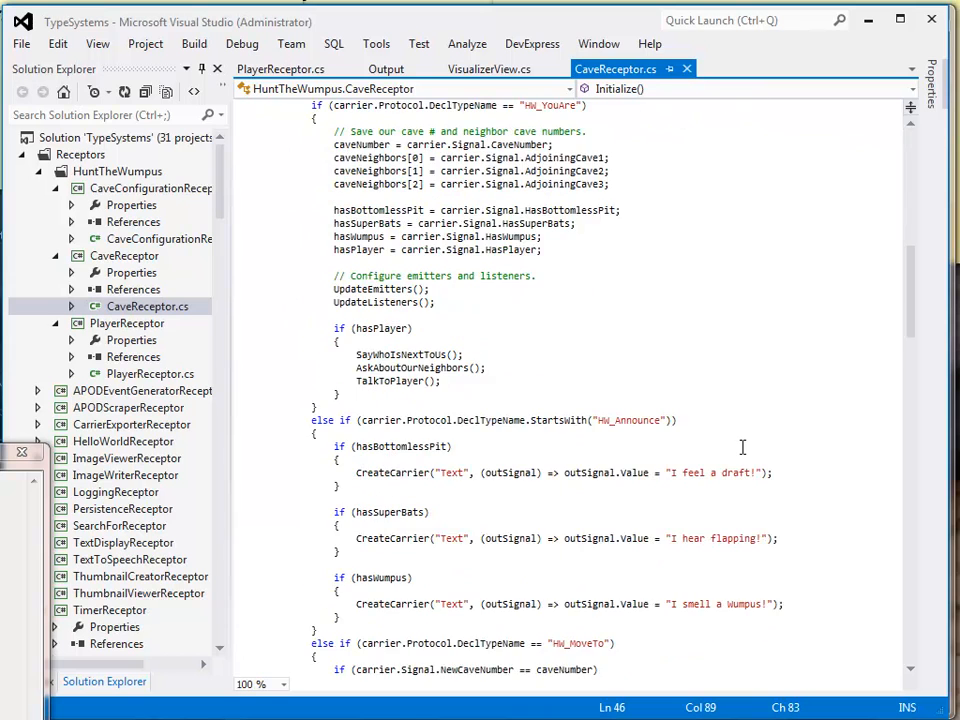
{"action": "scroll", "scroll_direction": "down", "scroll_amount": 3}
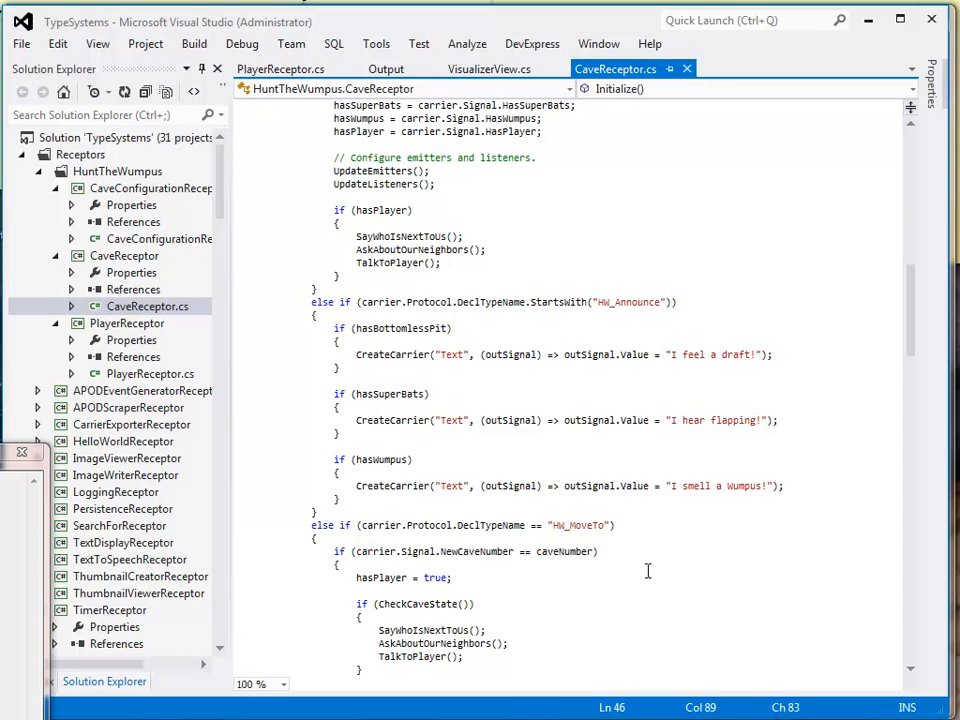
{"action": "scroll", "scroll_direction": "down", "scroll_amount": 3}
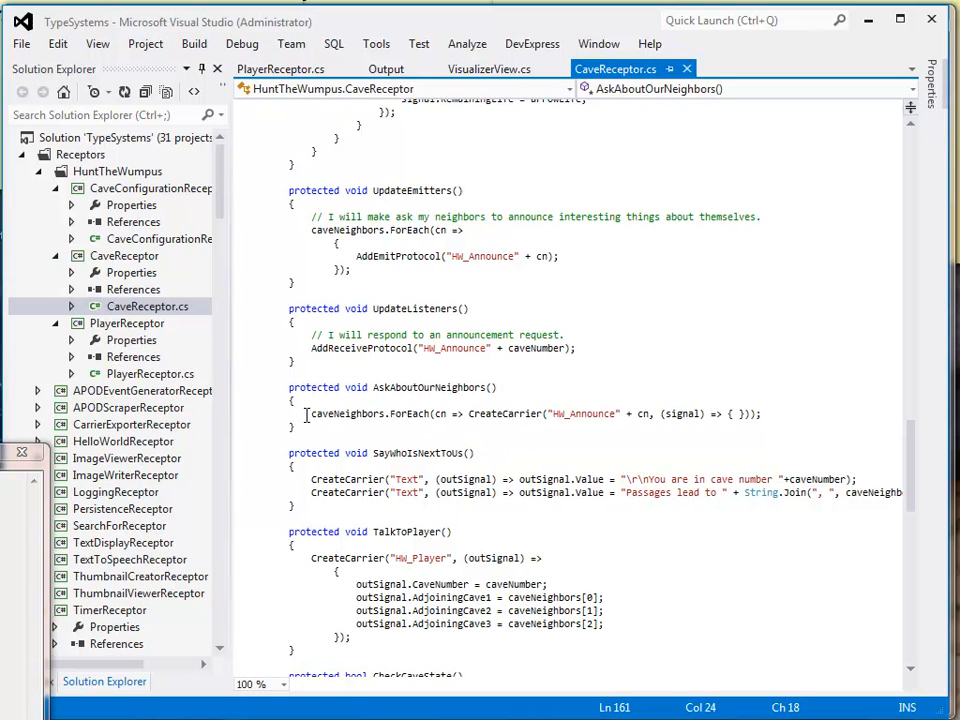
{"action": "left_click", "coordinate": [744, 412]}
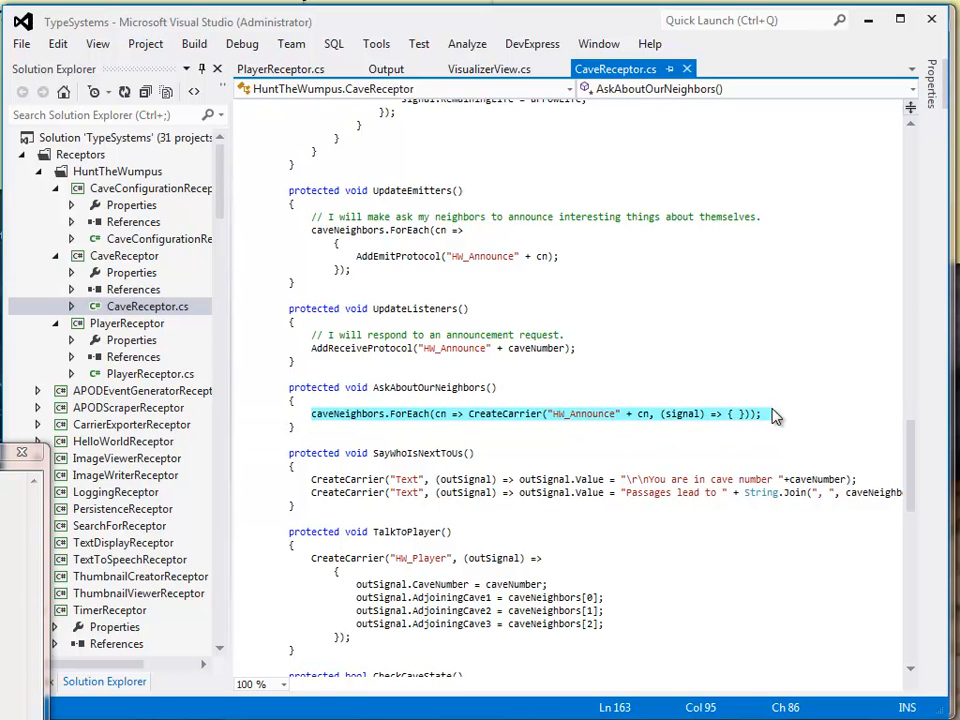
{"action": "left_click", "coordinate": [764, 412]}
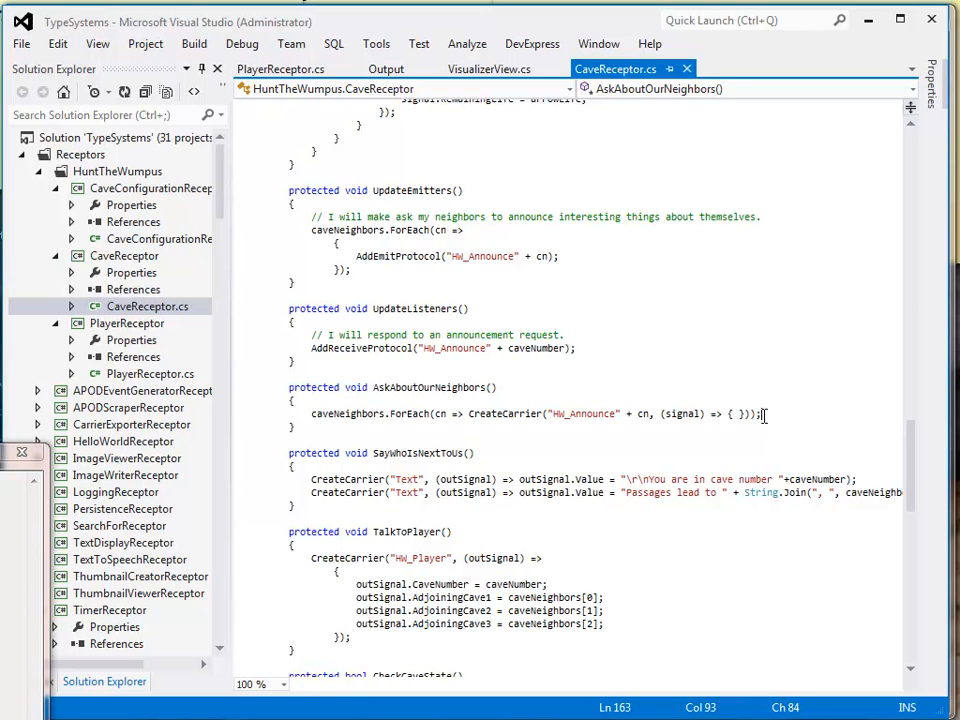
{"action": "scroll", "scroll_direction": "up", "scroll_amount": 3}
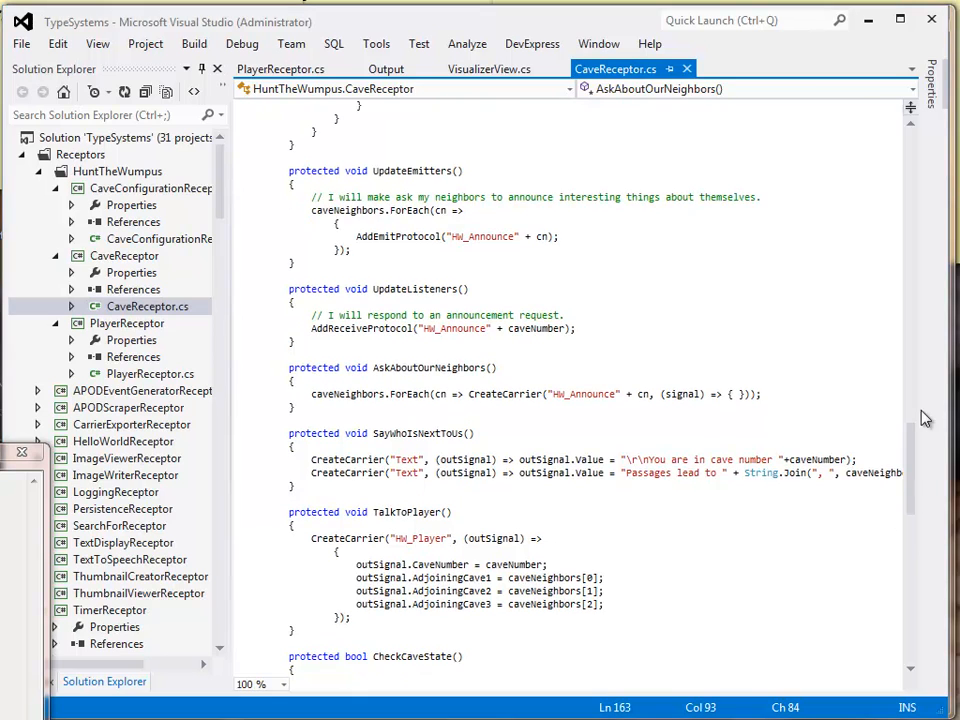
- Scroll to the HW_Announce handler and point out the 'I feel a draft!' and 'I smell a wumpus!' replies
{"action": "scroll", "scroll_direction": "up", "scroll_amount": 3}
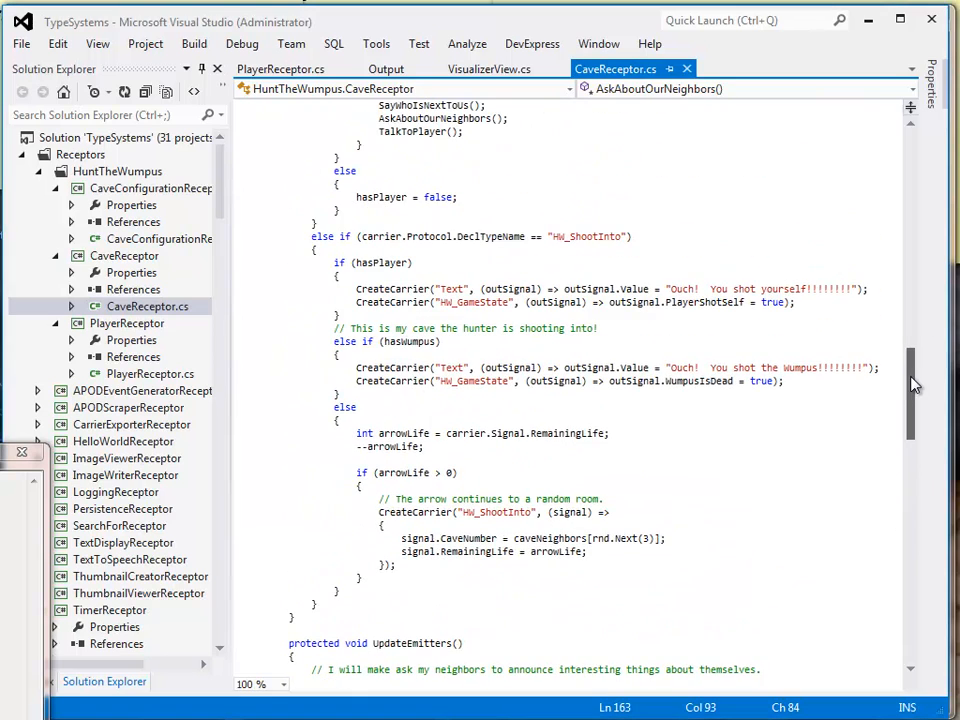
{"action": "scroll", "scroll_direction": "up", "scroll_amount": 3}
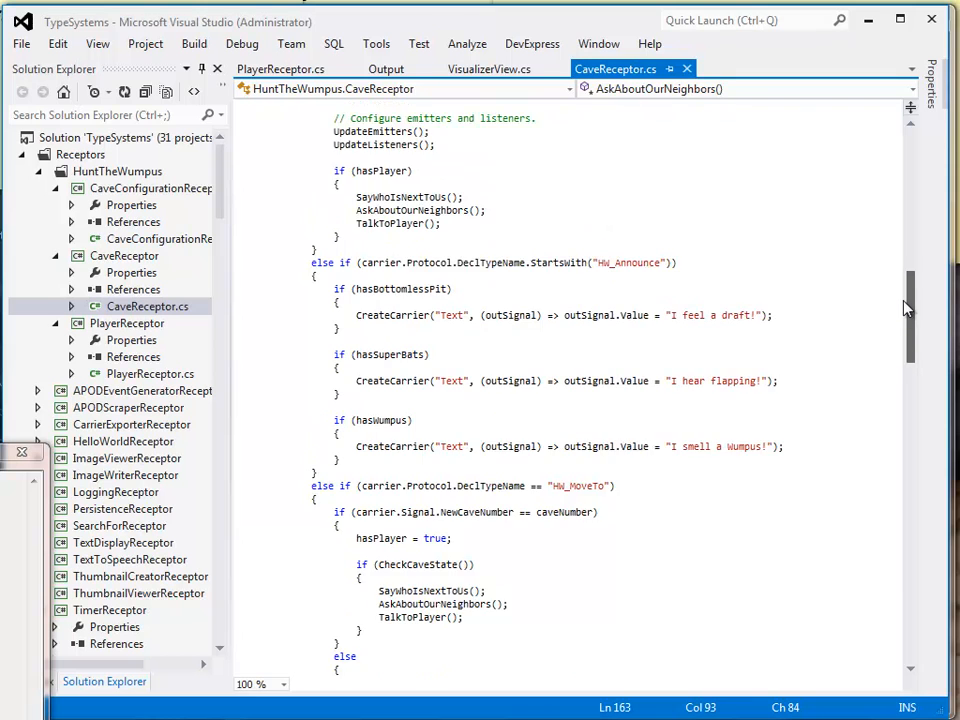
{"action": "scroll", "scroll_direction": "down", "scroll_amount": 3}
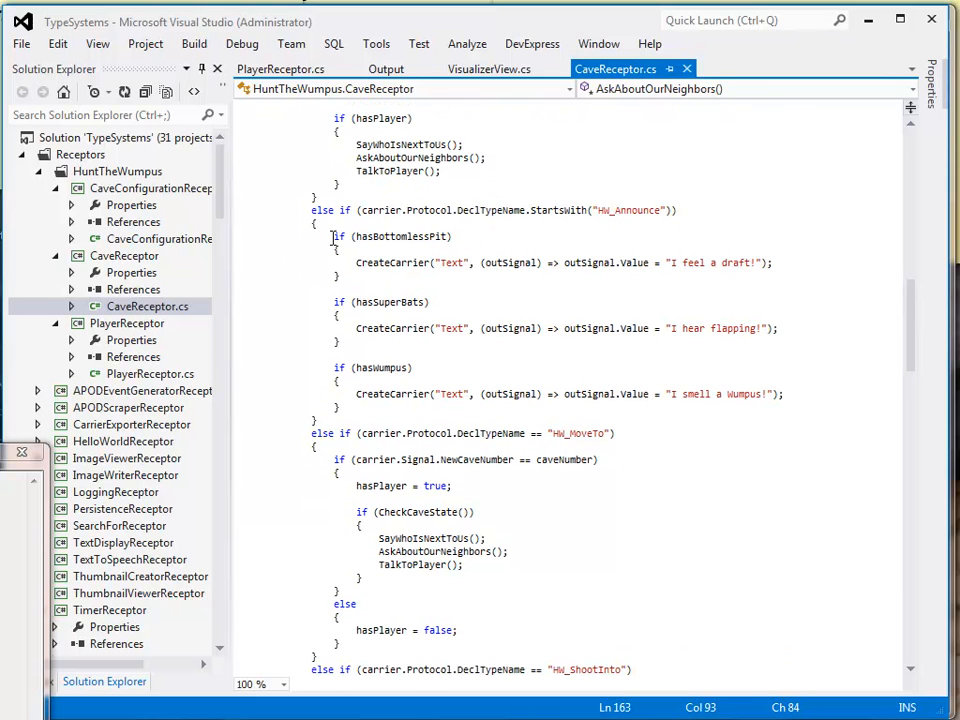
{"action": "mouse_move", "coordinate": [376, 262]}
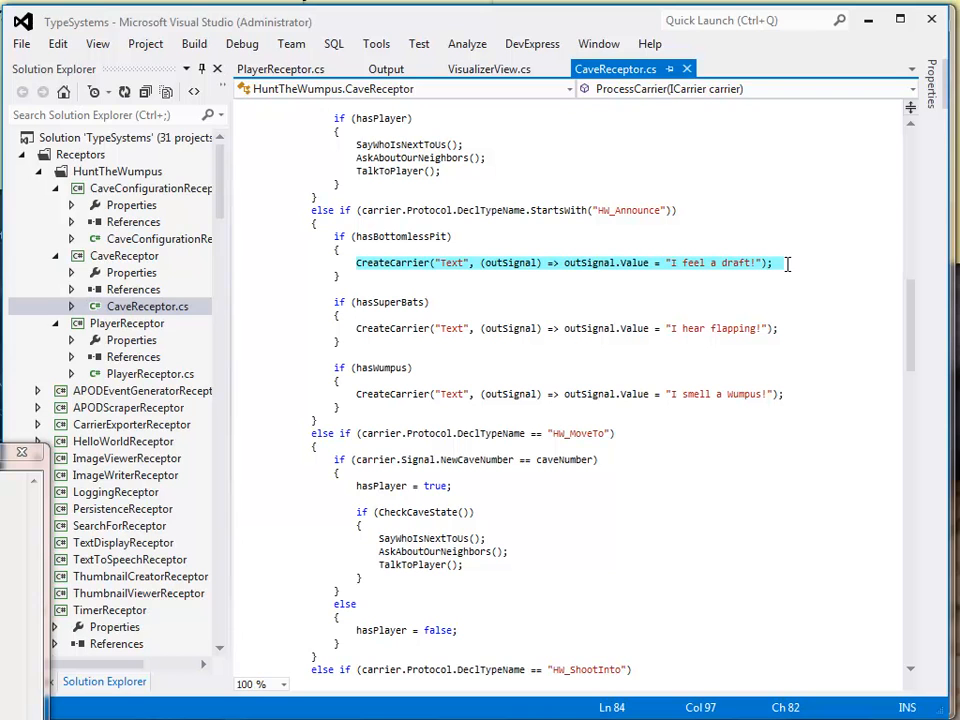
{"action": "left_click", "coordinate": [356, 328]}
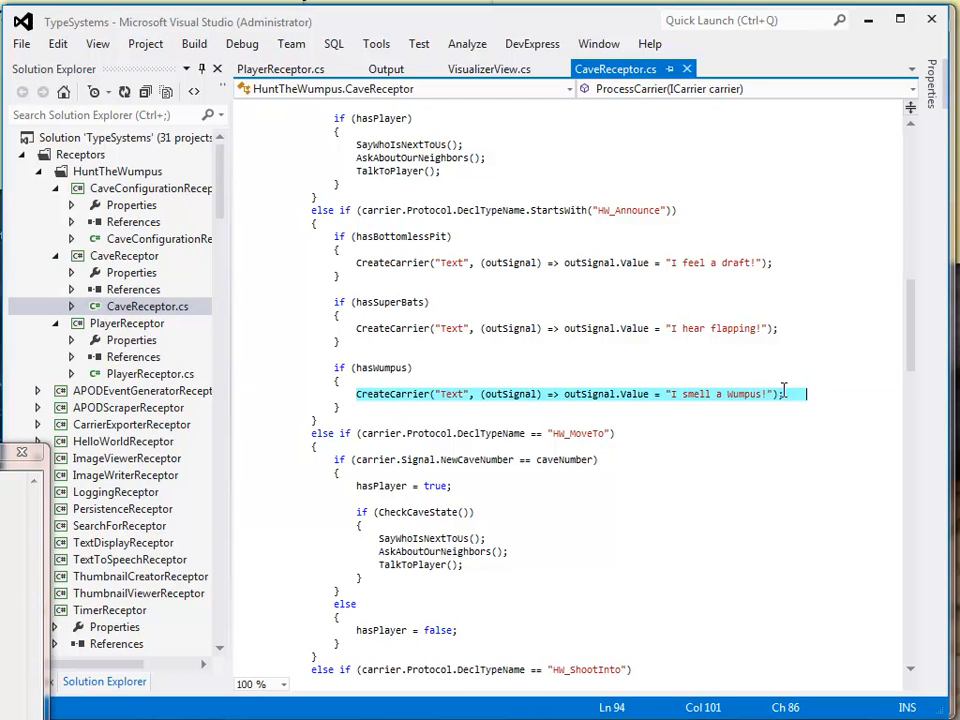
{"action": "left_click", "coordinate": [608, 408]}
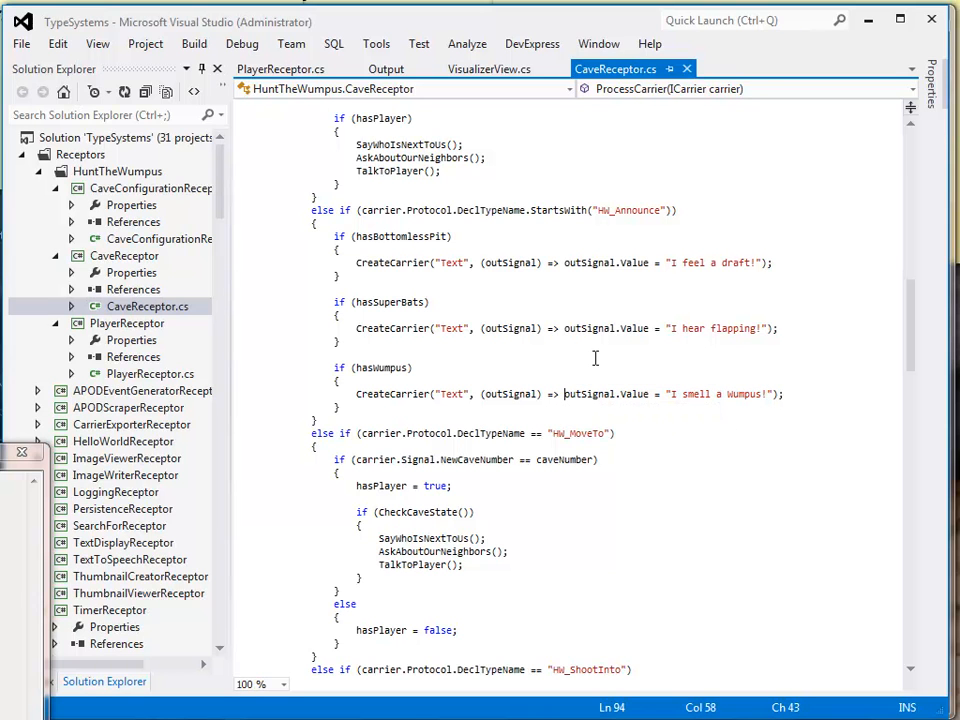
{"action": "mouse_move", "coordinate": [738, 392]}
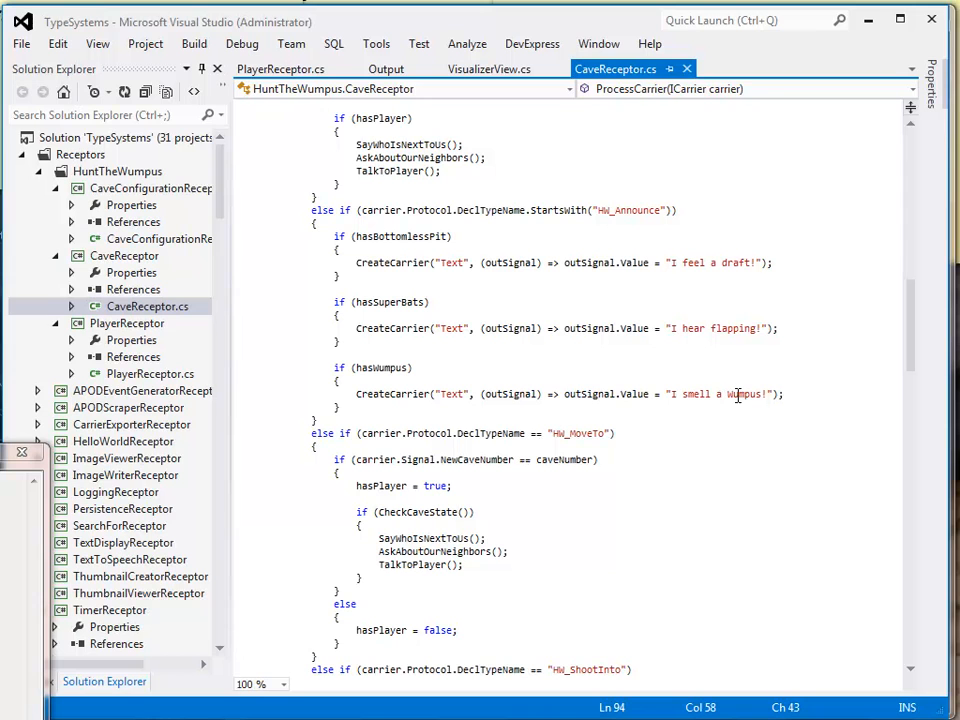
{"action": "mouse_move", "coordinate": [692, 348]}
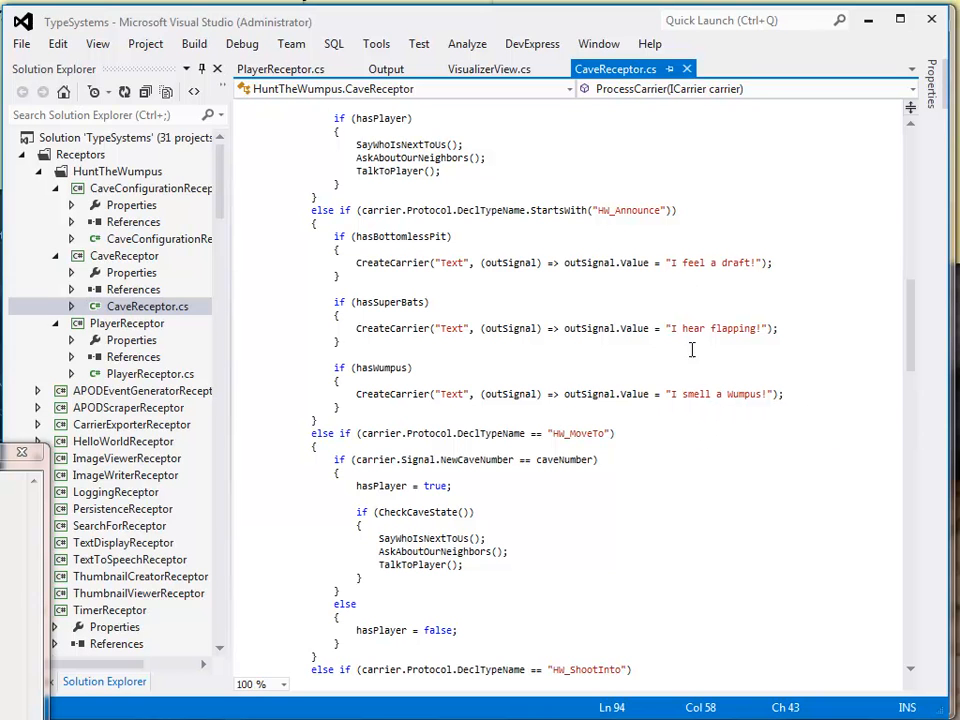
{"action": "mouse_move", "coordinate": [716, 364]}
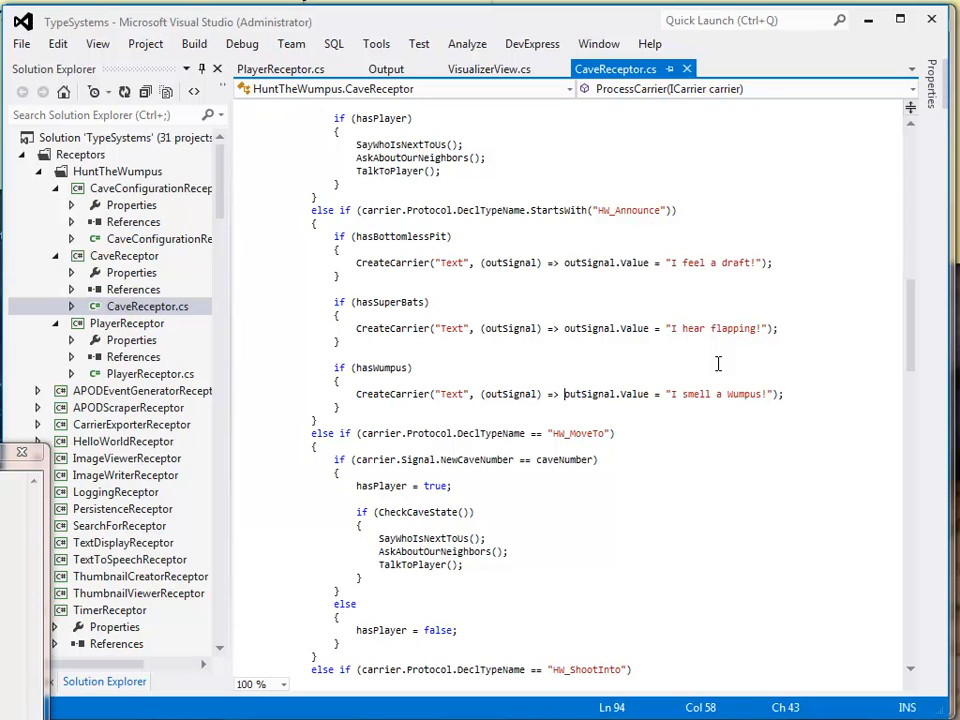
{"action": "mouse_move", "coordinate": [692, 364]}
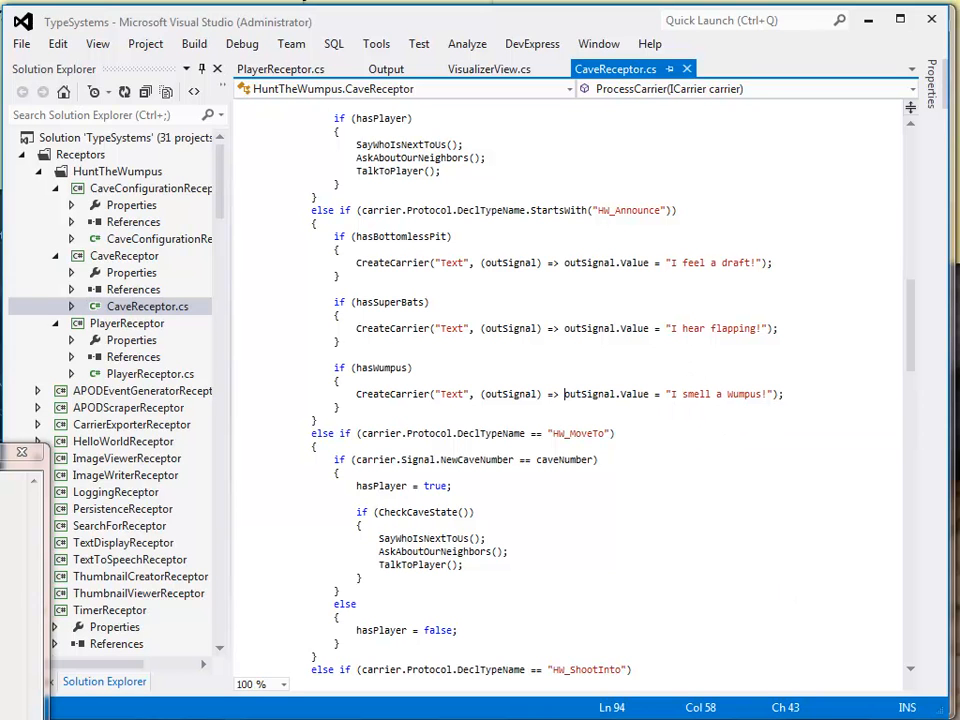
{"action": "mouse_move", "coordinate": [562, 414]}
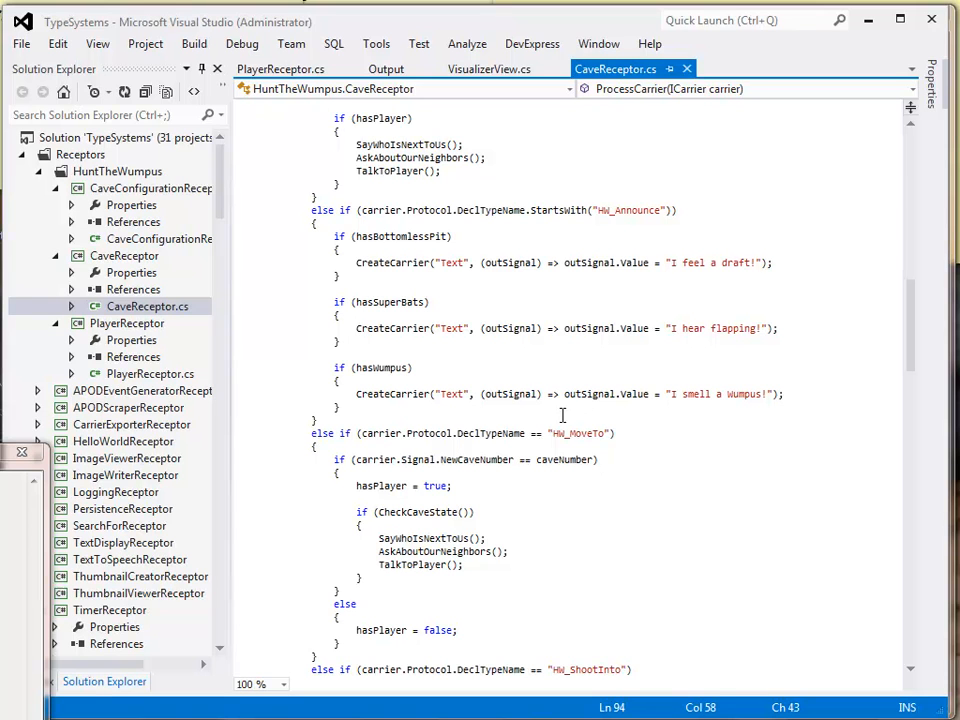
{"action": "mouse_move", "coordinate": [560, 414]}
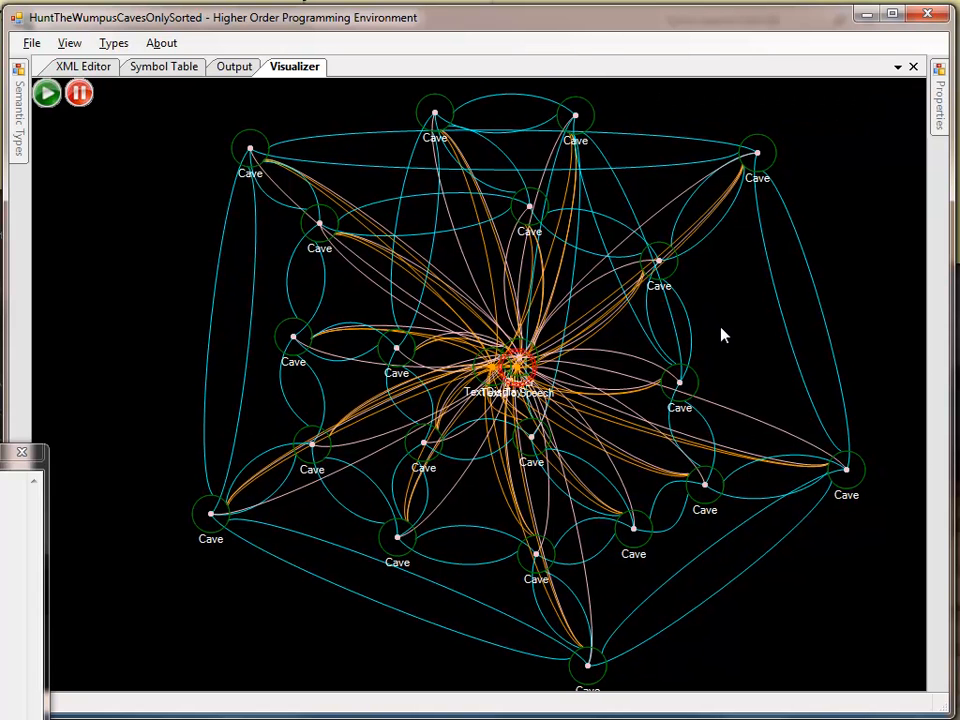
{"action": "mouse_move", "coordinate": [728, 350]}
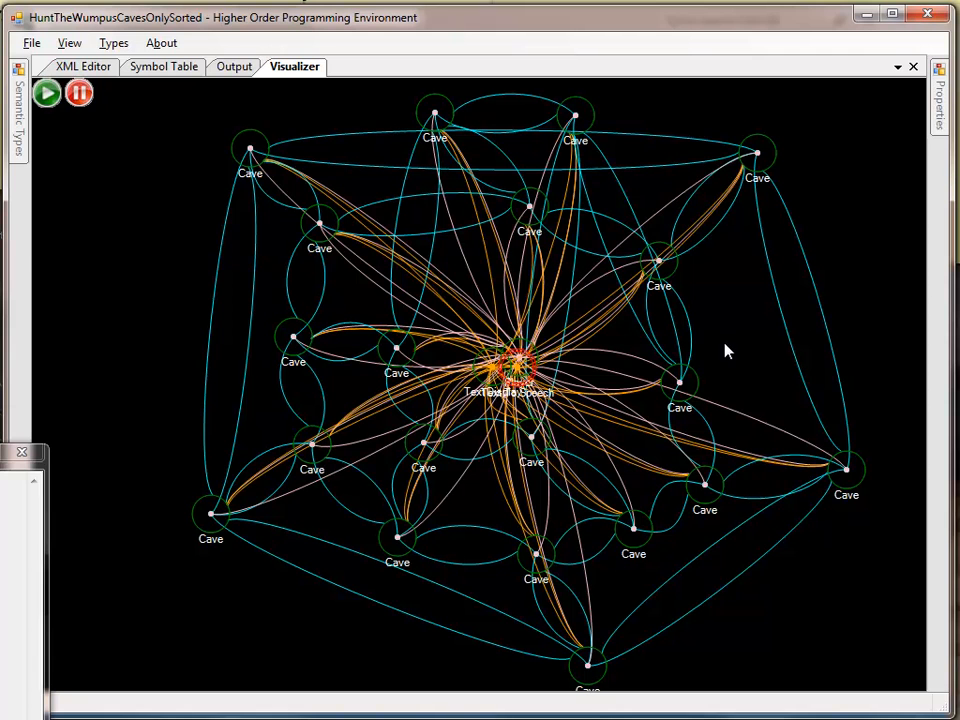
{"action": "mouse_move", "coordinate": [732, 344]}
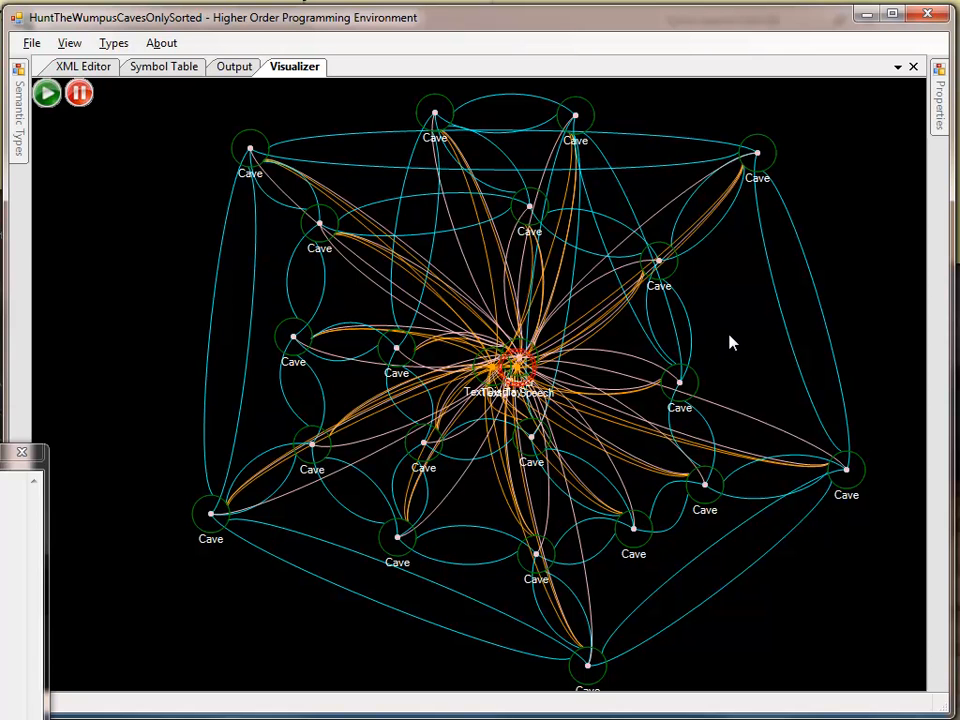